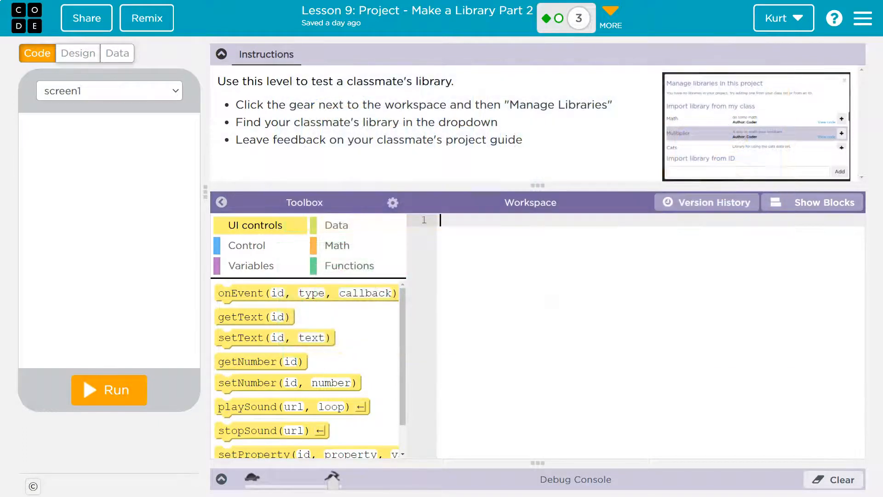
pyautogui.moveTo(339, 160)
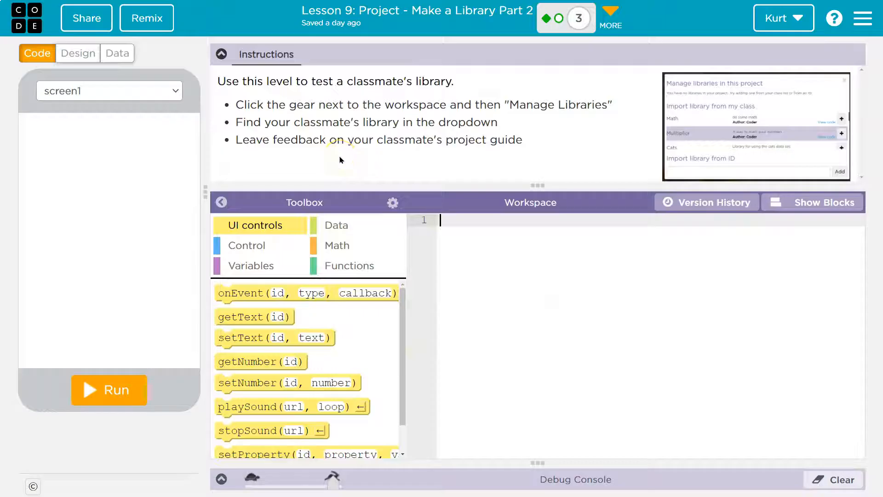
pyautogui.moveTo(342, 156)
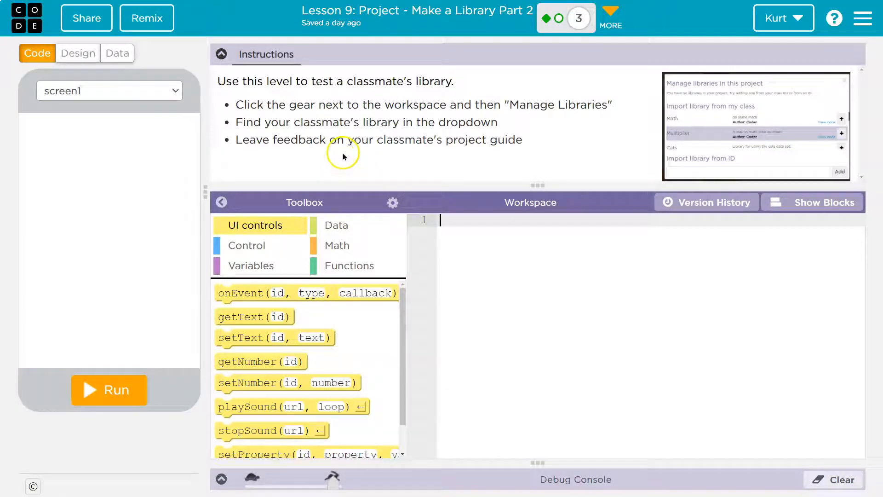
pyautogui.moveTo(444, 163)
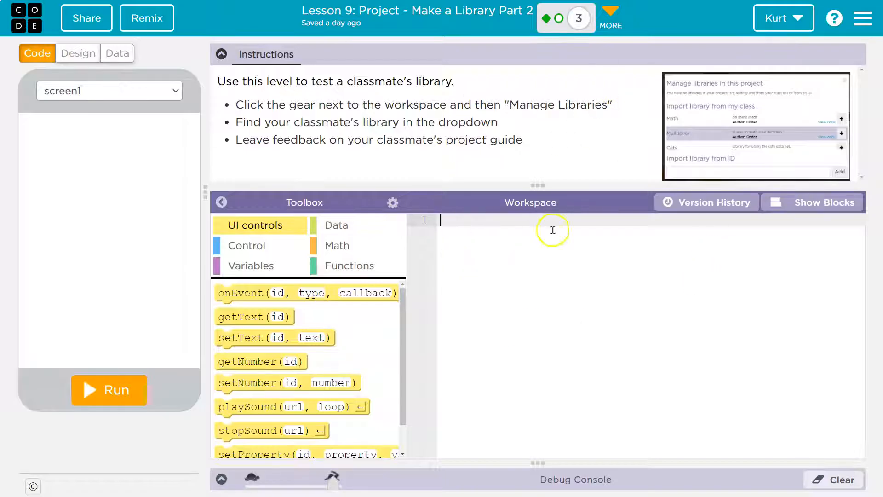
pyautogui.moveTo(553, 18)
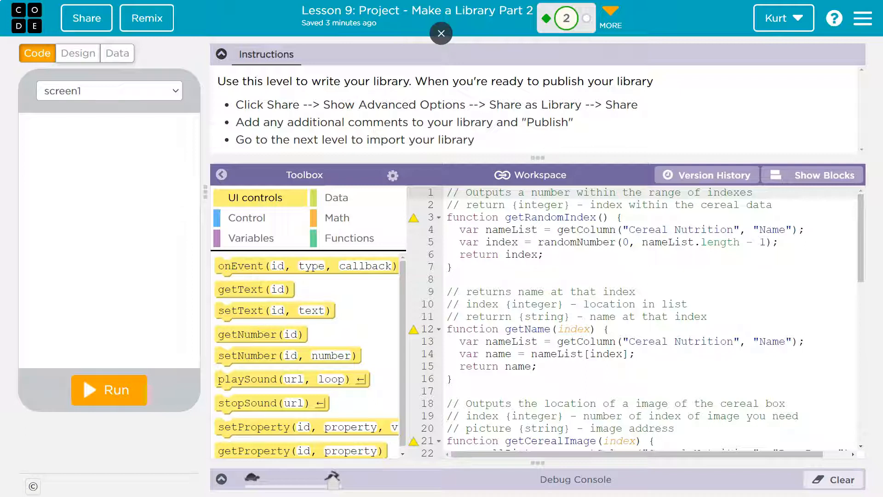
# Return to the library-testing level and check the project's Manage Libraries list
pyautogui.click(587, 18)
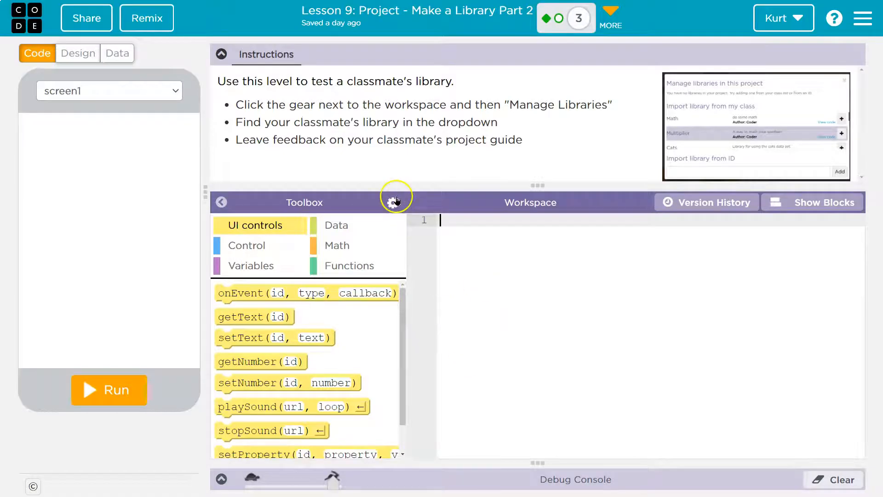
pyautogui.click(393, 202)
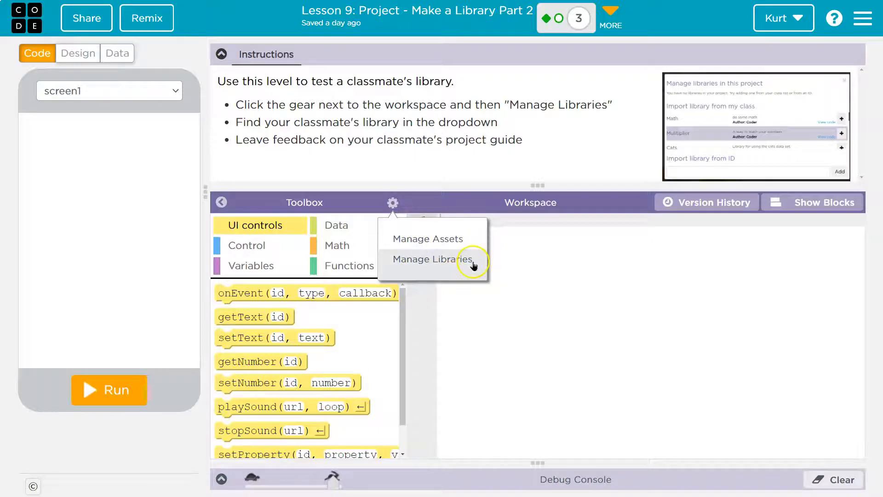
pyautogui.click(432, 259)
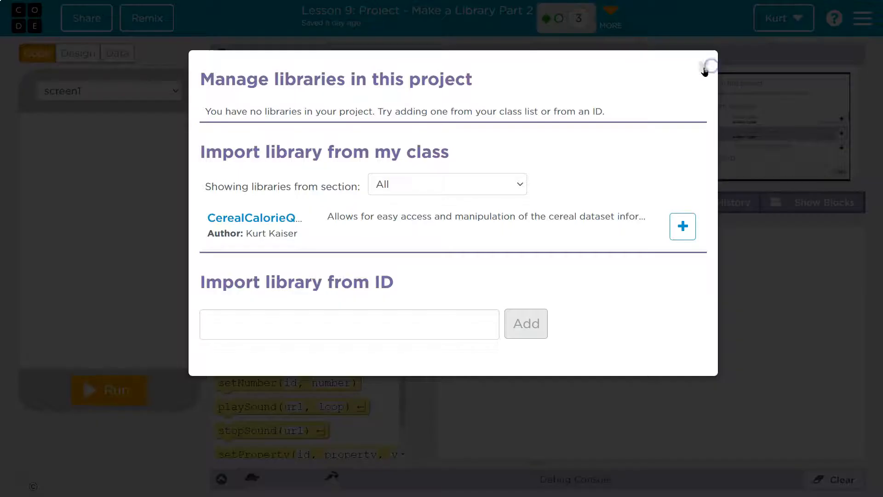
pyautogui.click(709, 65)
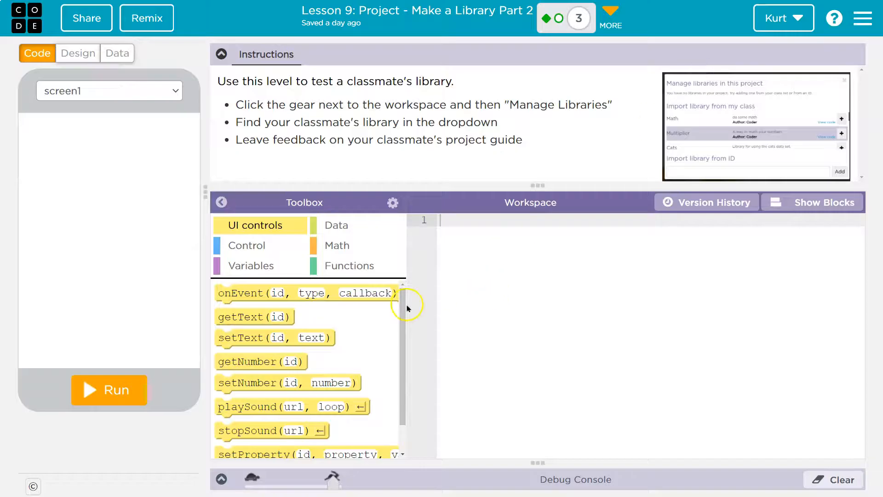
# Add a console.log("message") statement from Variables and show the code as blocks
pyautogui.click(246, 245)
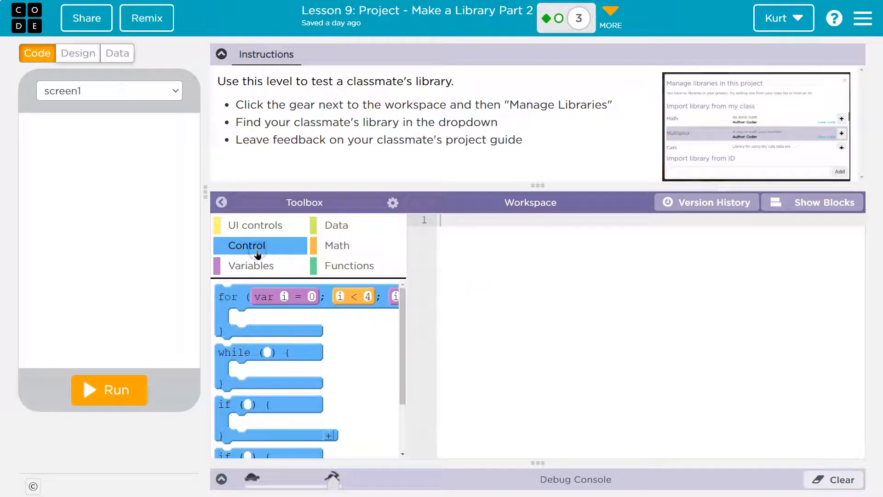
pyautogui.moveTo(293, 269)
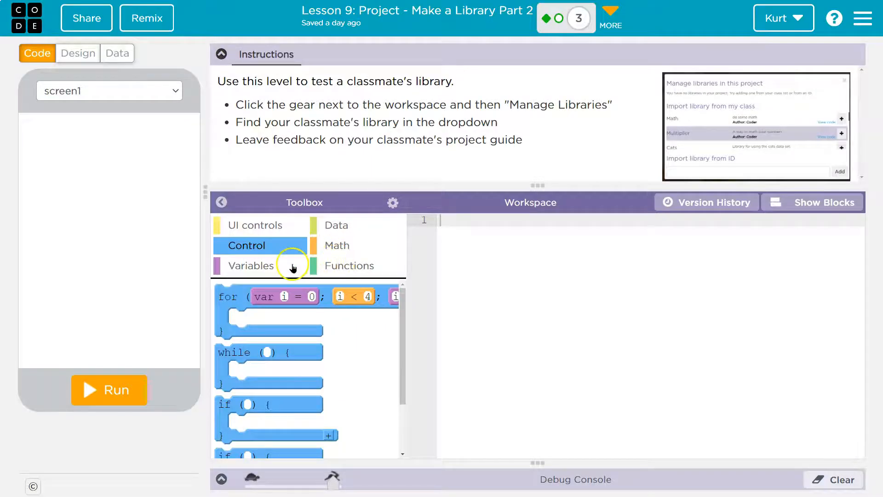
pyautogui.click(250, 265)
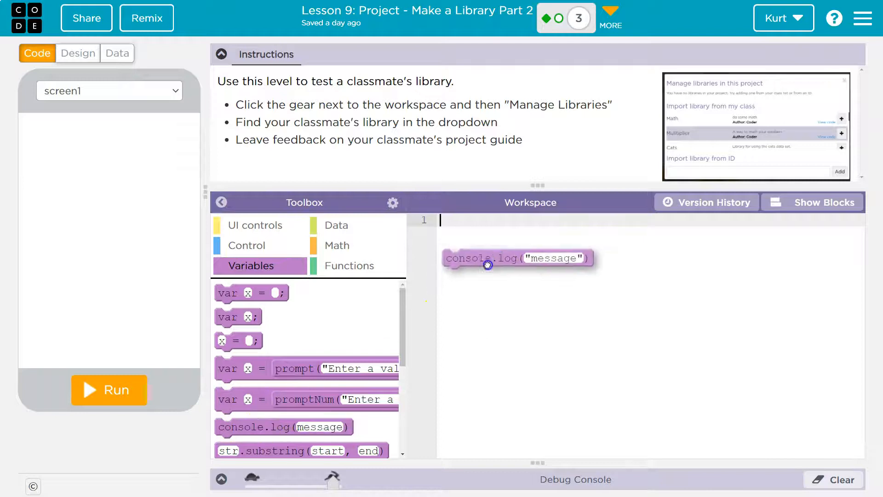
pyautogui.click(813, 203)
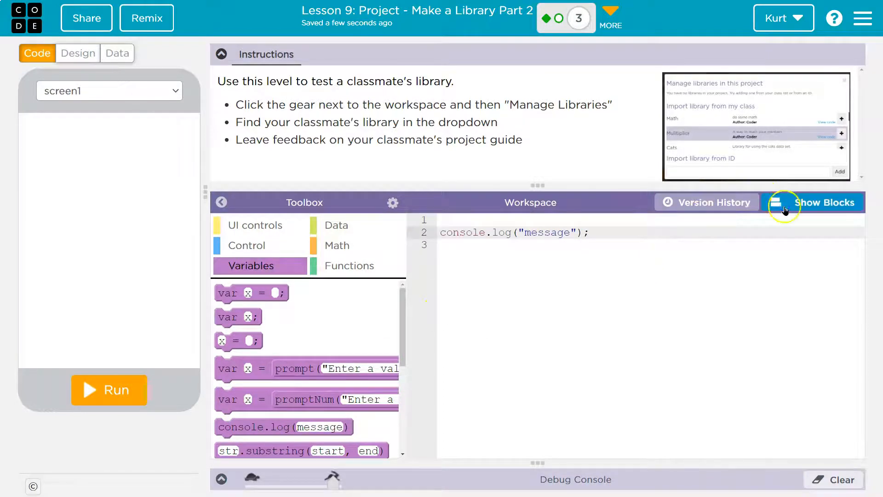
pyautogui.click(818, 202)
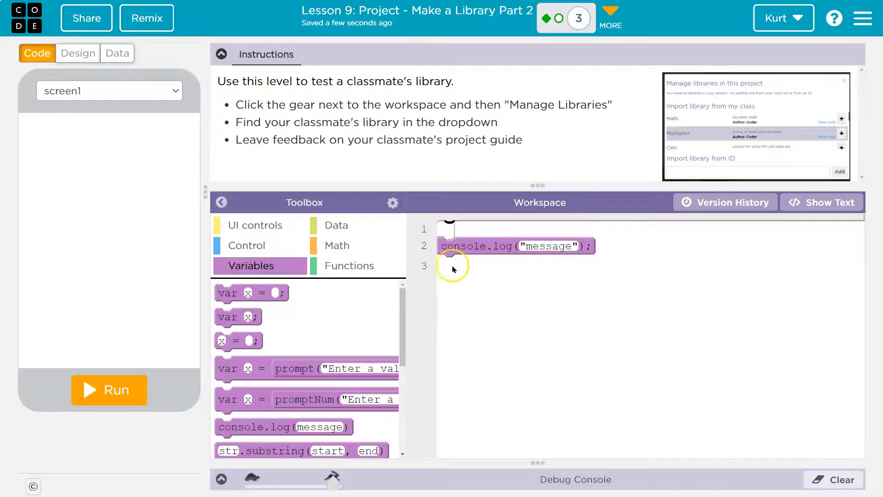
pyautogui.moveTo(275, 235)
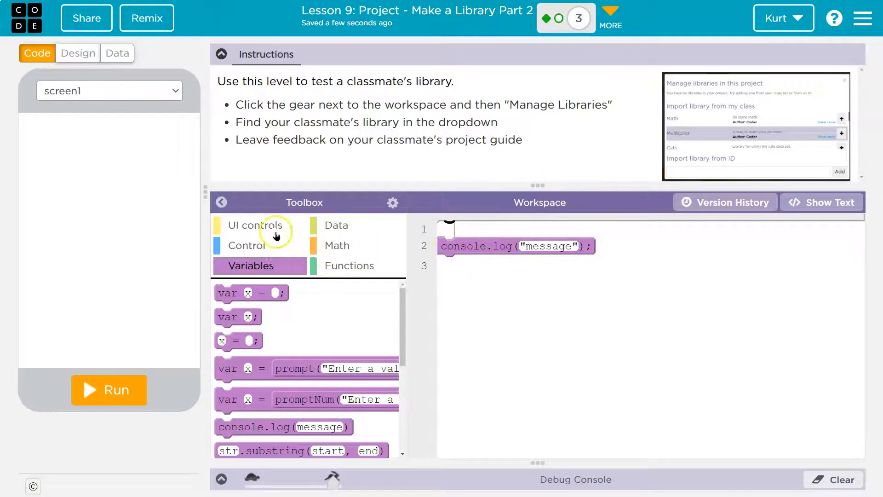
pyautogui.moveTo(262, 286)
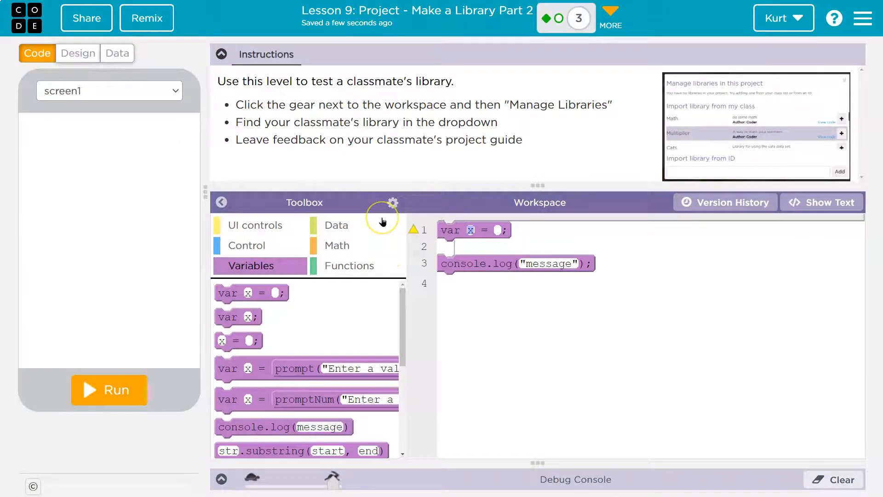
# Declare a var above it and name the variable randomIndex
pyautogui.write('ce')
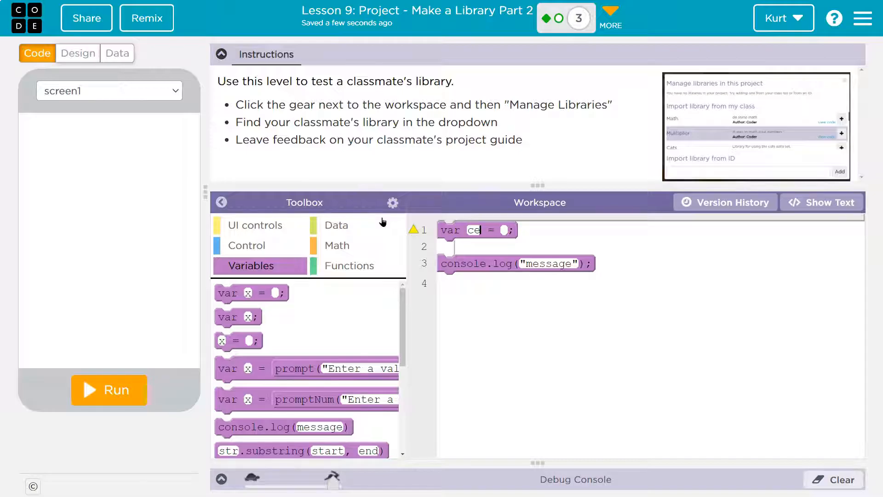
pyautogui.write('all')
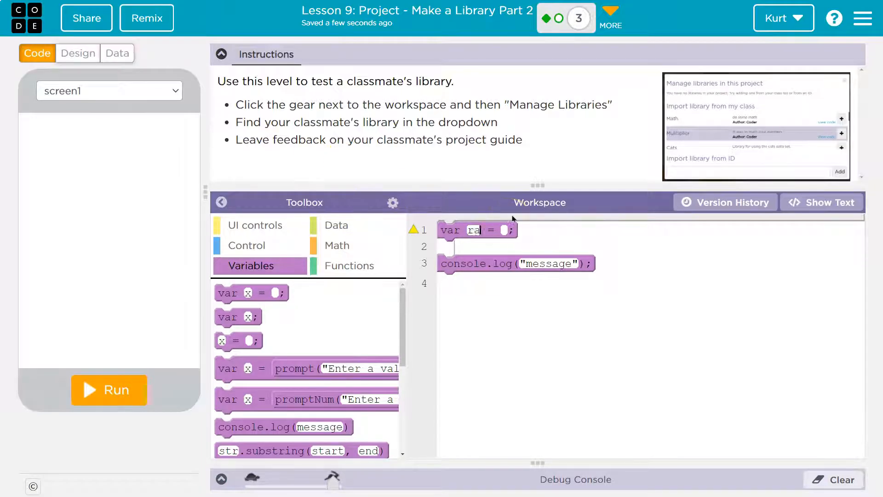
pyautogui.write('ndomI')
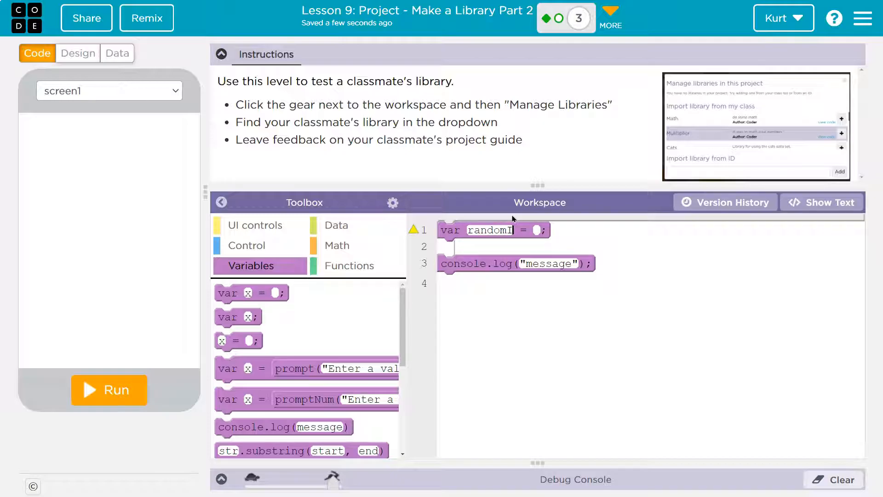
pyautogui.write('ndex')
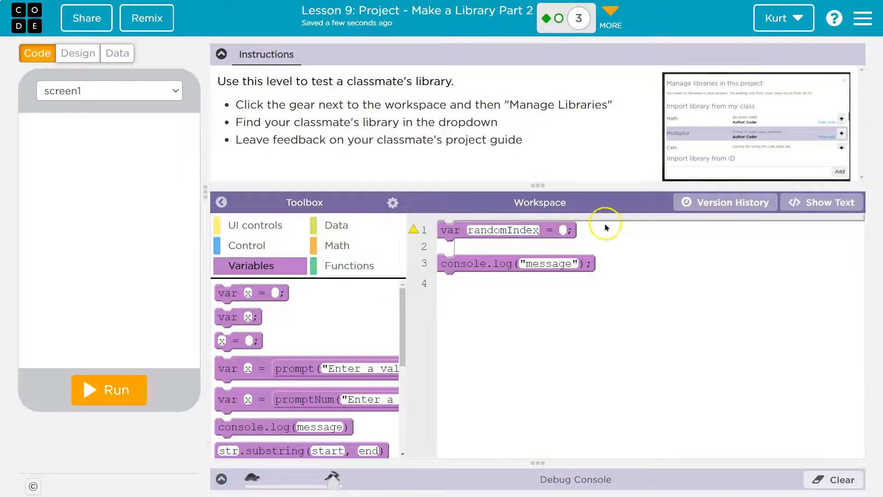
pyautogui.moveTo(378, 306)
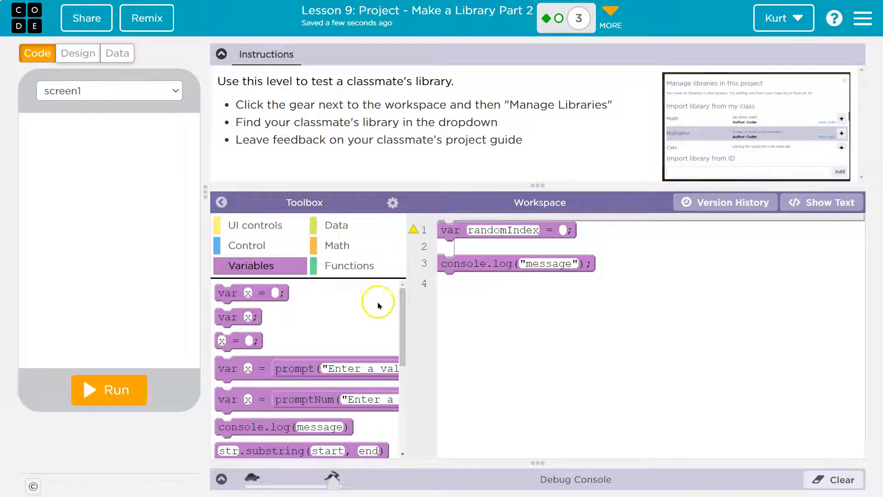
# Browse the Functions, UI controls and Data block categories
pyautogui.click(349, 265)
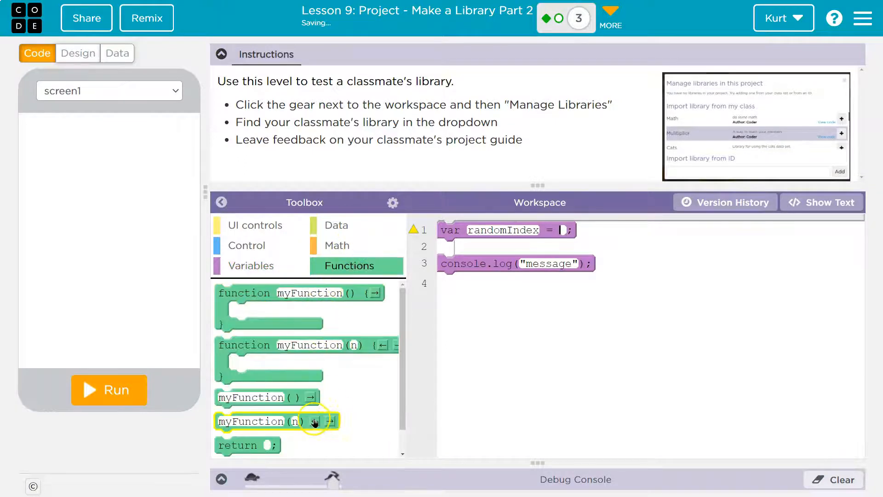
pyautogui.click(256, 225)
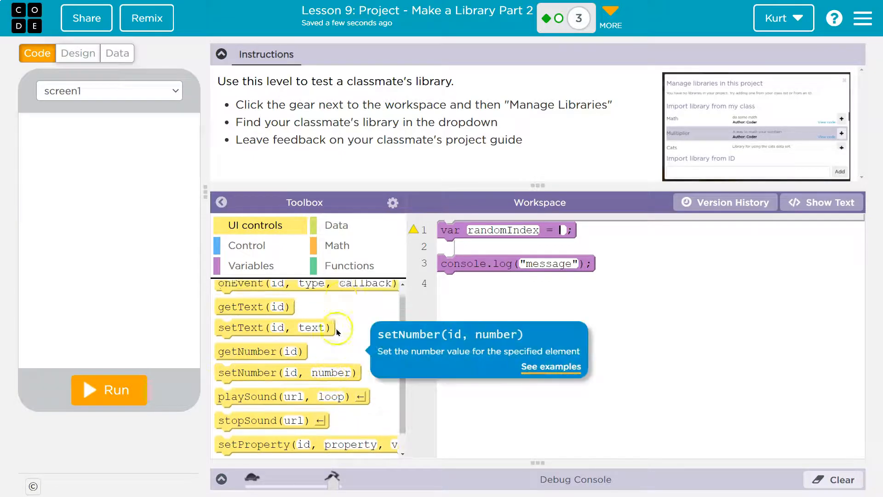
pyautogui.click(335, 225)
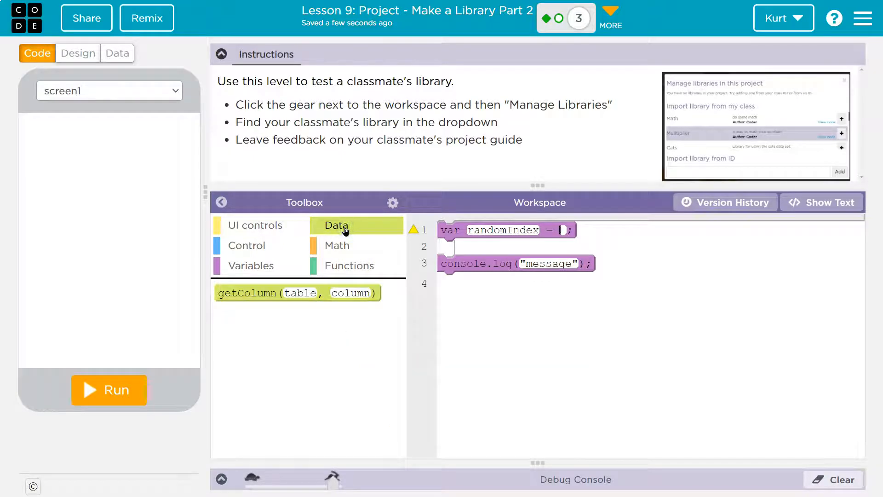
pyautogui.click(350, 266)
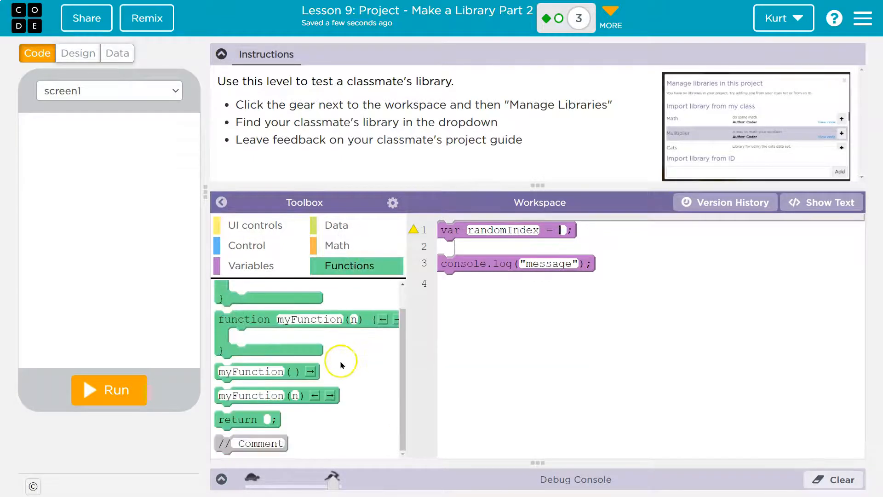
pyautogui.moveTo(338, 361)
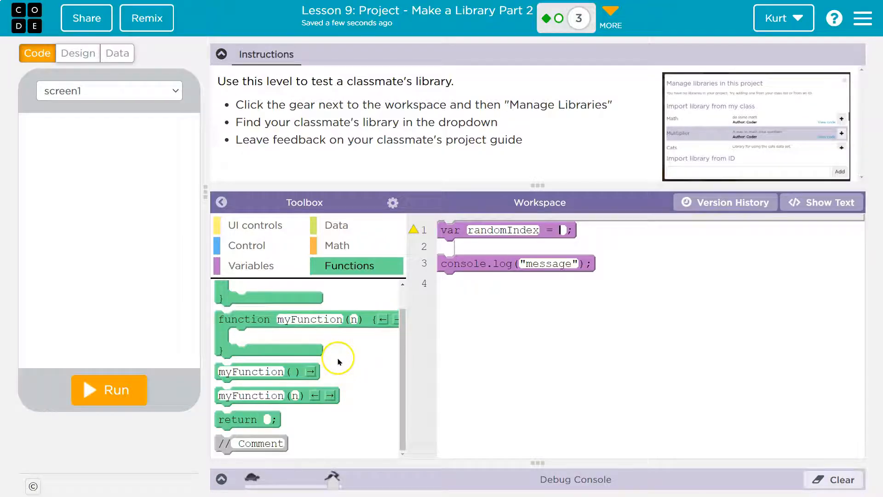
pyautogui.moveTo(875, 296)
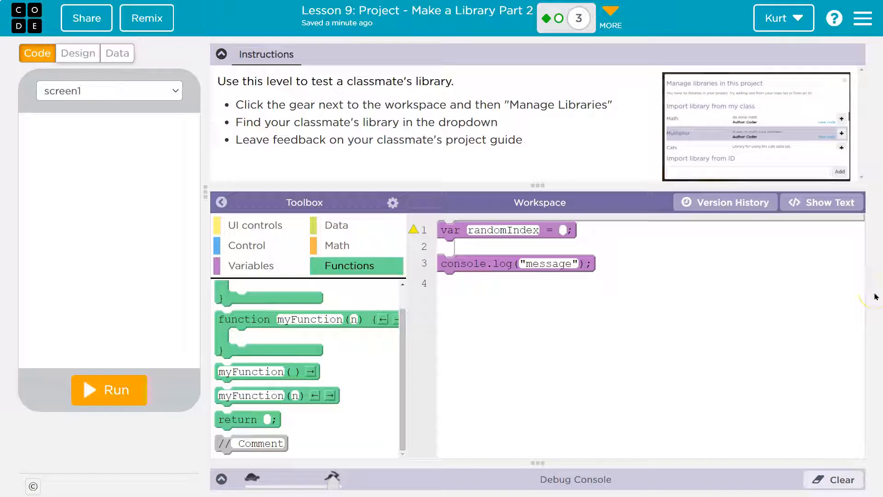
# After checking the library manager, assign randomIndex = CerealCalorieQuiz.GetRandomIndex()
pyautogui.click(392, 202)
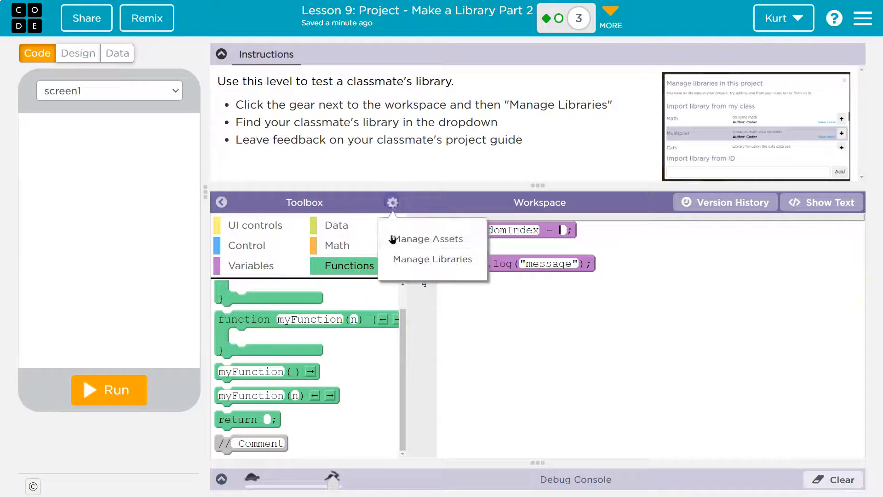
pyautogui.click(432, 259)
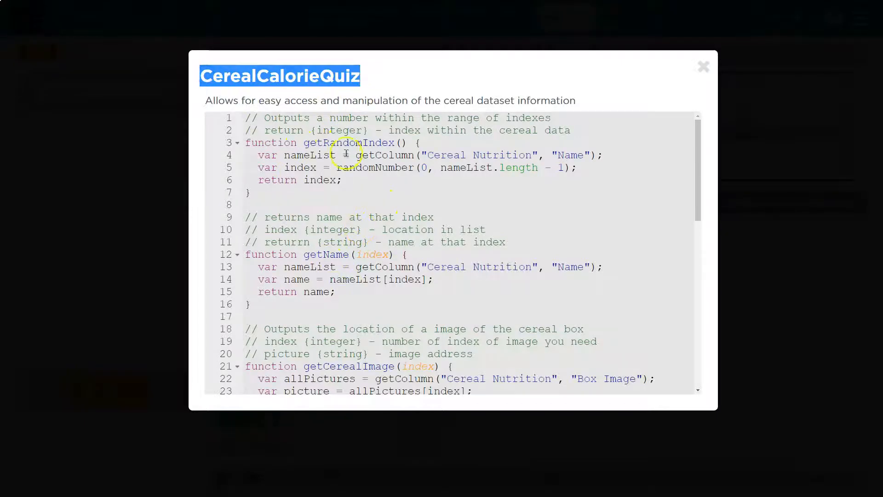
pyautogui.moveTo(848, 294)
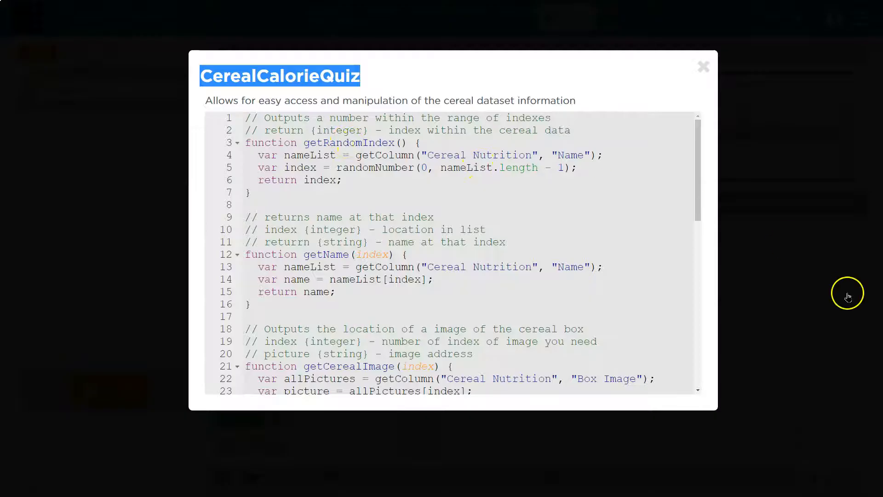
pyautogui.click(703, 67)
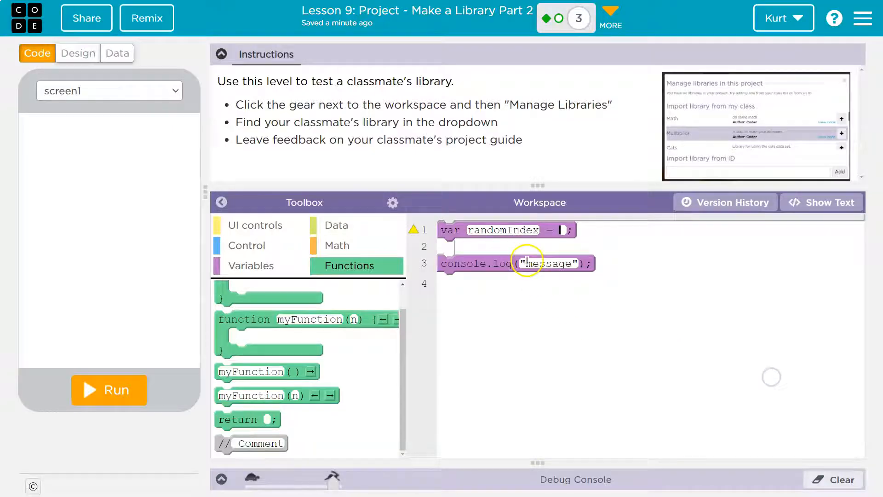
pyautogui.moveTo(567, 230)
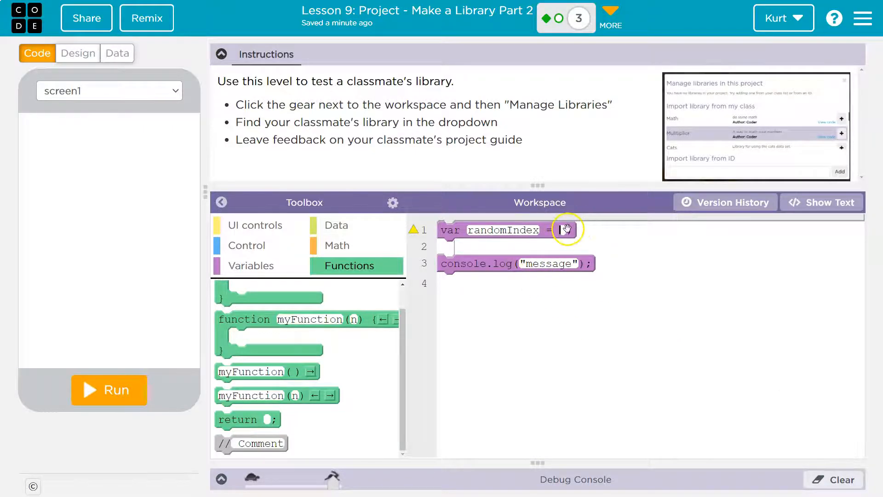
pyautogui.write('CerealCalorieQuiz')
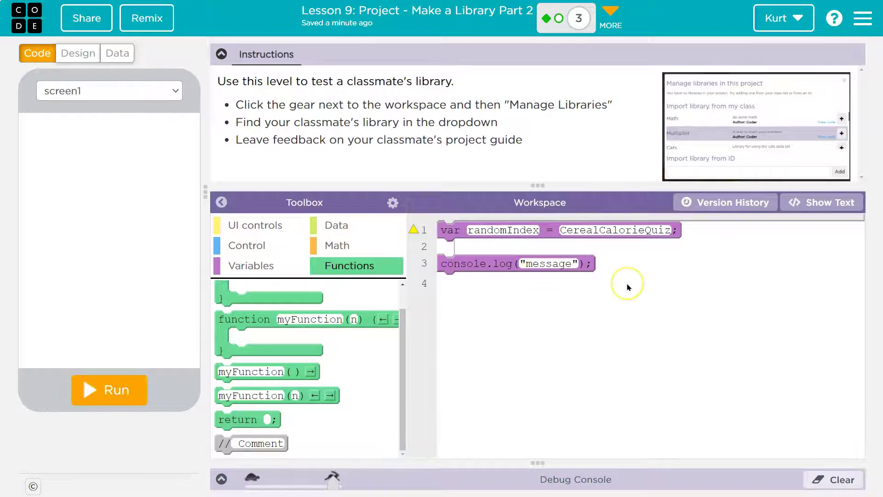
pyautogui.write('.Get')
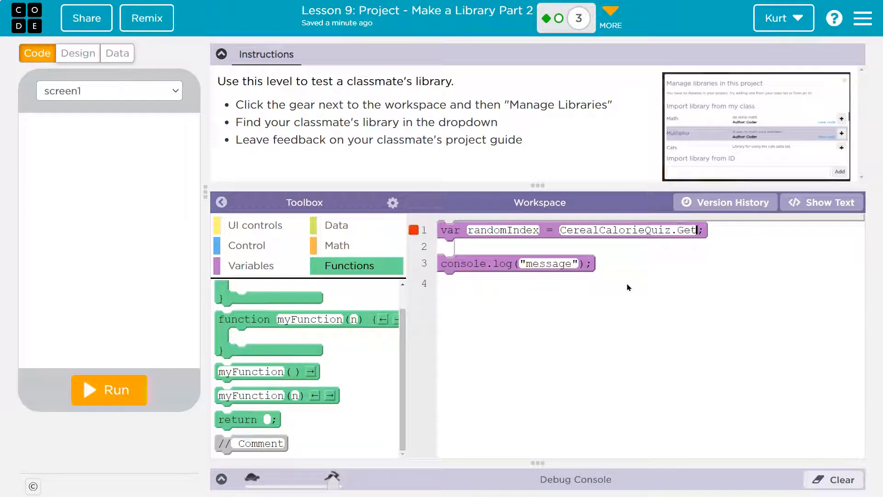
pyautogui.write('Ran')
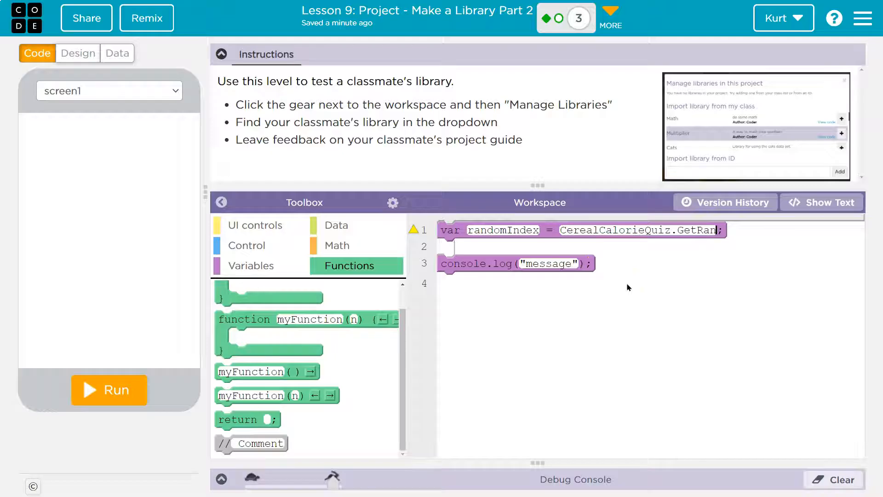
pyautogui.write('domIndex()')
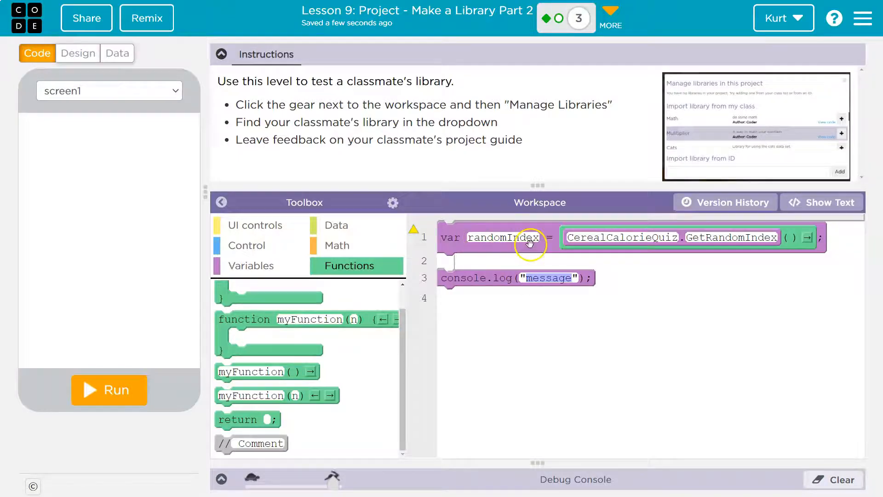
pyautogui.moveTo(253, 280)
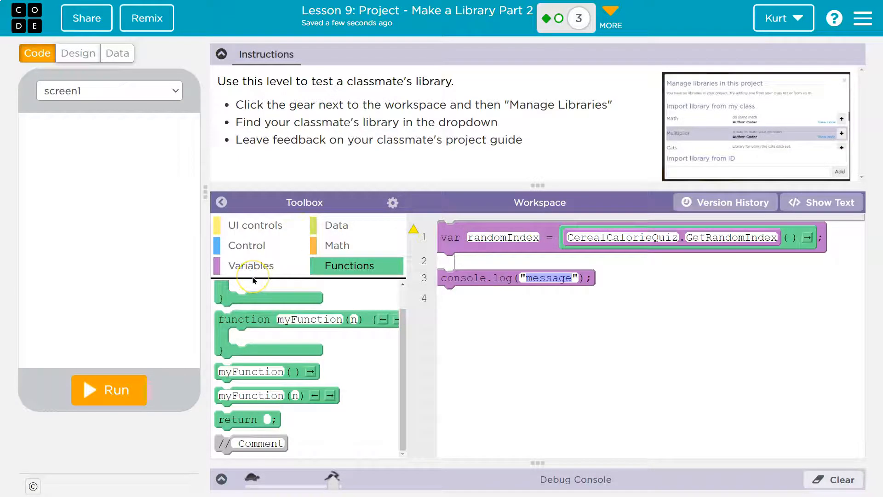
# Declare cerealName = CerealCalorieQuiz.GetName(randomIndex) with a new var block
pyautogui.click(392, 202)
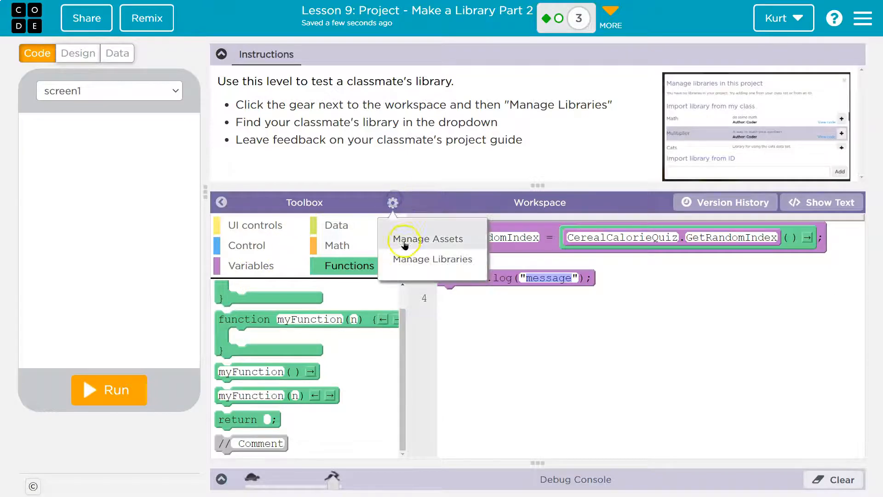
pyautogui.click(432, 259)
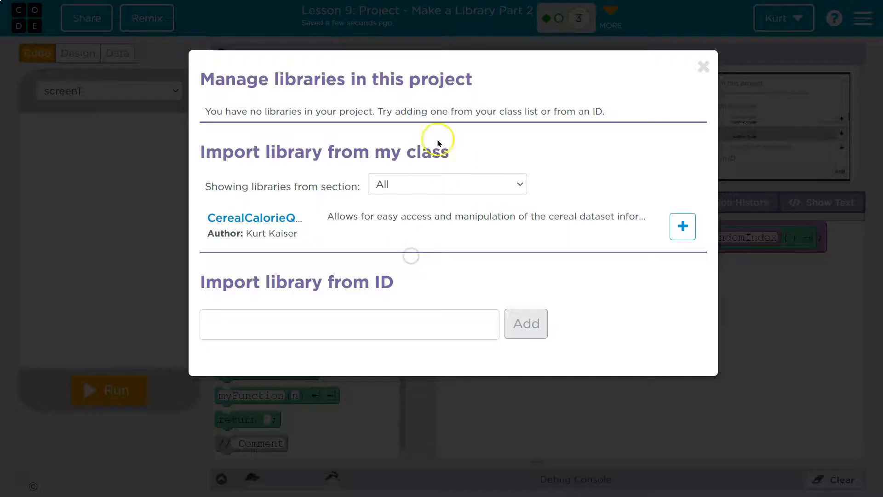
pyautogui.click(253, 218)
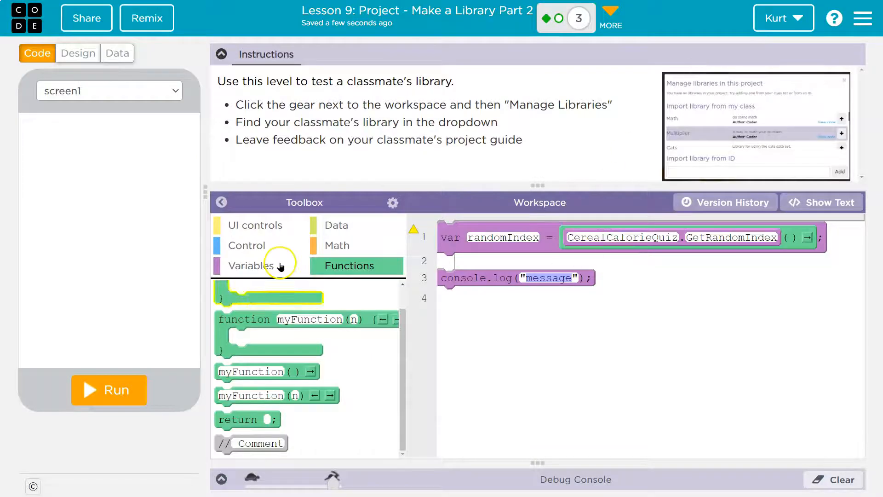
pyautogui.click(251, 265)
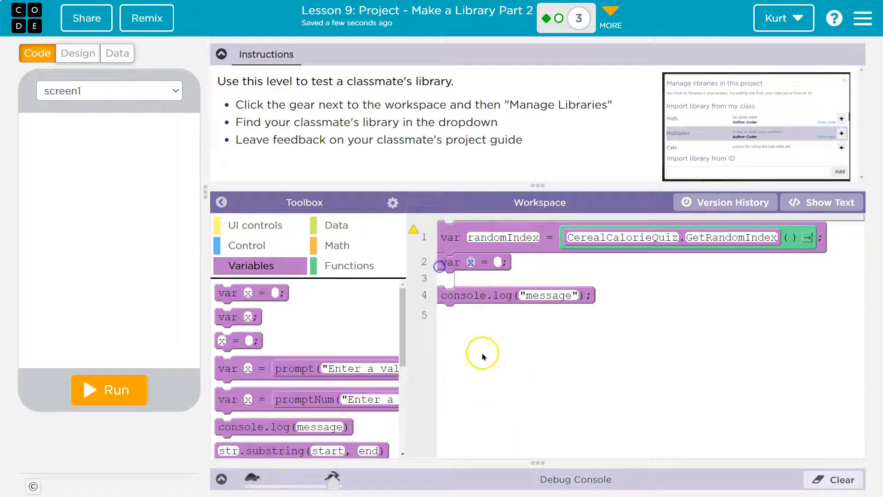
pyautogui.write('cerealN')
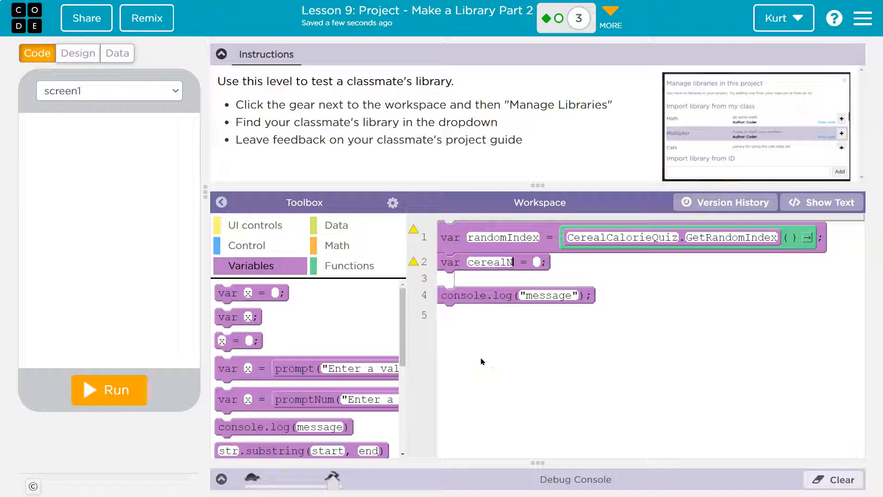
pyautogui.write('Ce')
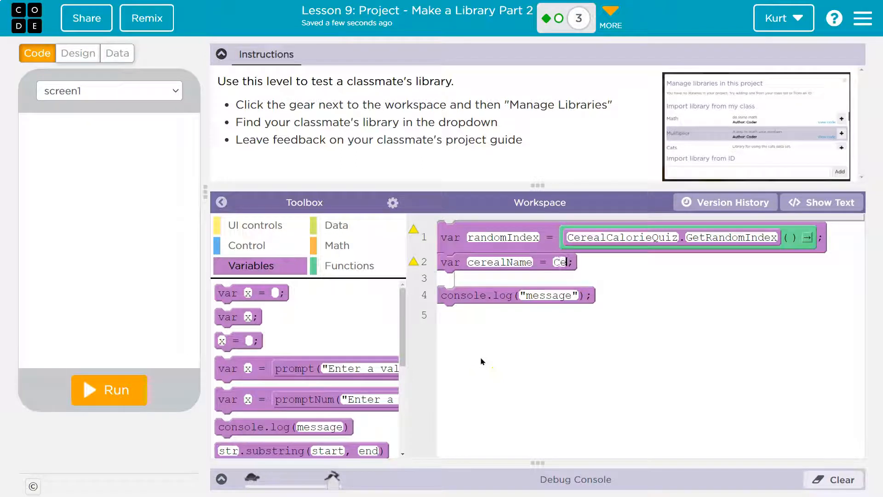
pyautogui.write('CerealCalorieQuiz.GetName(')
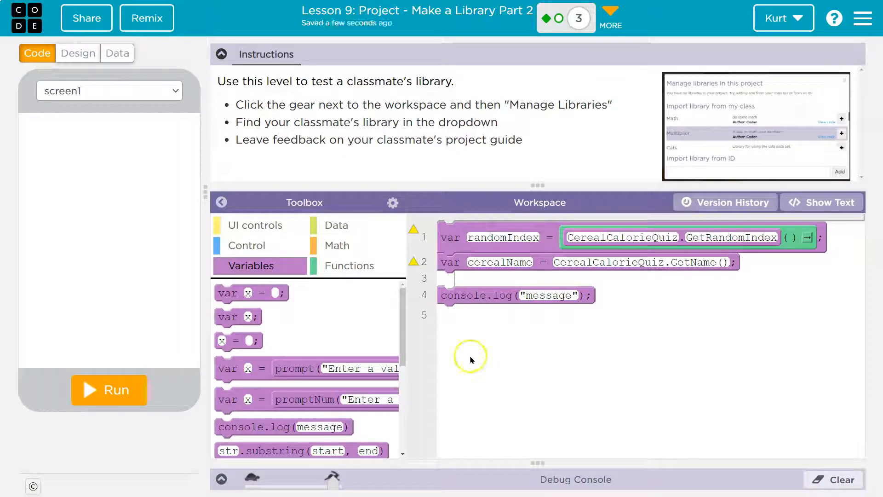
pyautogui.moveTo(697, 244)
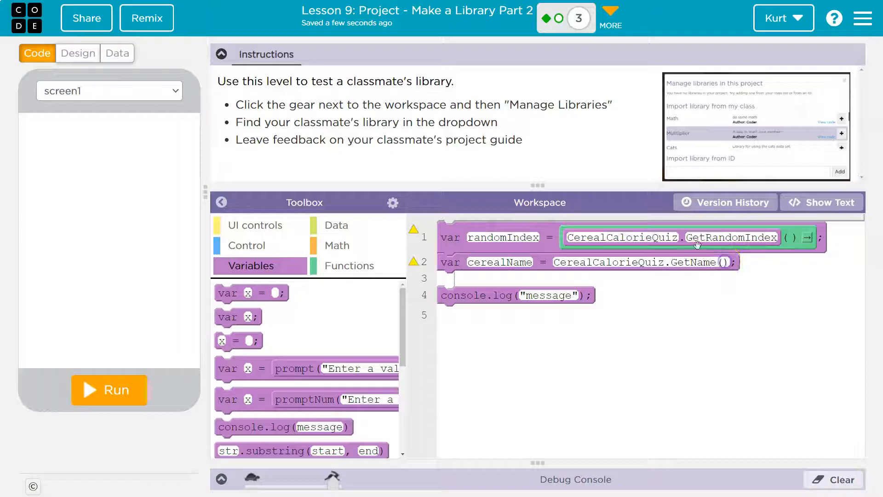
pyautogui.moveTo(529, 245)
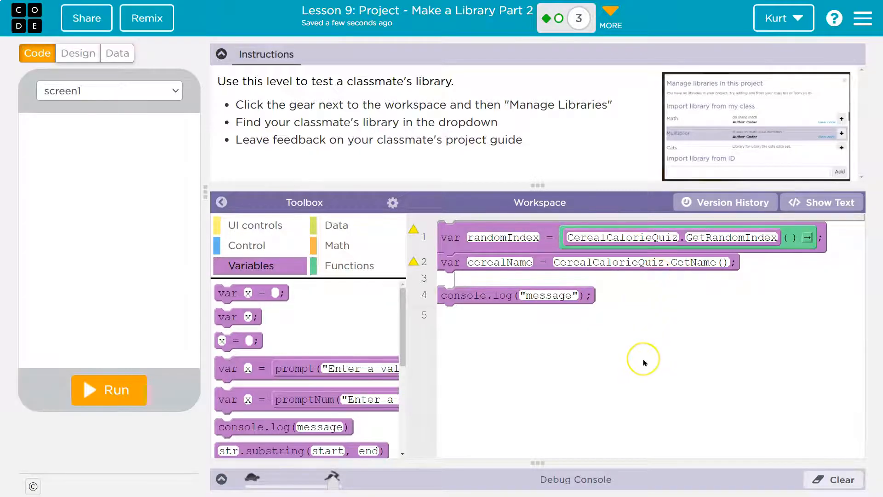
pyautogui.write('ra')
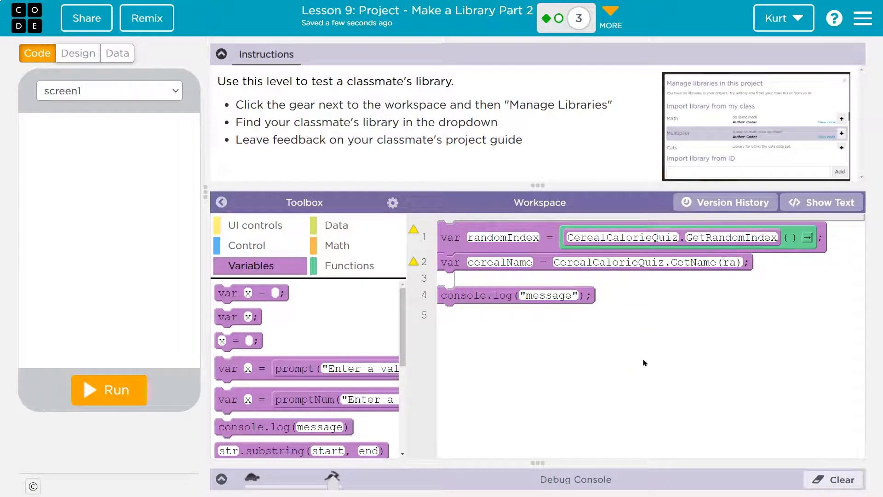
pyautogui.write('randomIndex')
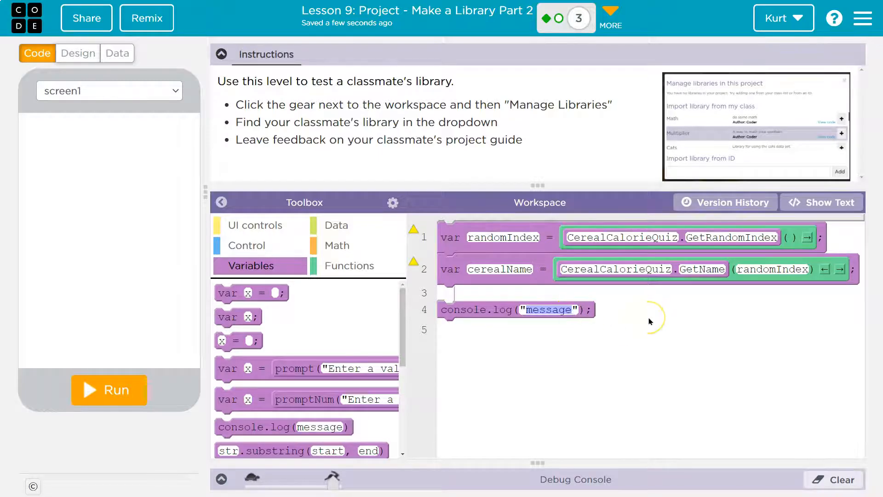
# Make console.log print "Name: " + cerealName and convert it back to blocks
pyautogui.write('Name:')
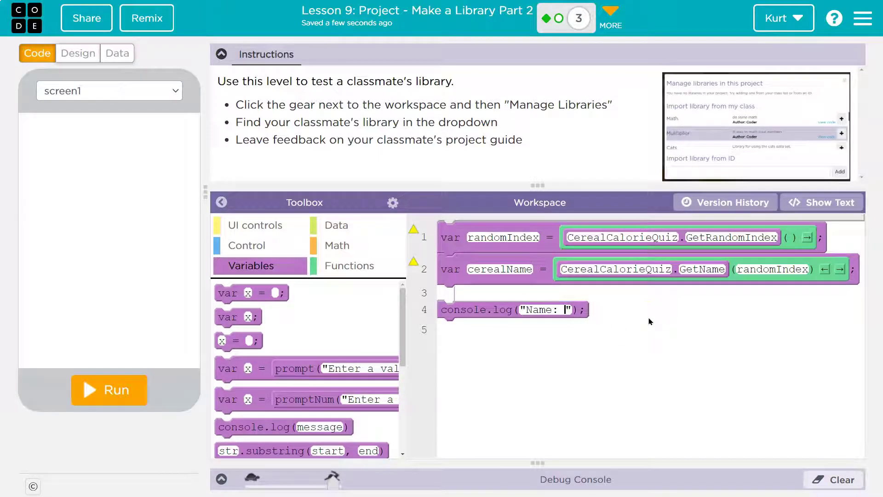
pyautogui.write('+')
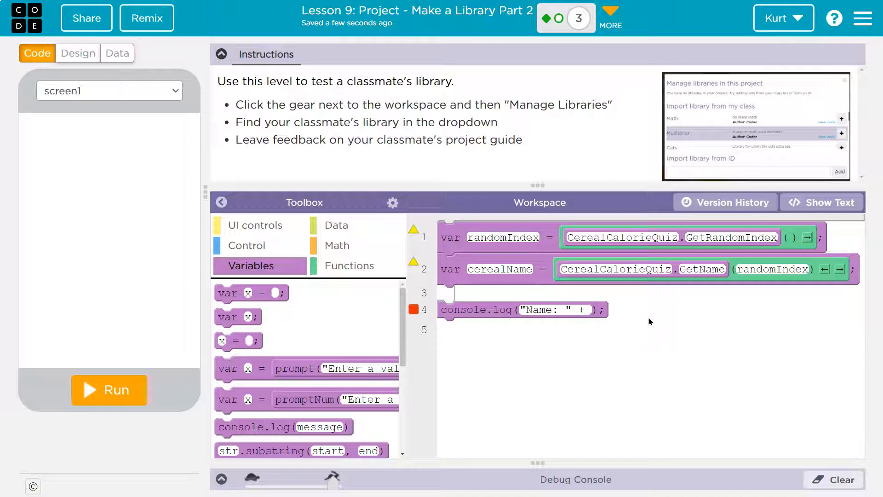
pyautogui.write('cerealName')
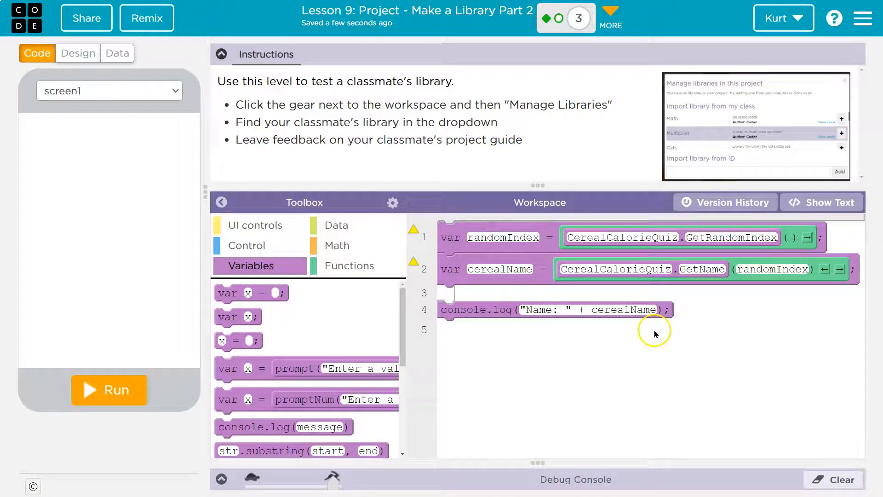
pyautogui.click(555, 309)
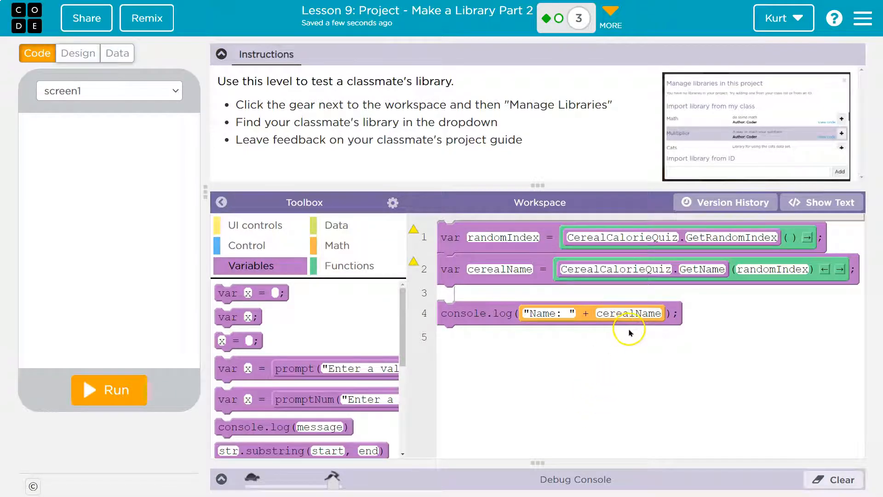
pyautogui.moveTo(414, 261)
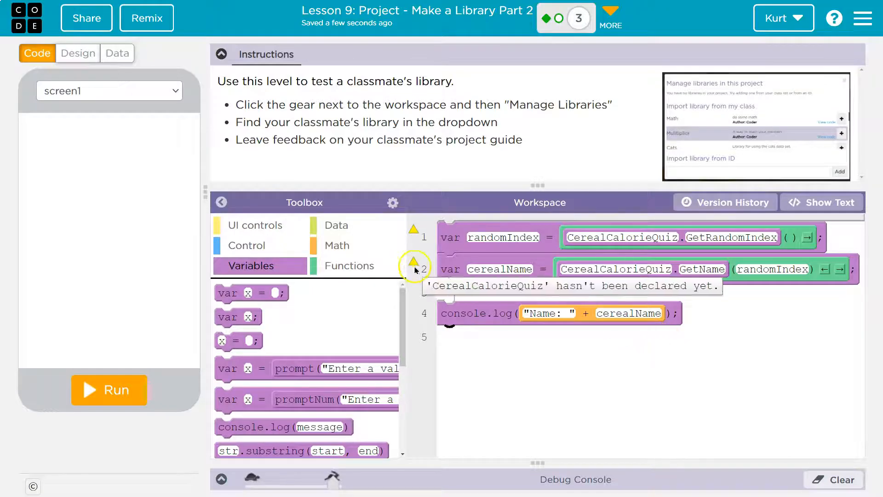
pyautogui.click(392, 203)
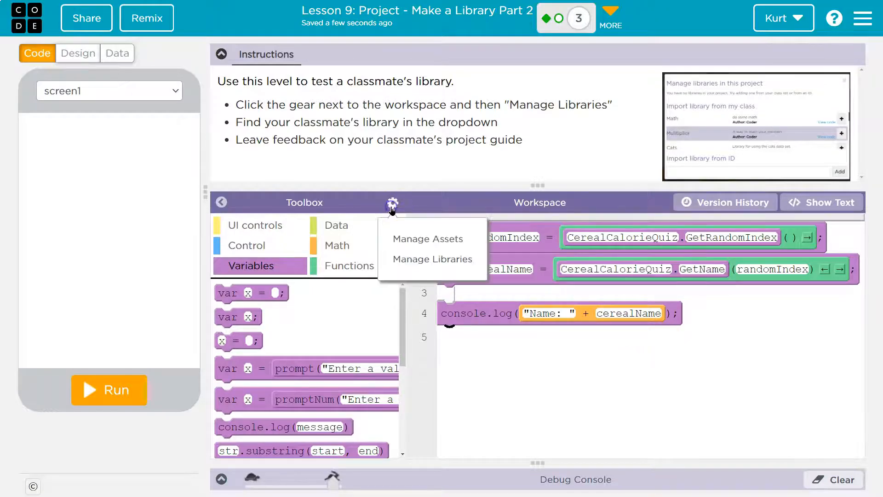
# Import CerealCalorieQuiz, run, lowercase calls to getRandomIndex and getName, and rerun
pyautogui.click(432, 258)
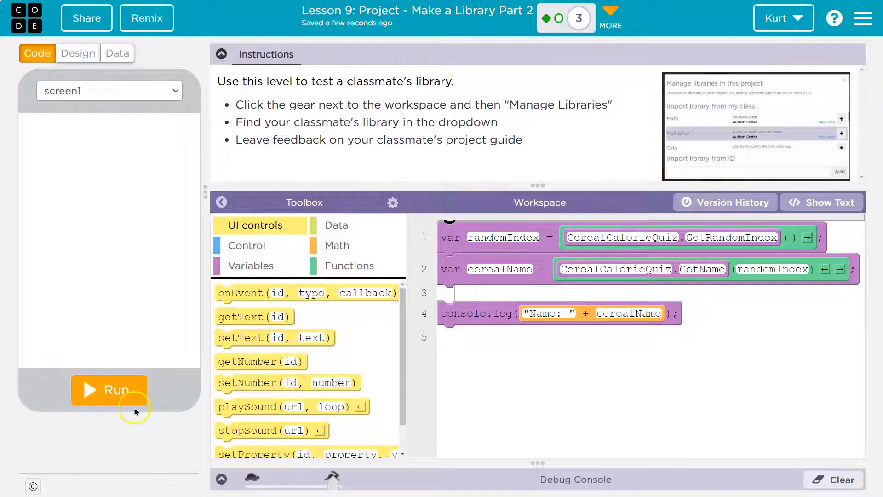
pyautogui.click(109, 389)
pyautogui.write('g')
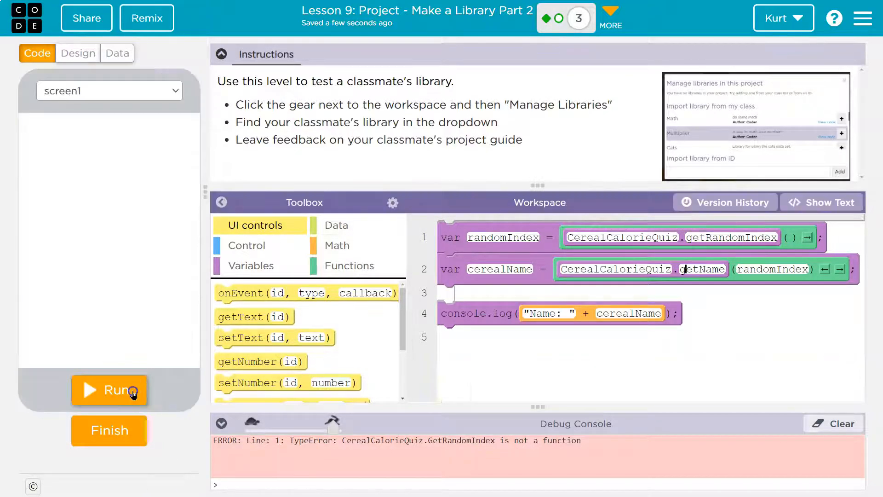
pyautogui.click(108, 389)
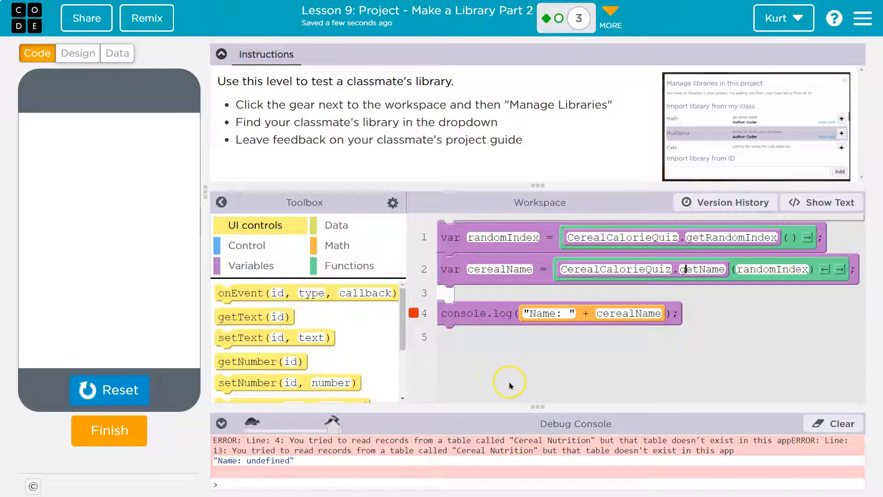
pyautogui.moveTo(116, 53)
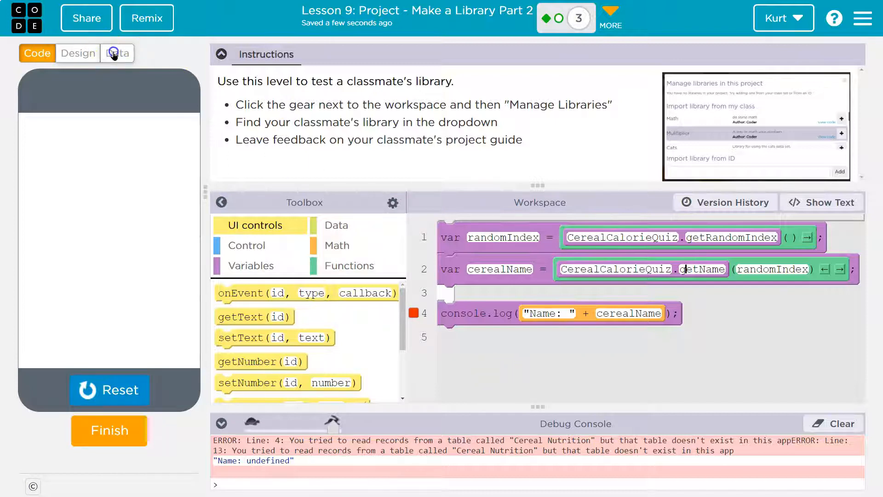
# Import the Cereal Nutrition dataset from the Data tab and return to Code
pyautogui.click(116, 53)
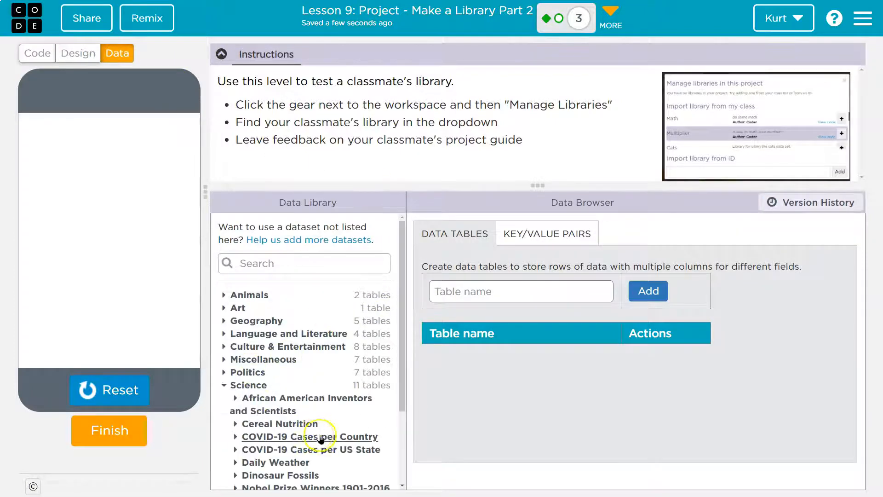
pyautogui.click(281, 424)
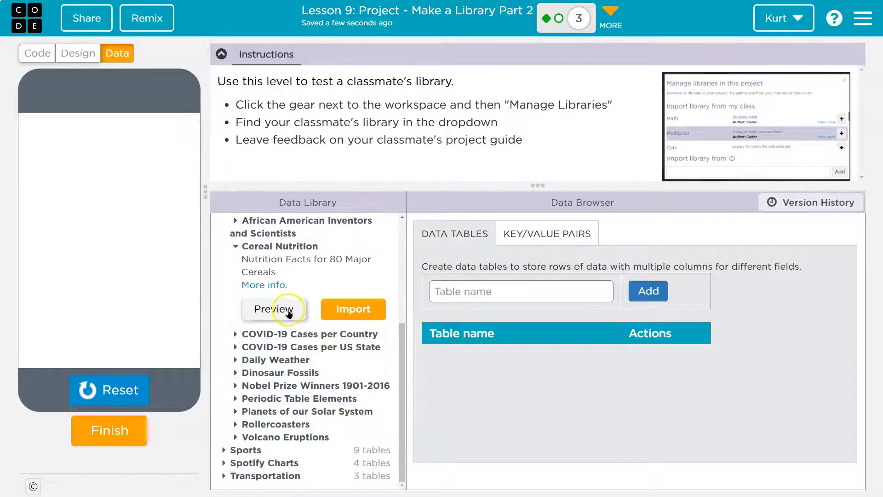
pyautogui.click(353, 309)
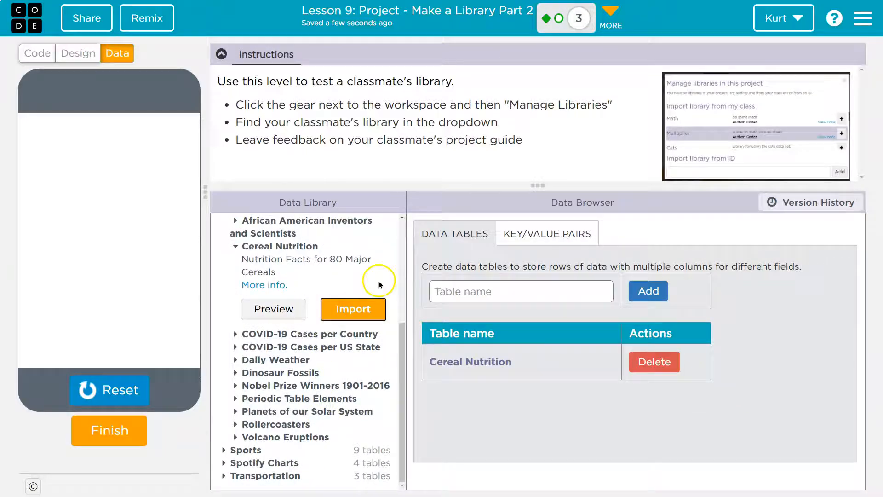
pyautogui.click(37, 53)
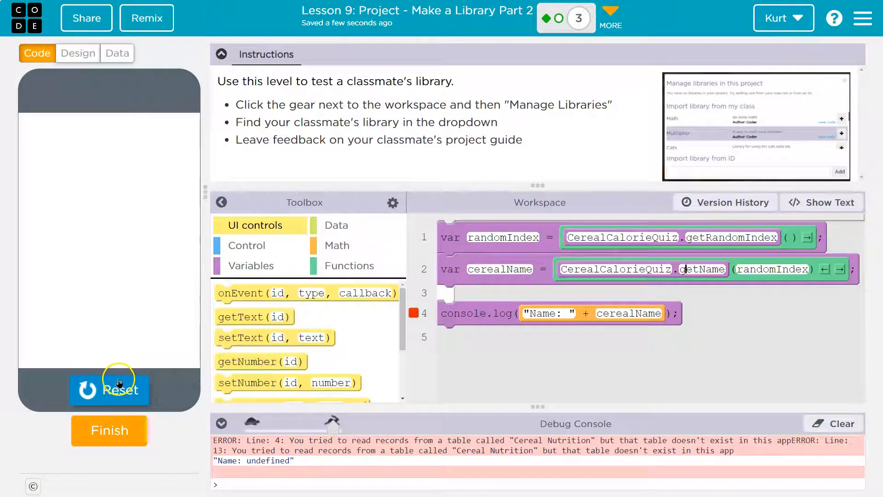
# Run the app repeatedly until the console logs real cereal names like Frosted Flakes
pyautogui.click(109, 390)
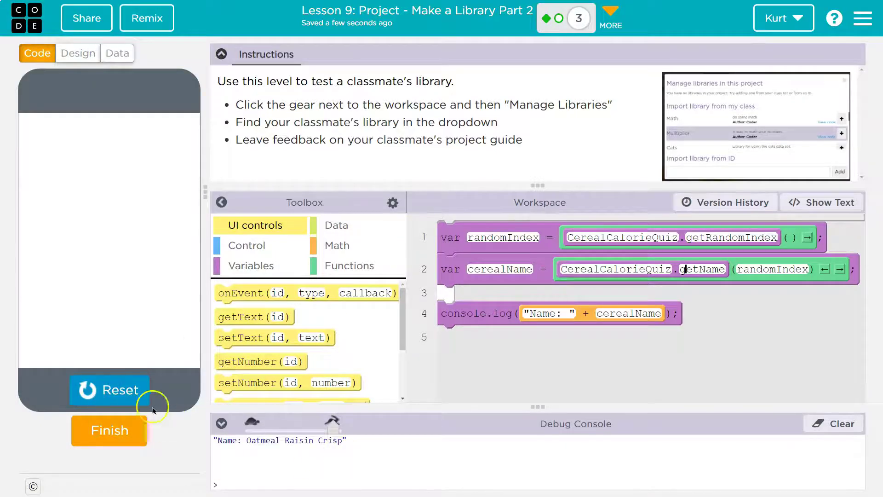
pyautogui.click(109, 390)
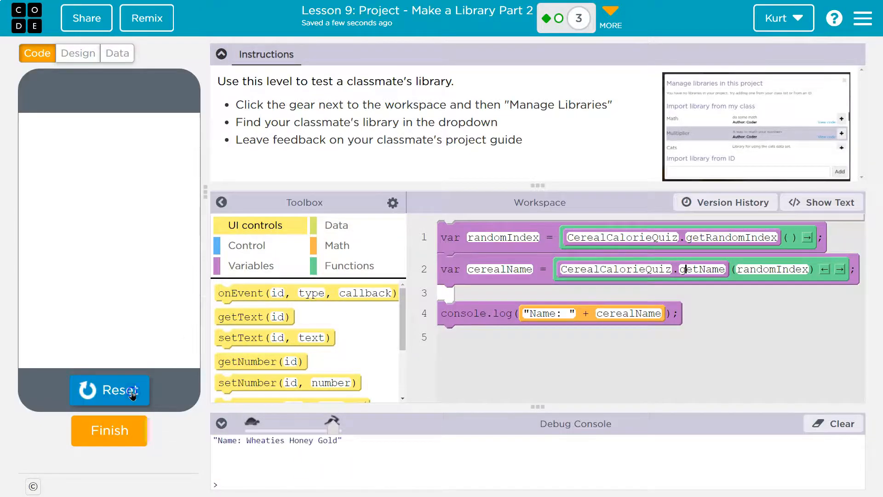
pyautogui.click(109, 391)
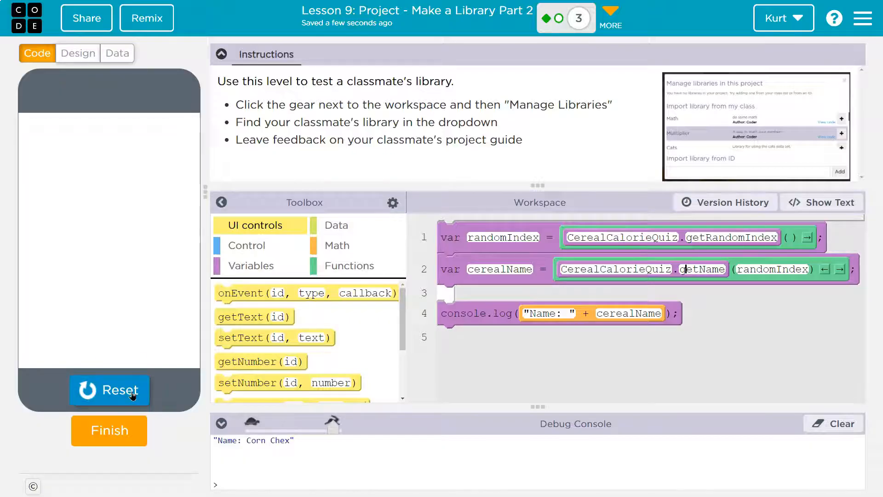
pyautogui.click(110, 389)
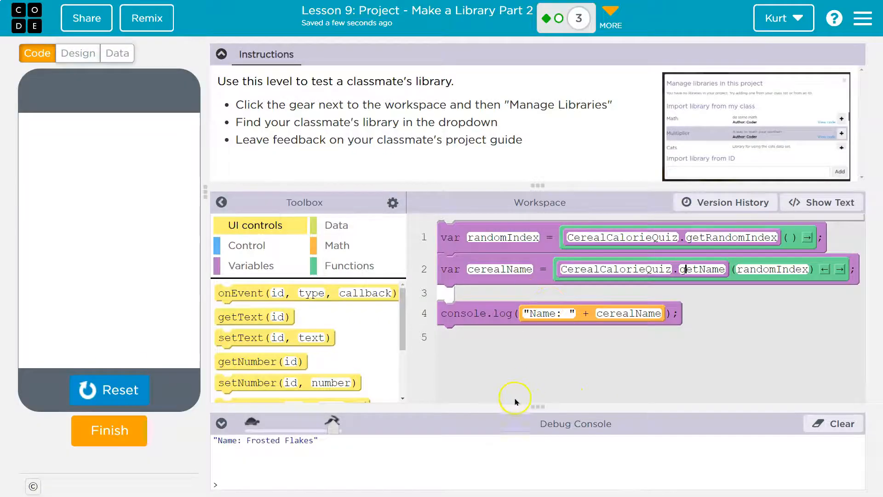
pyautogui.moveTo(291, 331)
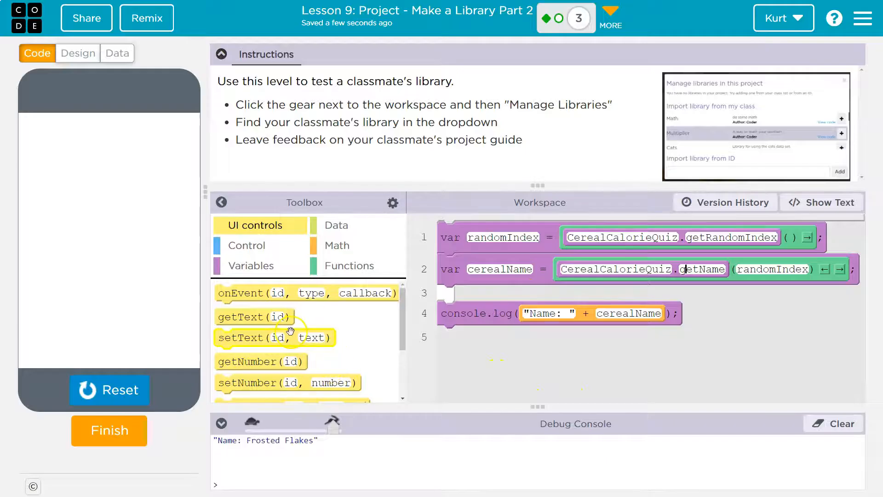
pyautogui.click(116, 53)
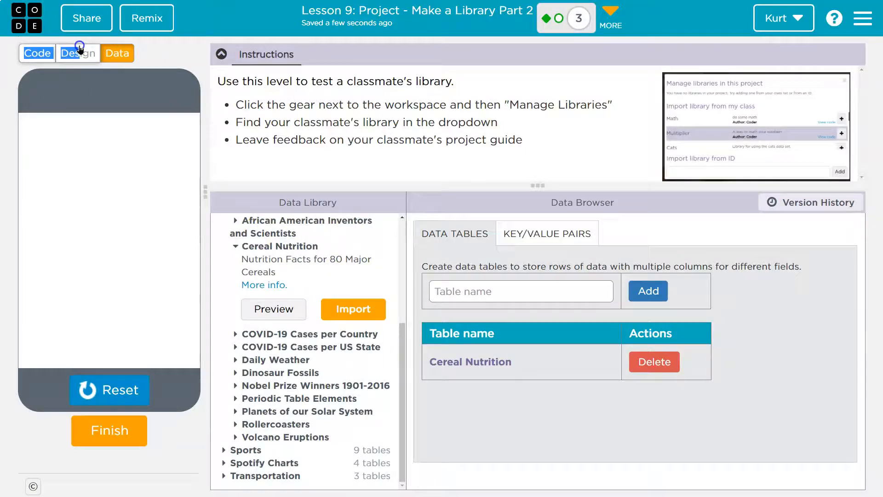
# In Design, try the Lemonade theme, then set the screen to Blue and Gold
pyautogui.click(78, 53)
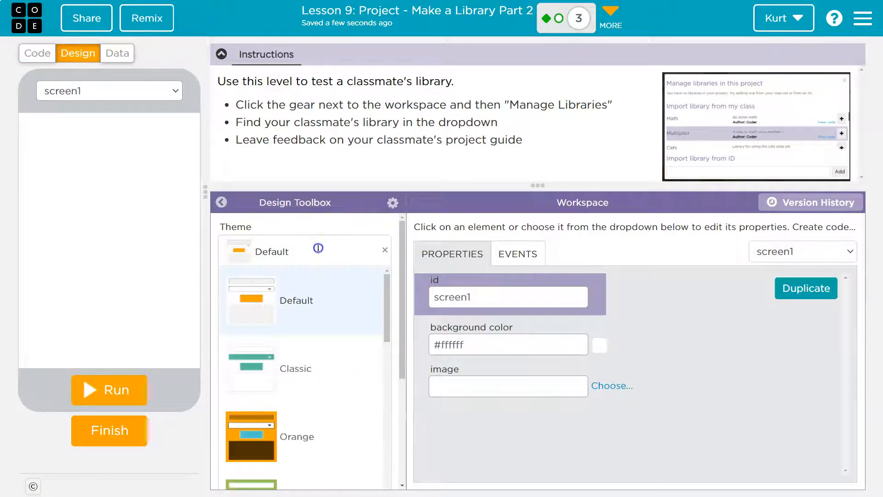
pyautogui.scroll(-3)
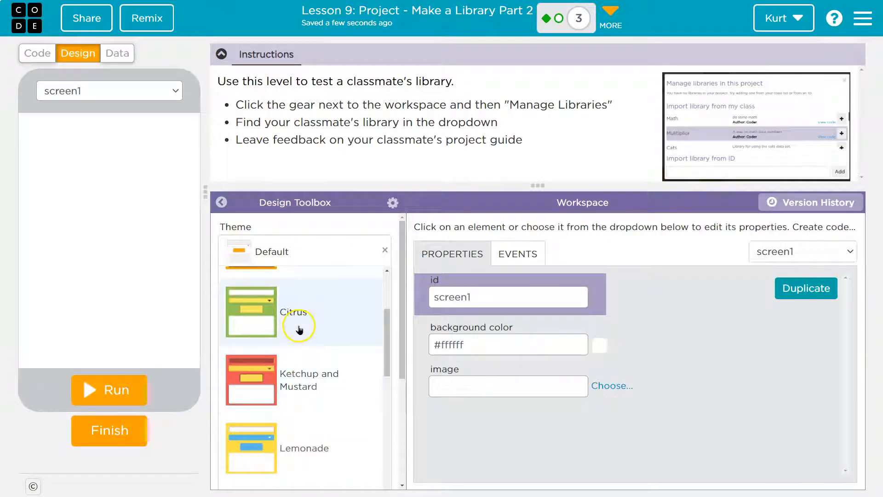
pyautogui.click(293, 313)
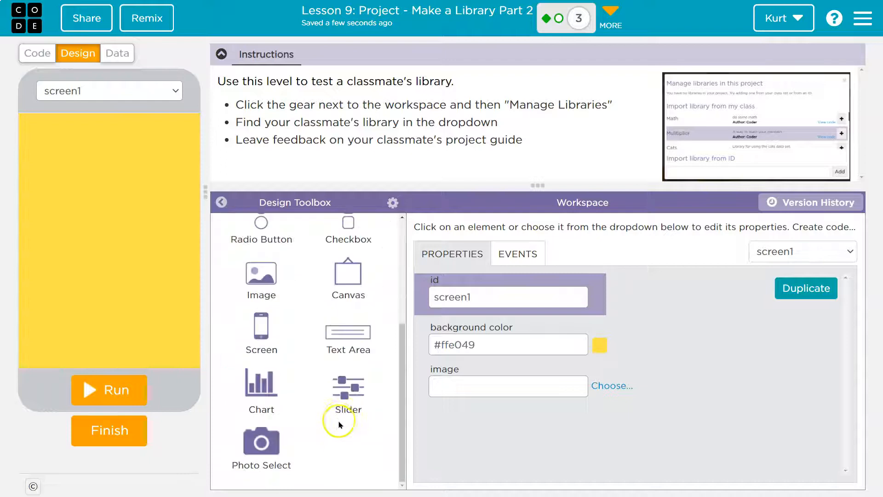
pyautogui.click(392, 203)
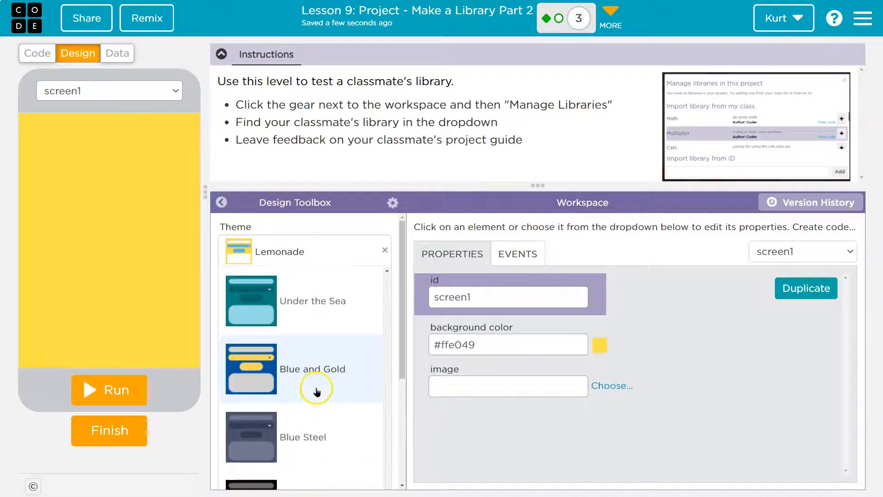
pyautogui.click(312, 369)
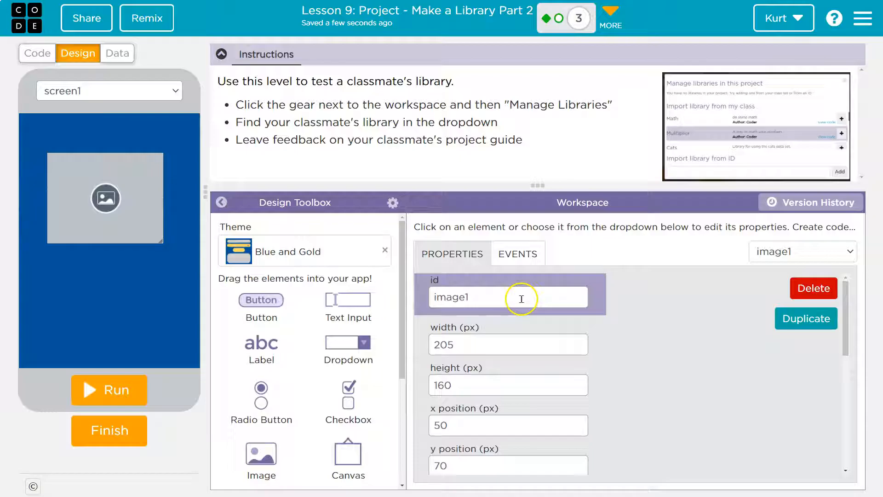
# Name the image boxPic and the button guessBtn with text Guess
pyautogui.write('box')
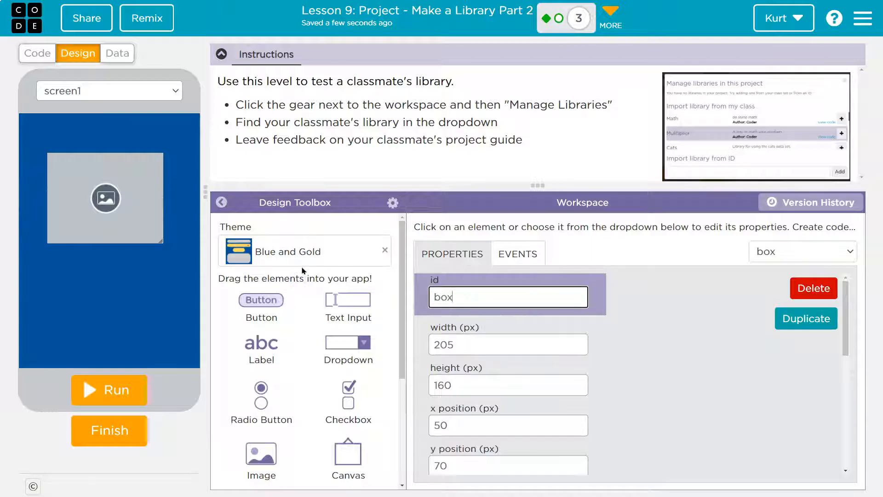
pyautogui.write('Pic')
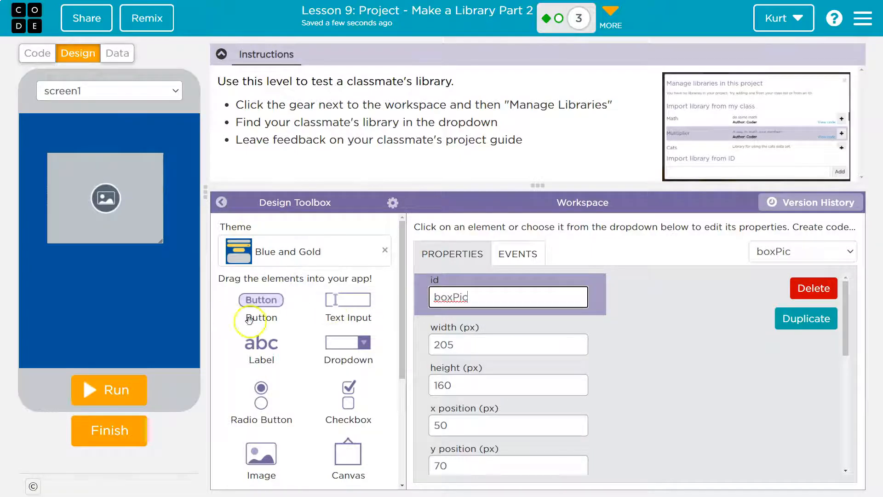
pyautogui.moveTo(321, 316)
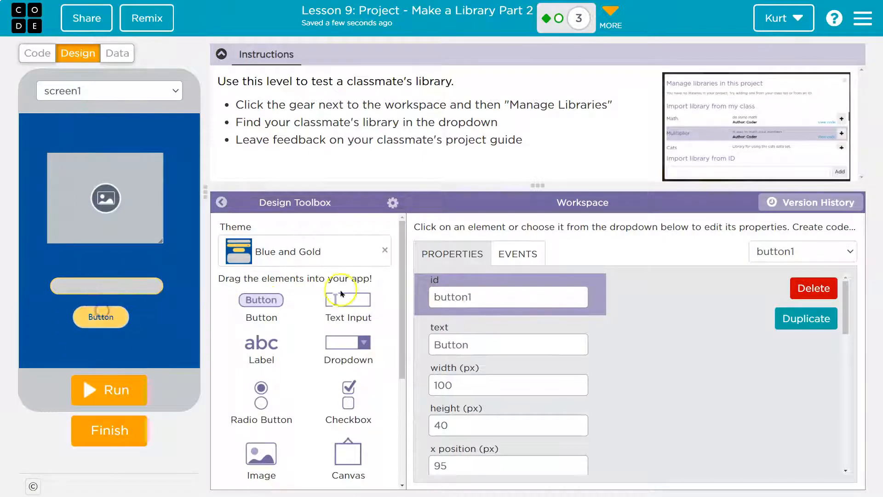
pyautogui.write('g')
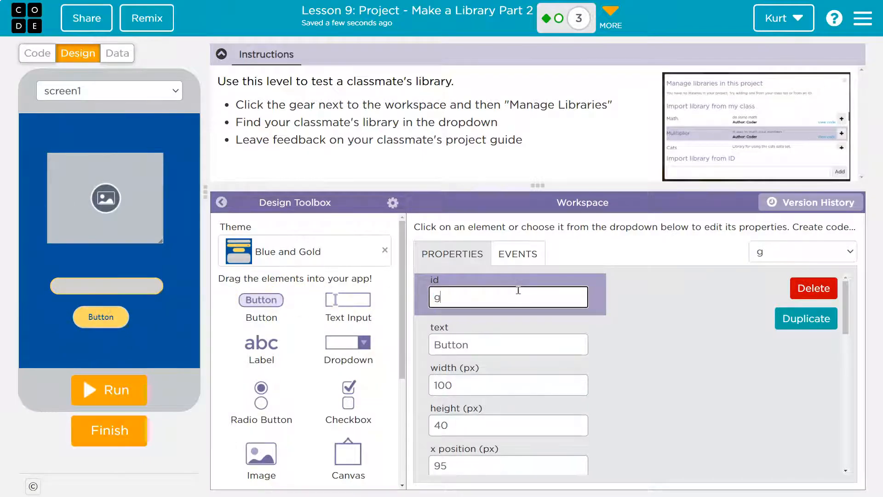
pyautogui.write('uessBtn')
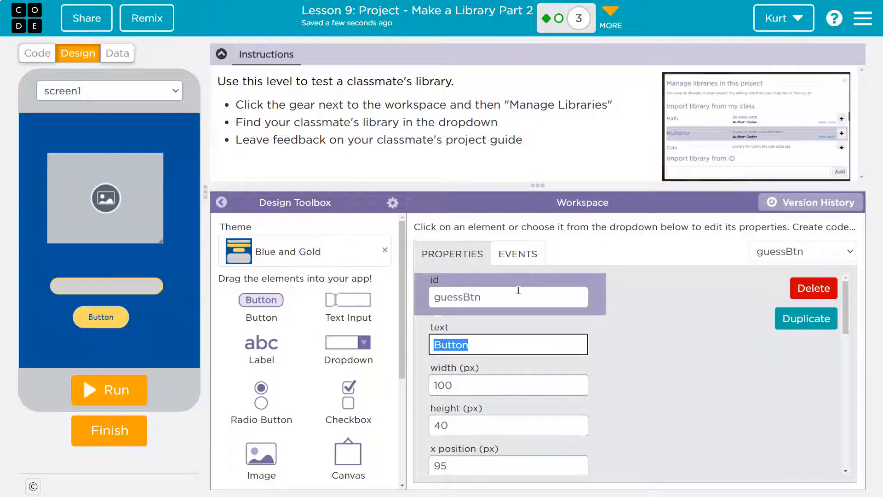
pyautogui.write('g')
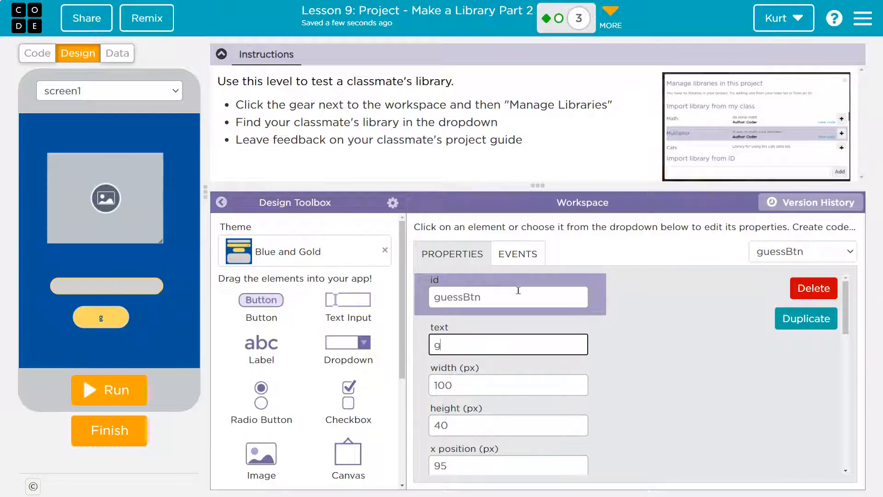
pyautogui.write('uess')
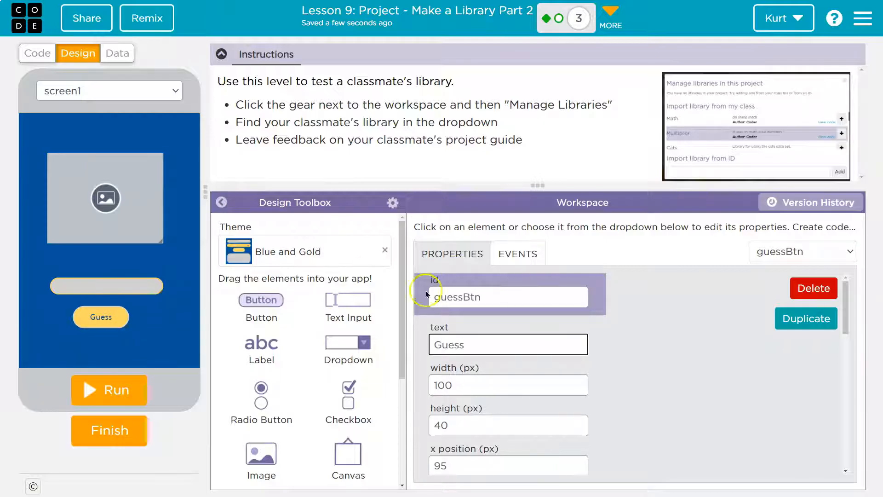
# Name the text input guessInput and give it placeholder 40
pyautogui.click(103, 286)
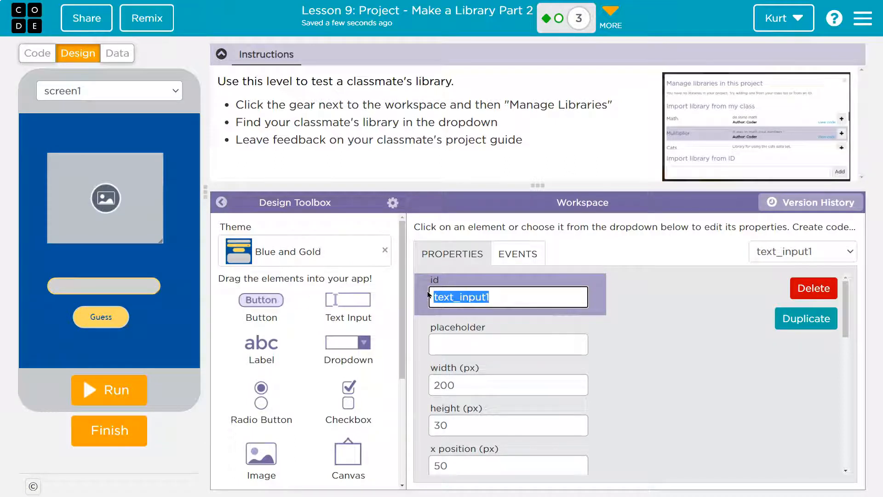
pyautogui.write('guessInput')
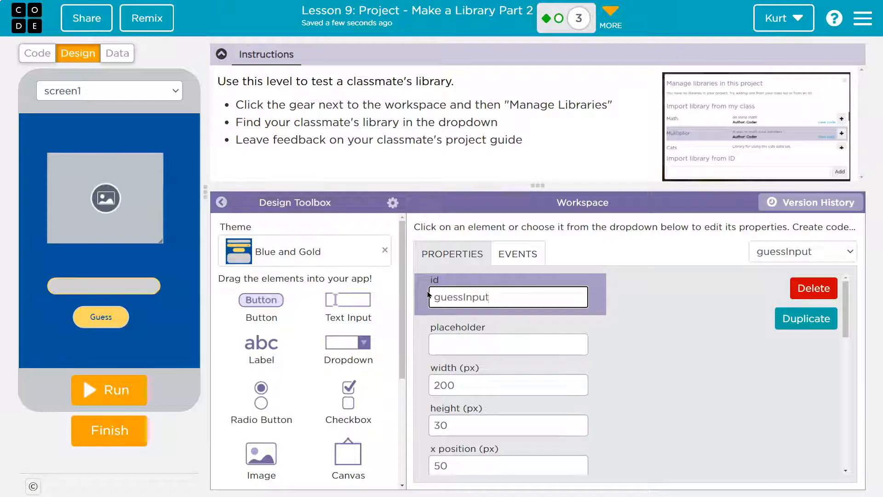
pyautogui.click(507, 344)
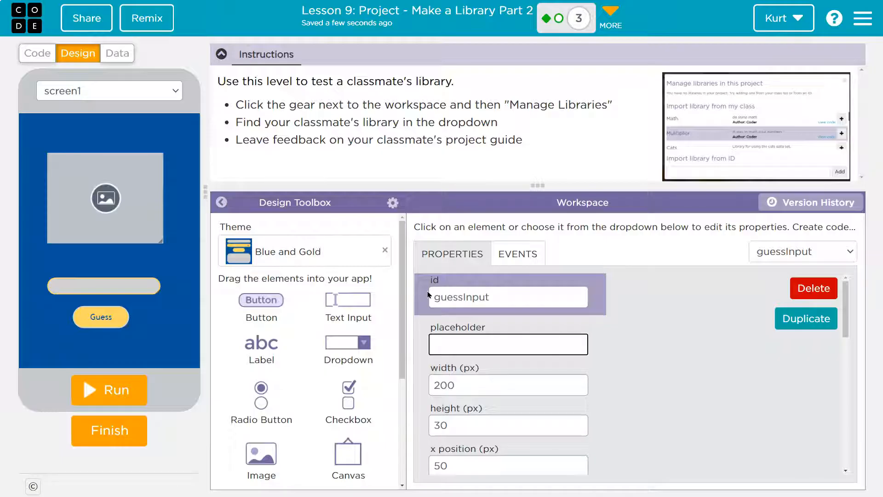
pyautogui.scroll(-3)
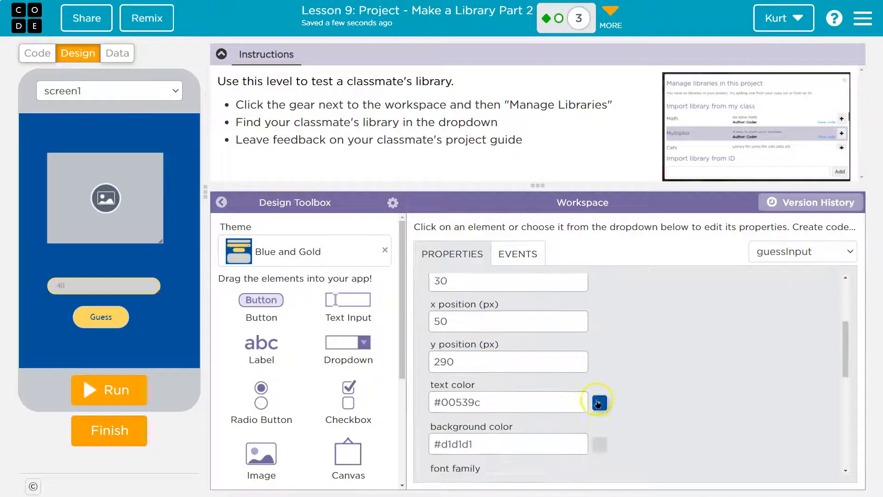
pyautogui.click(599, 402)
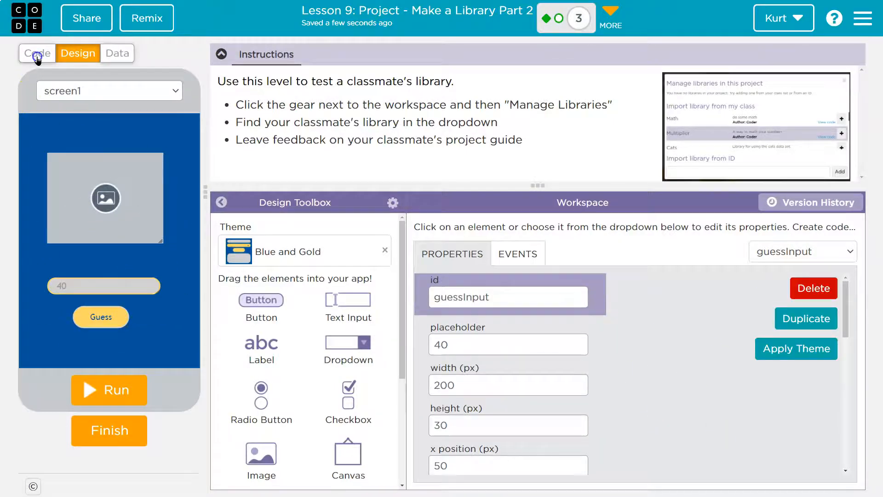
# Back in Code, make the click event handler listen to guessBtn
pyautogui.click(37, 53)
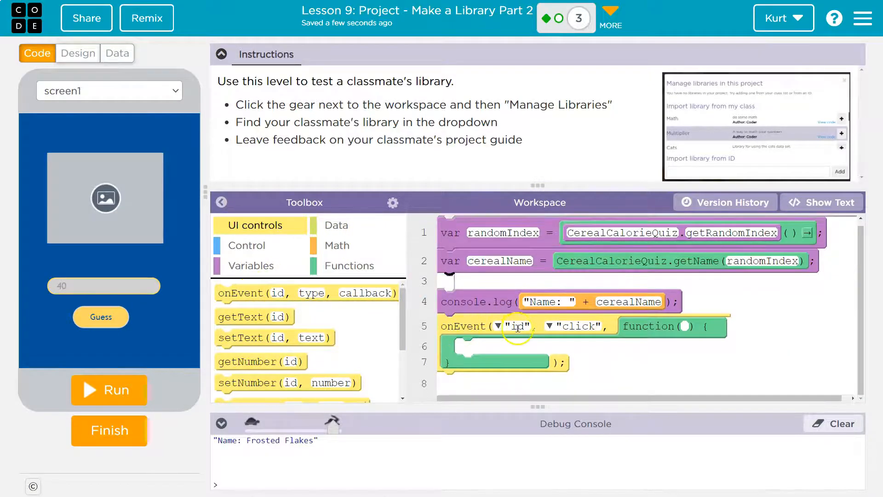
pyautogui.click(500, 325)
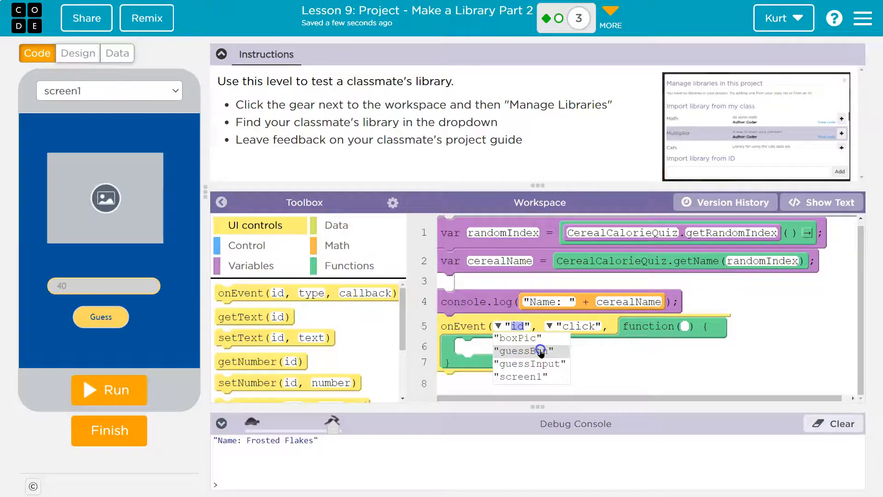
pyautogui.click(517, 350)
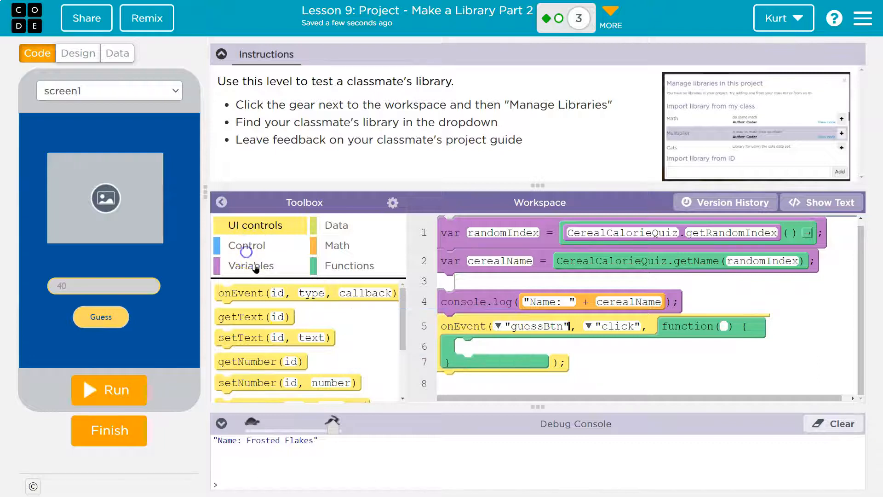
# Inside the handler store getNumber("guessInput") in a variable named guess
pyautogui.click(251, 266)
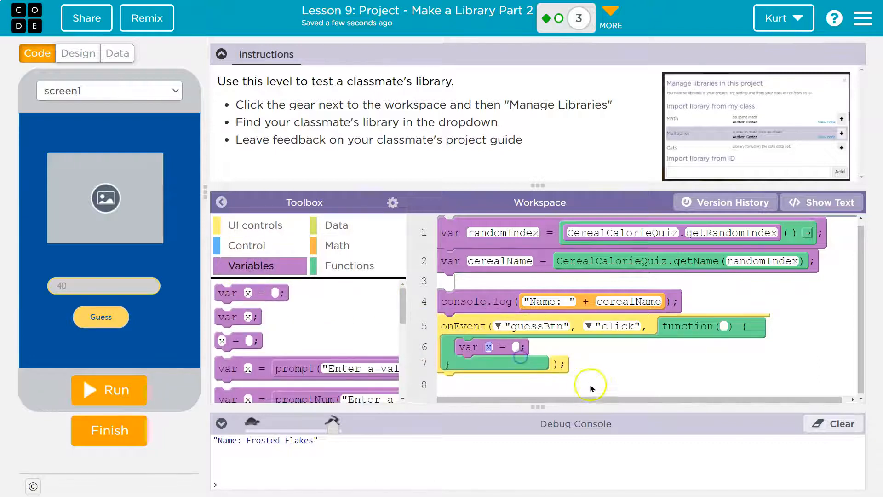
pyautogui.click(488, 347)
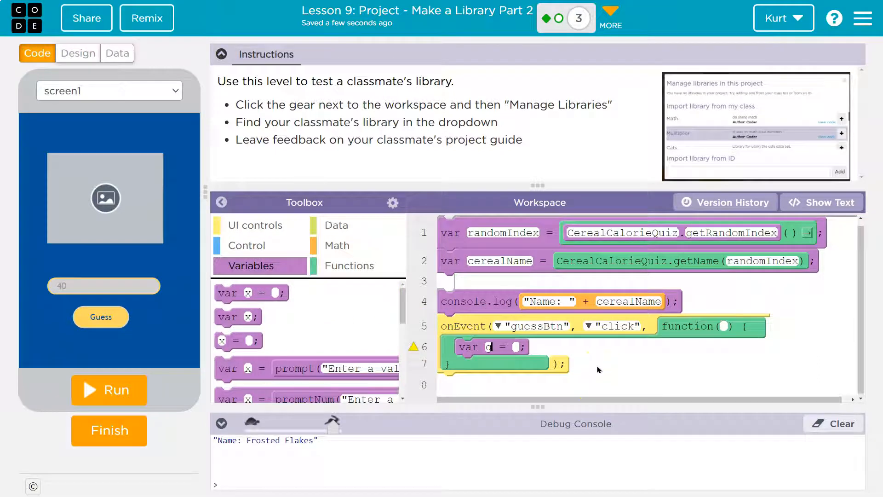
pyautogui.write('uessNu')
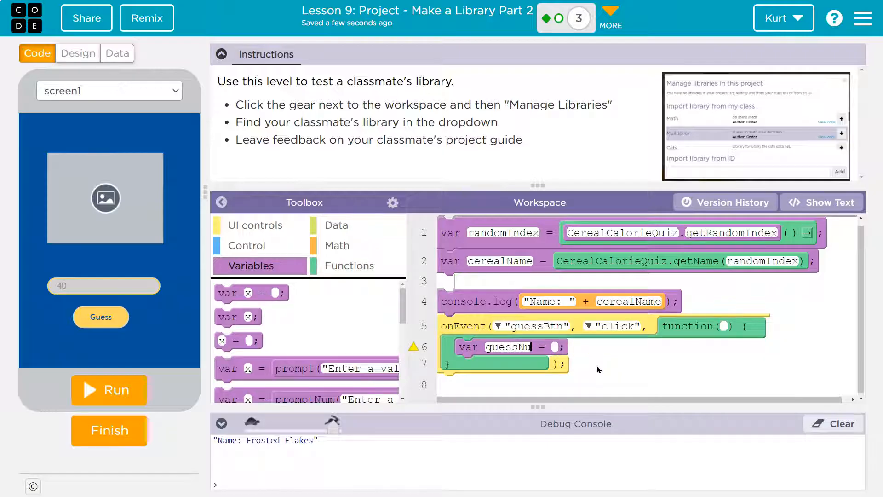
pyautogui.write('guess')
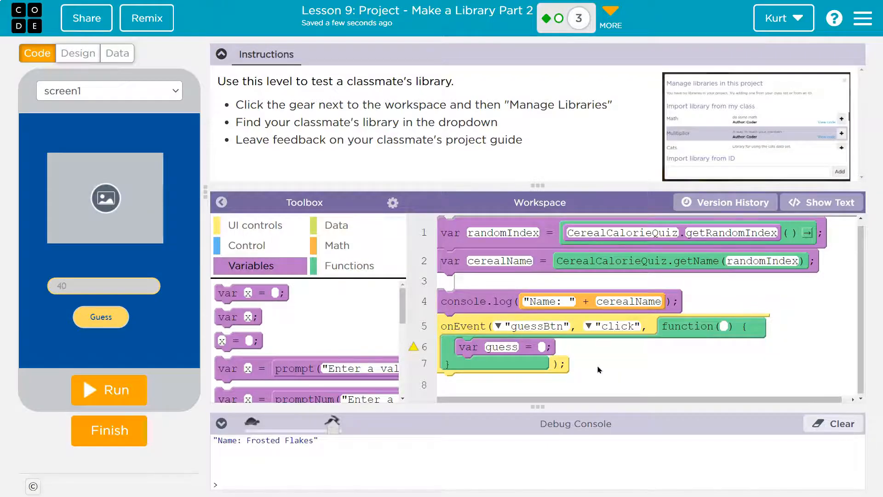
pyautogui.click(256, 225)
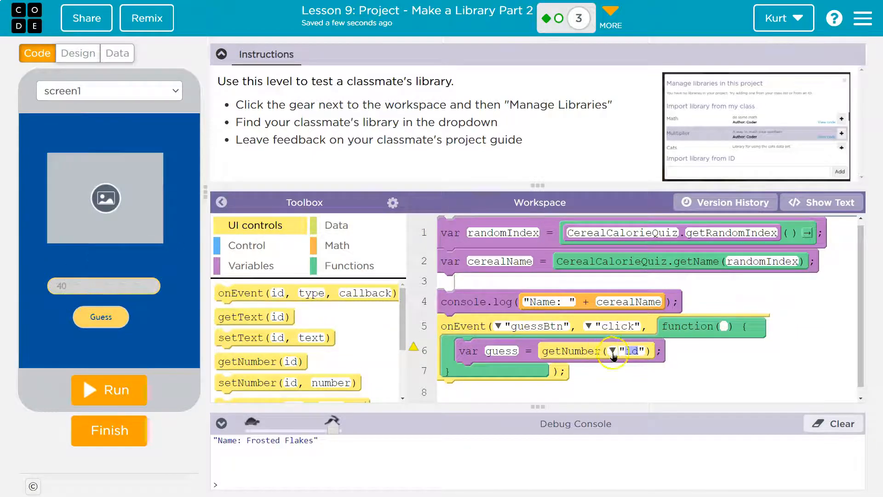
pyautogui.click(632, 350)
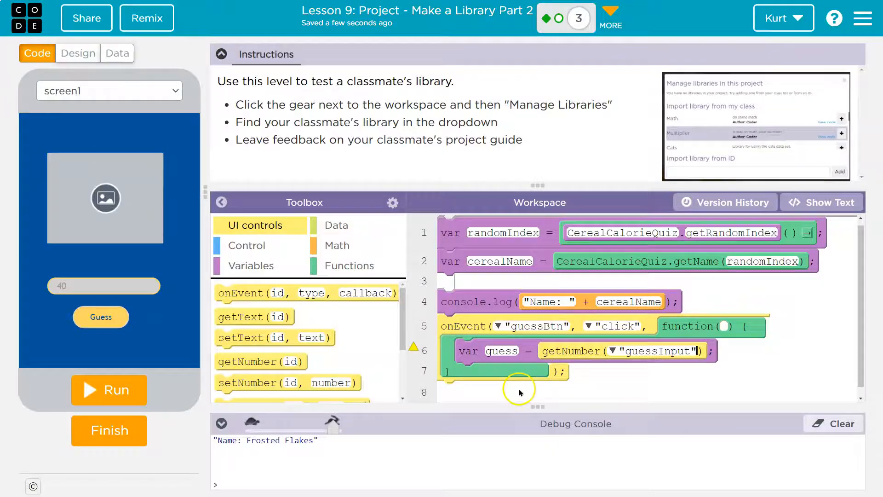
pyautogui.moveTo(476, 290)
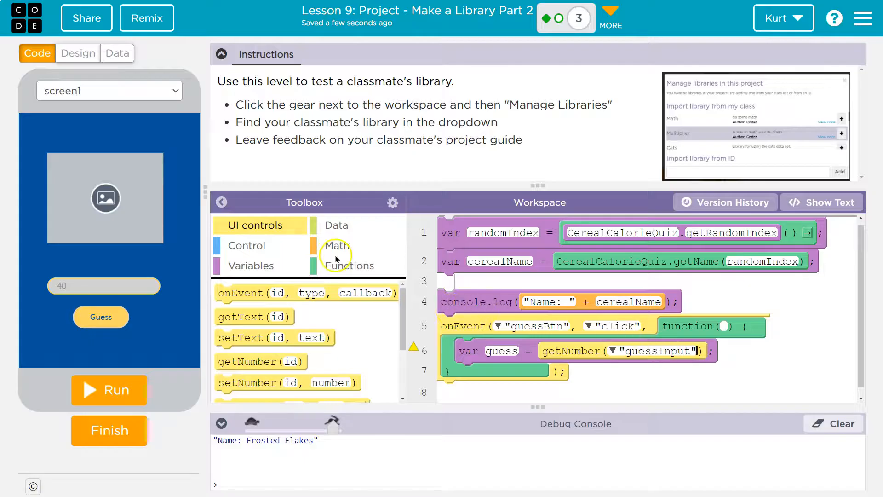
pyautogui.click(392, 203)
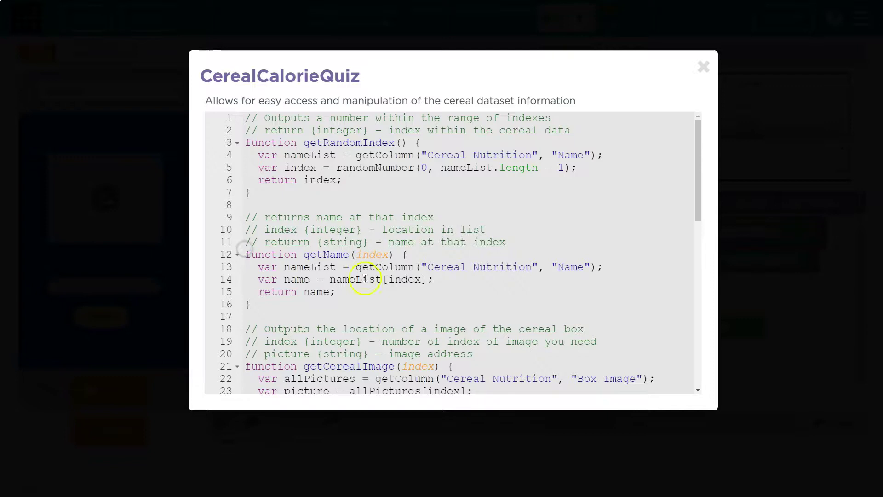
# Scroll through the CerealCalorieQuiz library source, close it, and go to Design for a new label
pyautogui.scroll(-3)
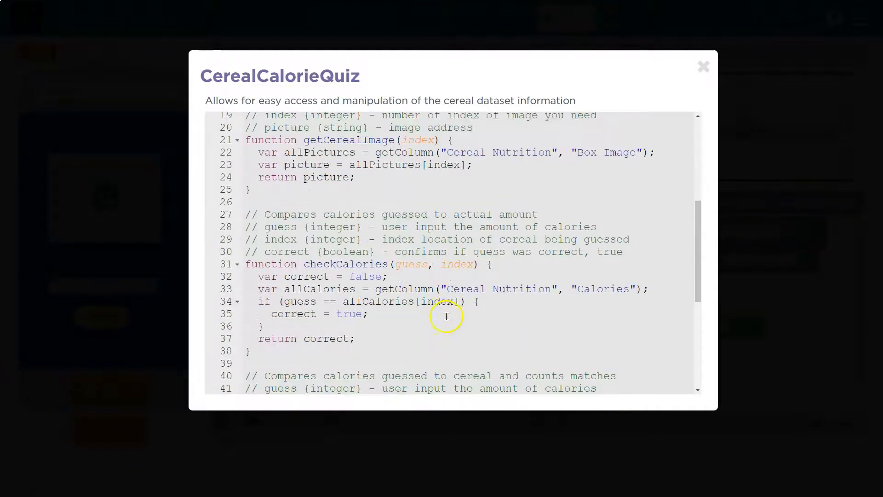
pyautogui.moveTo(482, 268)
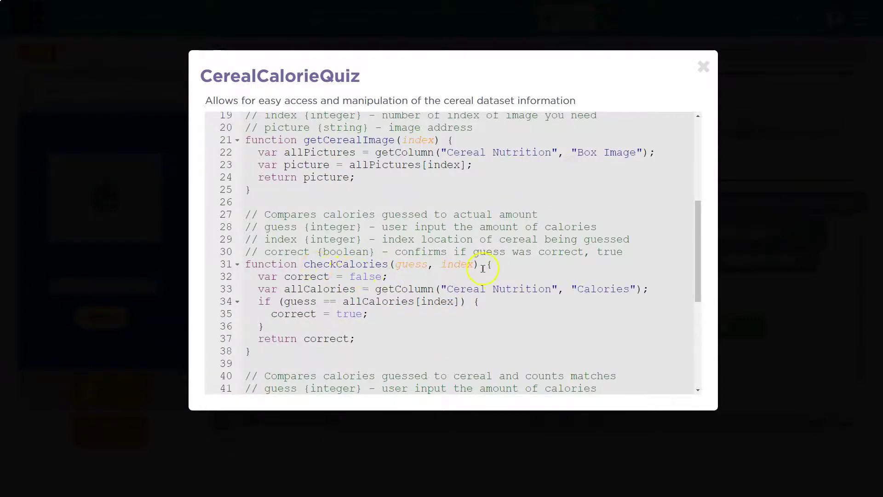
pyautogui.moveTo(702, 65)
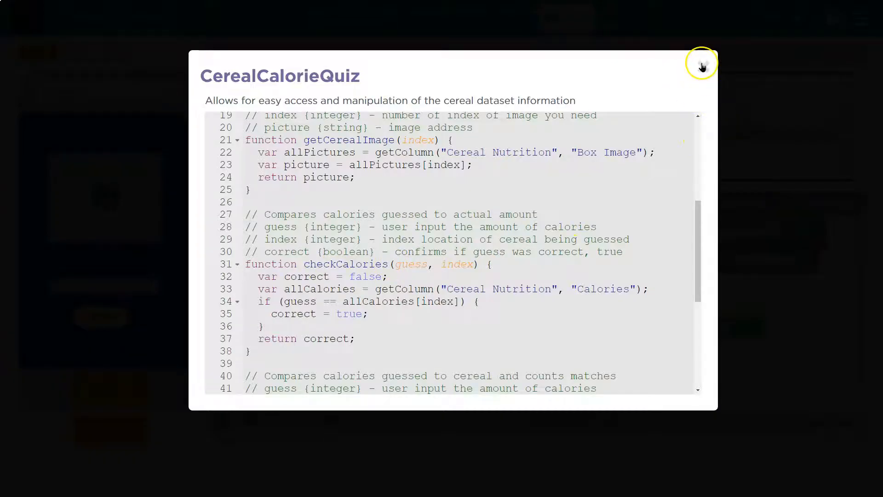
pyautogui.click(701, 63)
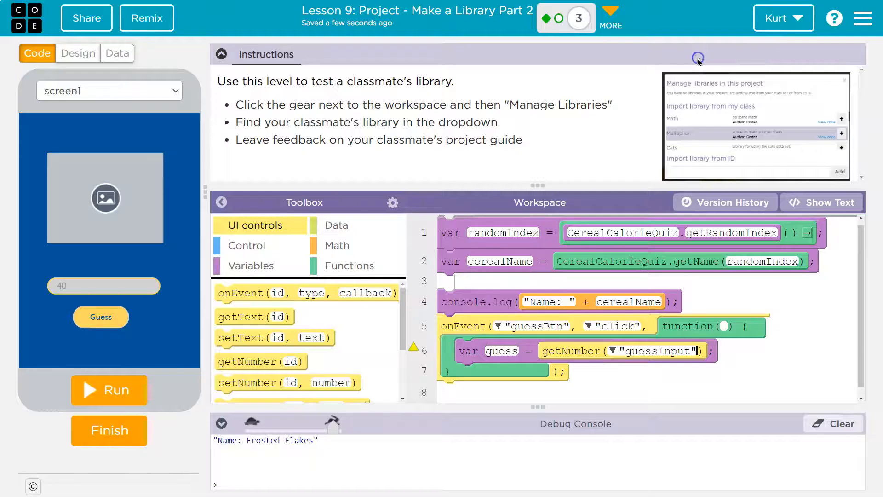
pyautogui.moveTo(632, 378)
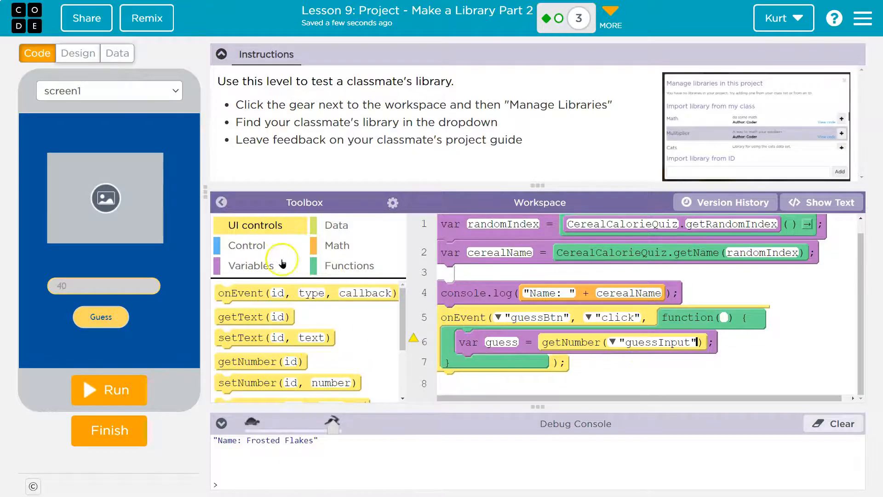
pyautogui.scroll(-3)
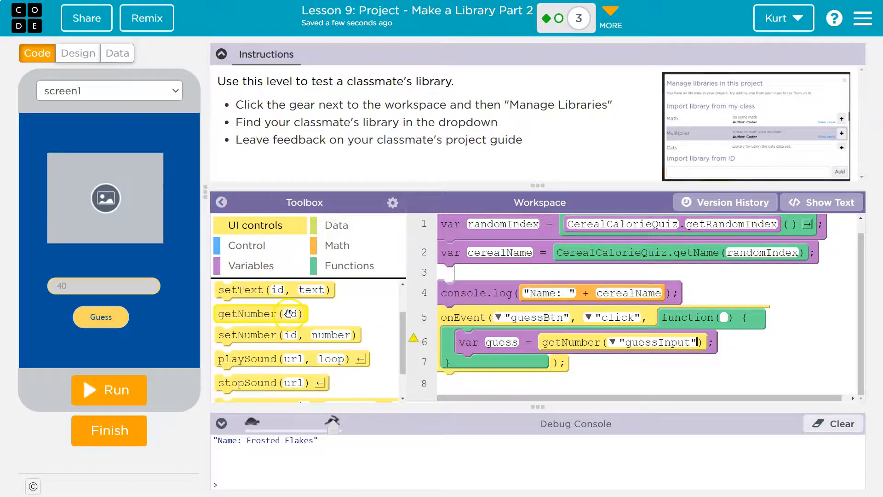
pyautogui.click(251, 266)
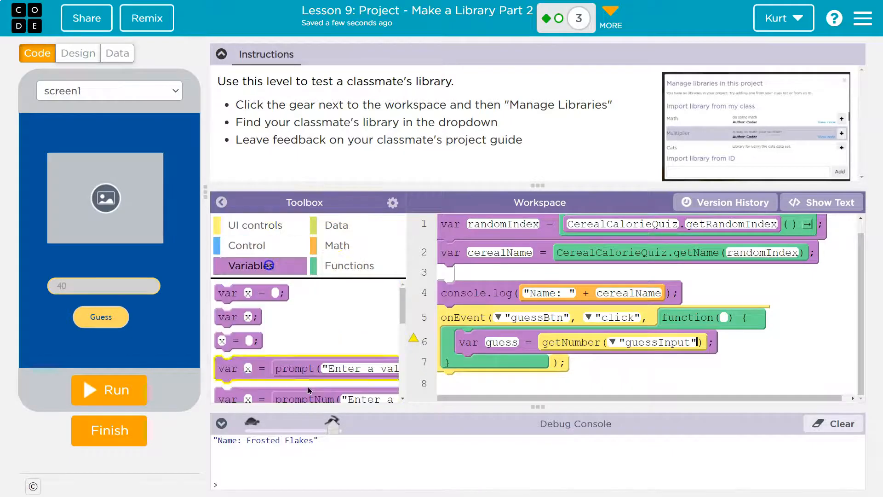
pyautogui.click(77, 53)
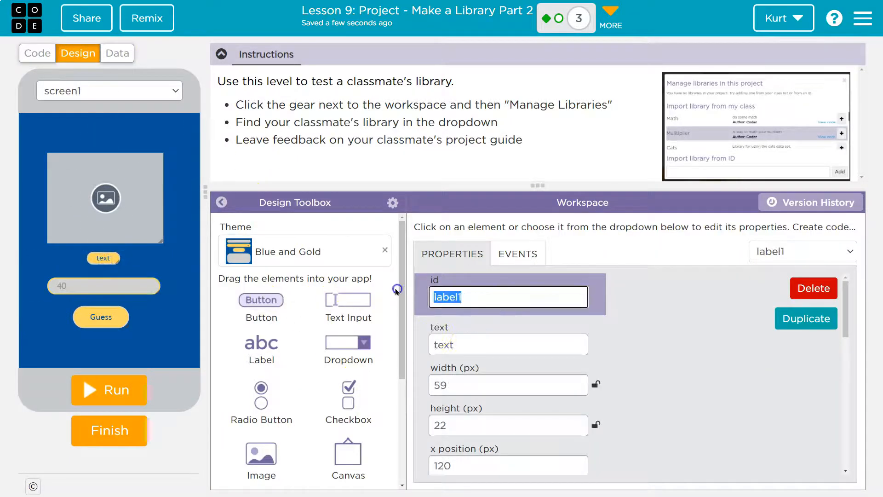
# Set the label id to correctLabel and its text to "Take a guess.", then return to Code
pyautogui.write('correctLabel')
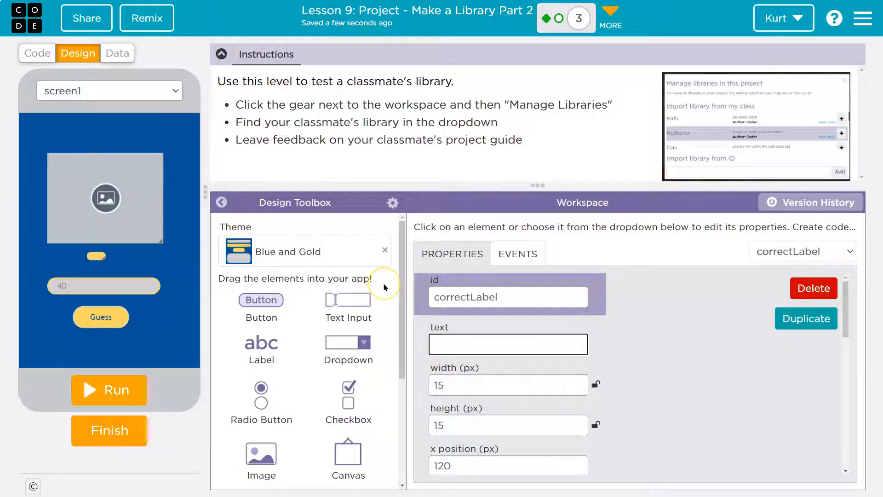
pyautogui.write('M')
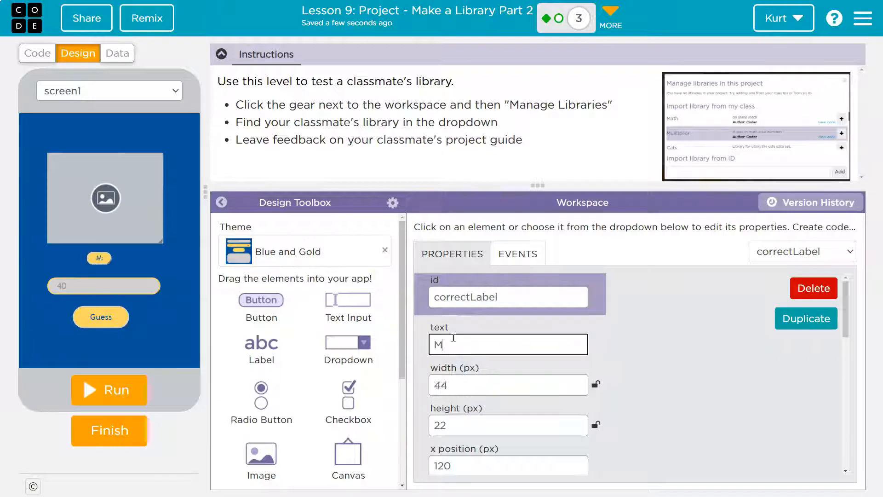
pyautogui.write('Make a guess')
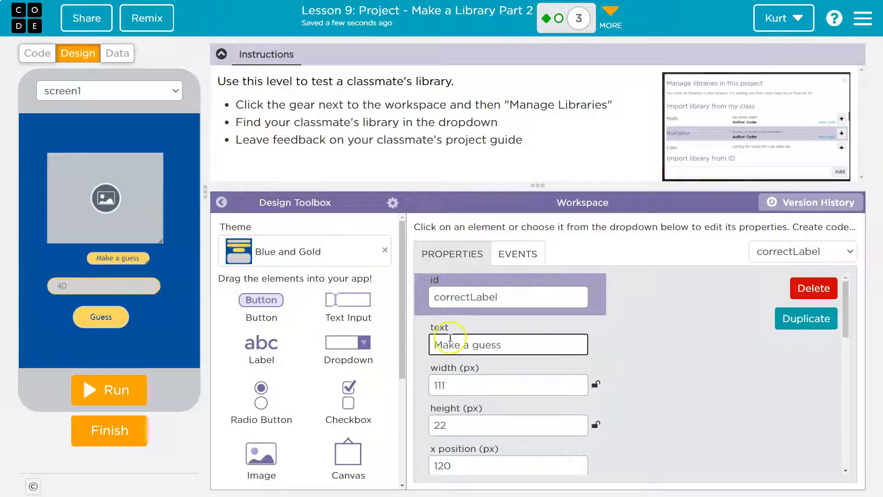
pyautogui.write('Take a guess.')
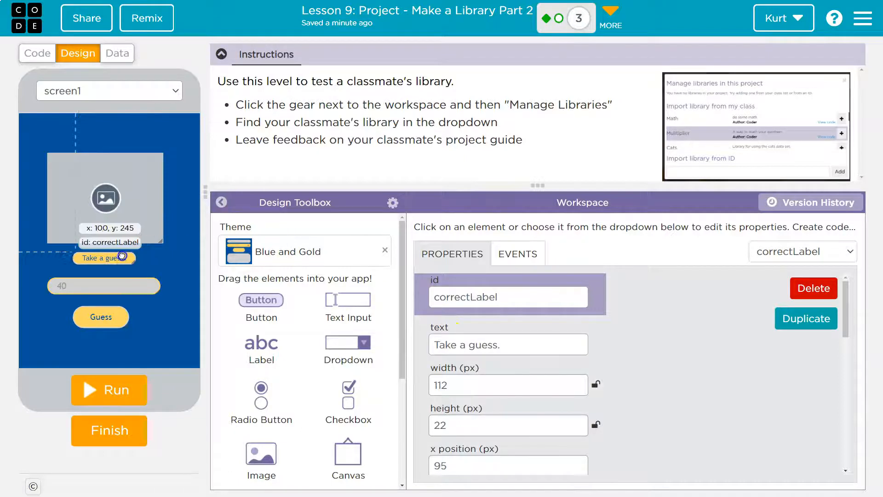
pyautogui.click(37, 53)
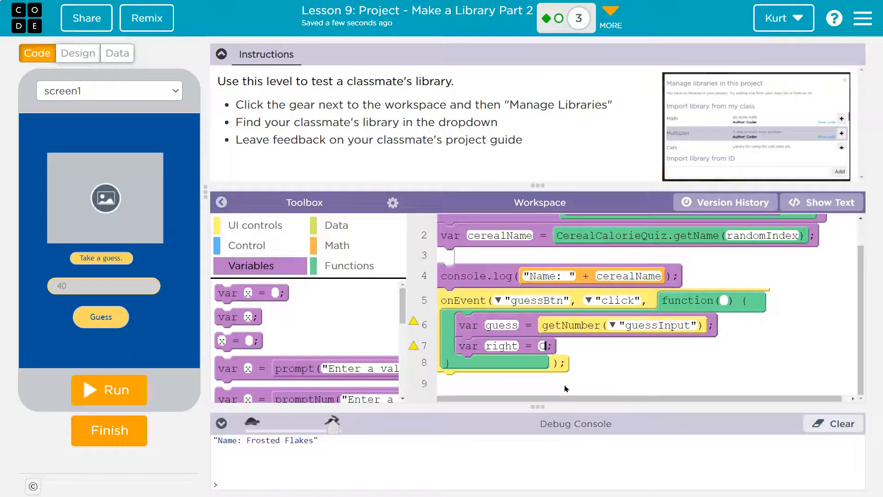
# Add var right = CerealCalorieQuiz.checkGuess() inside the guessBtn click handler
pyautogui.write('CerealCalorieQuiz.checkGuess(')
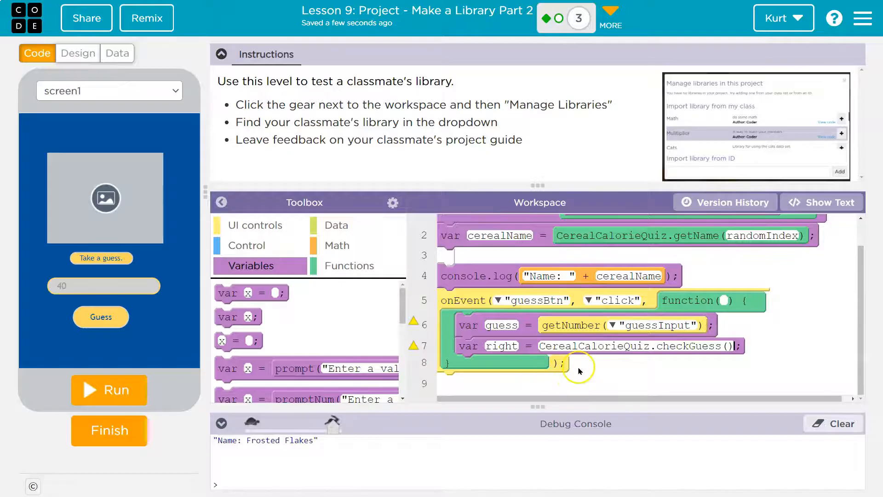
pyautogui.moveTo(748, 359)
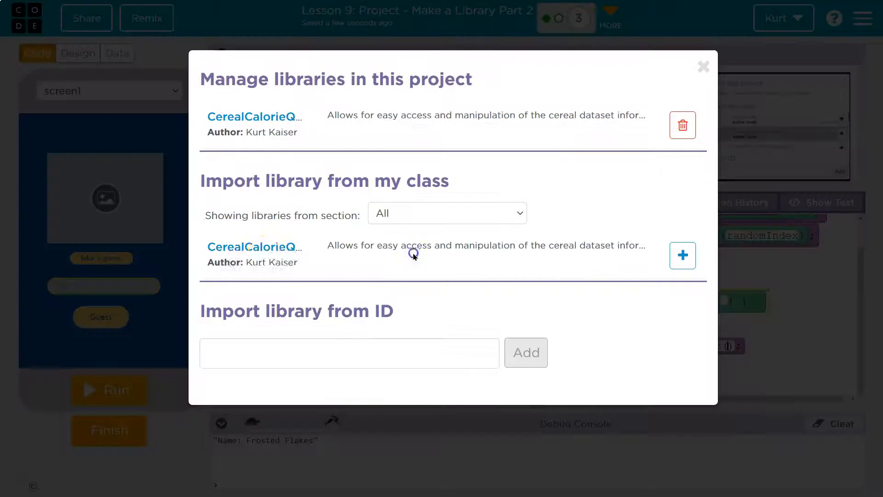
# Review the CerealCalorieQuiz library source, then make right call checkCalories(guess, index)
pyautogui.click(254, 246)
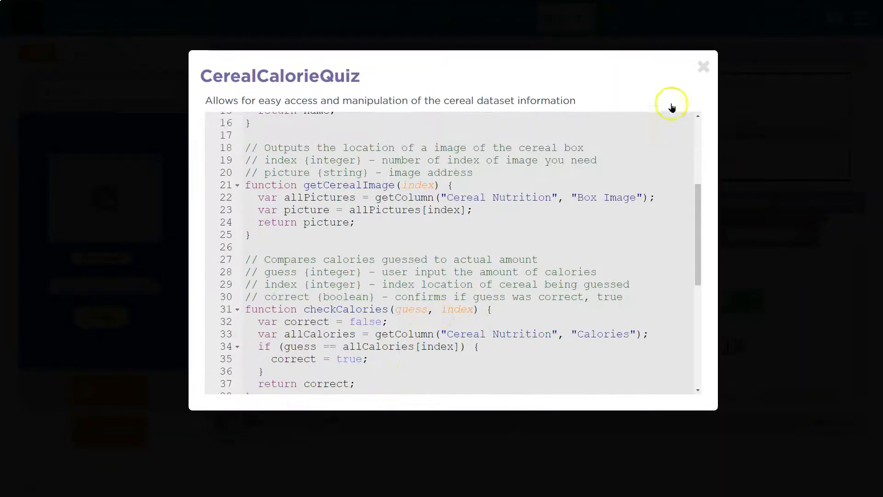
pyautogui.click(703, 66)
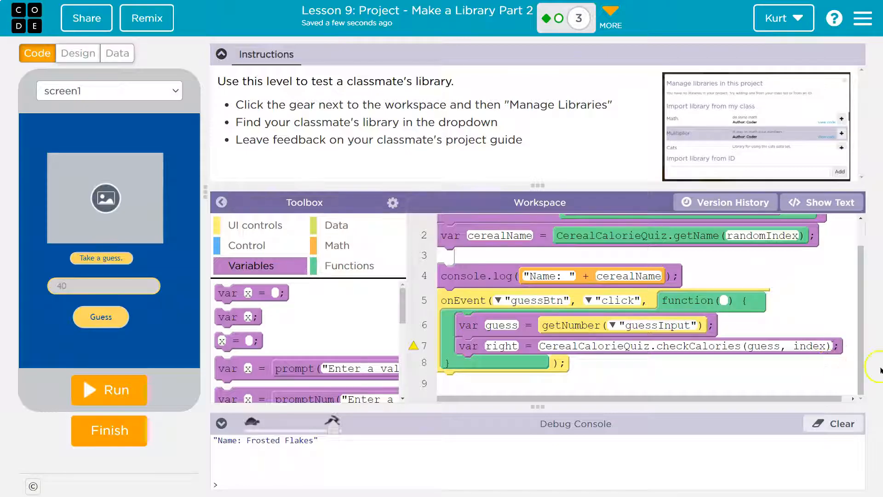
# Pass randomIndex as checkCalories' second argument and add an empty if block after it
pyautogui.scroll(3)
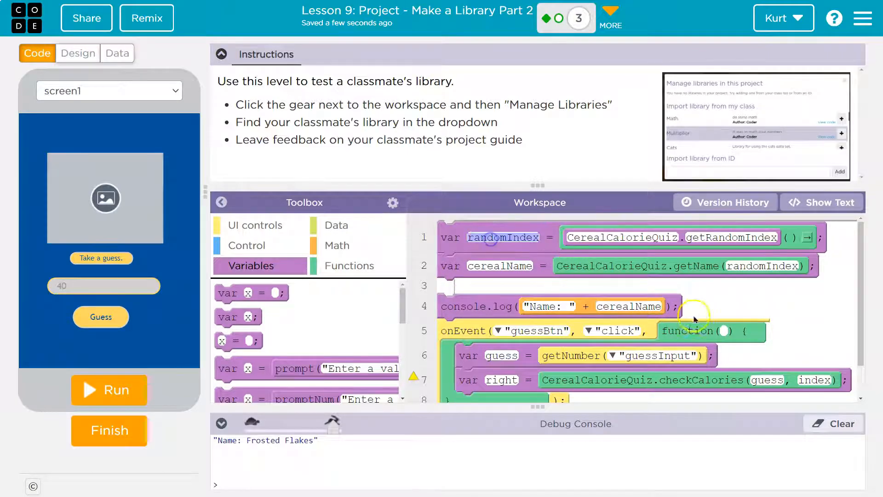
pyautogui.scroll(-3)
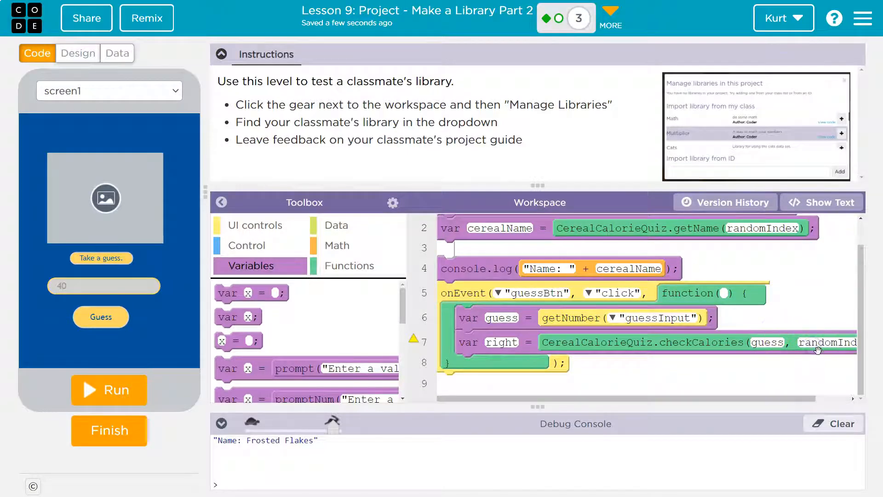
pyautogui.moveTo(658, 338)
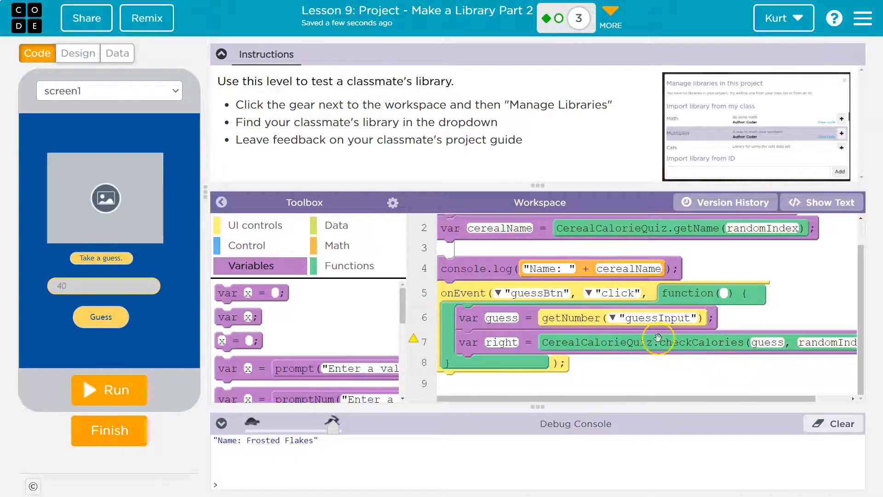
pyautogui.moveTo(527, 345)
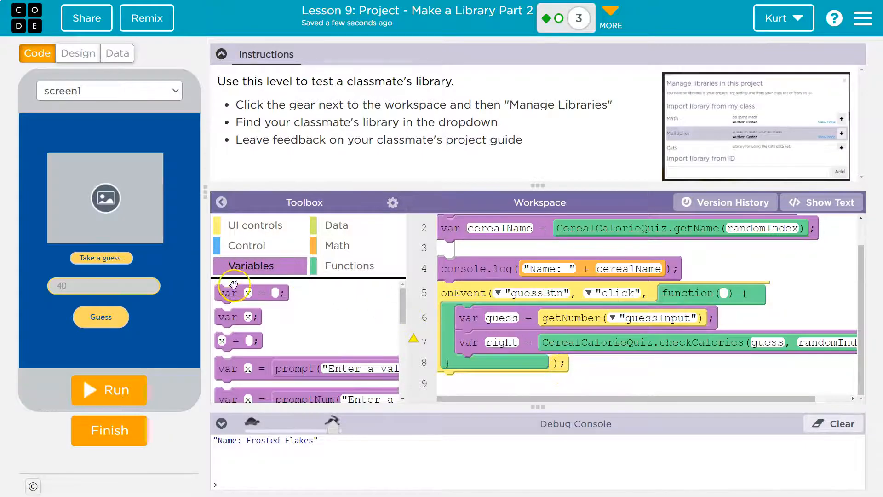
pyautogui.click(244, 246)
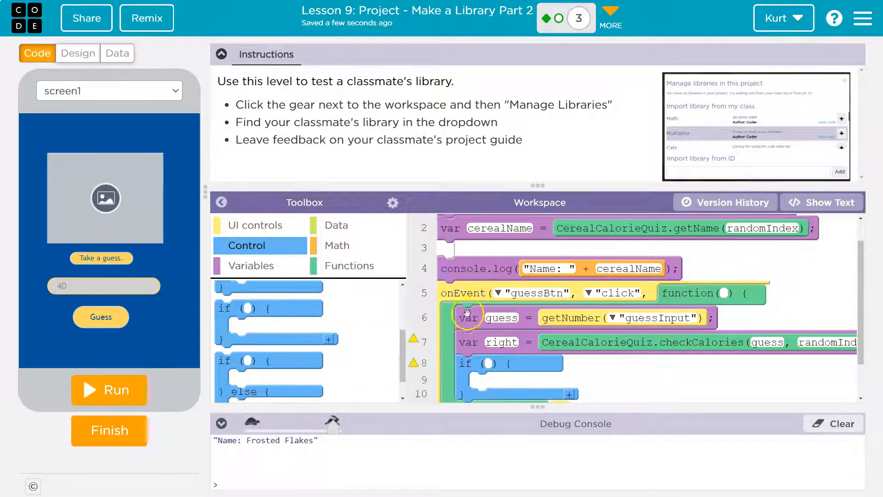
# Make if (right) set correctLabel's text to "You got it!"
pyautogui.click(251, 265)
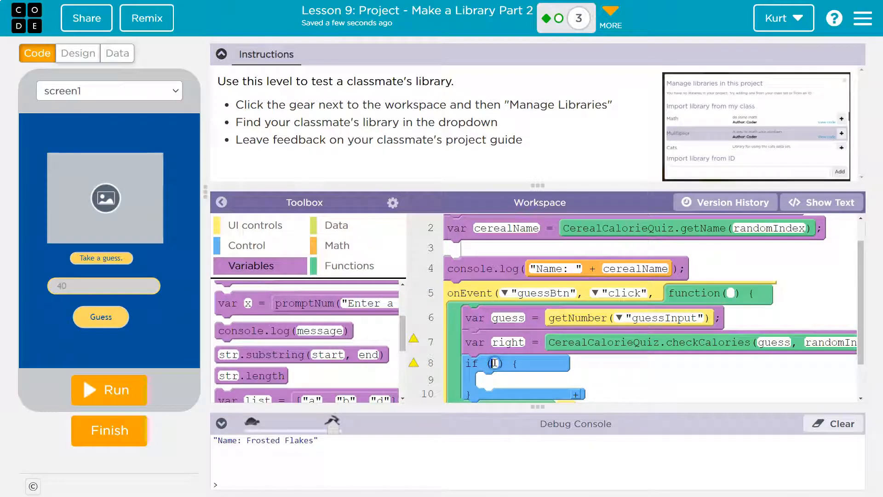
pyautogui.write('right')
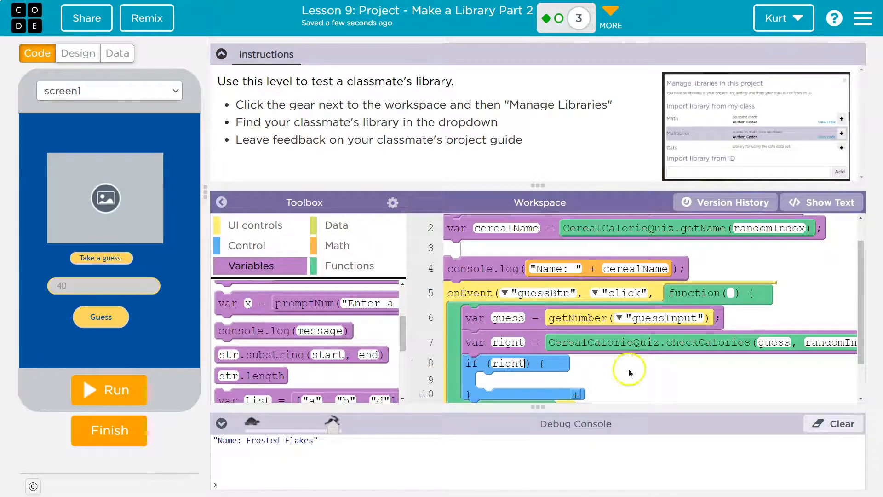
pyautogui.click(255, 225)
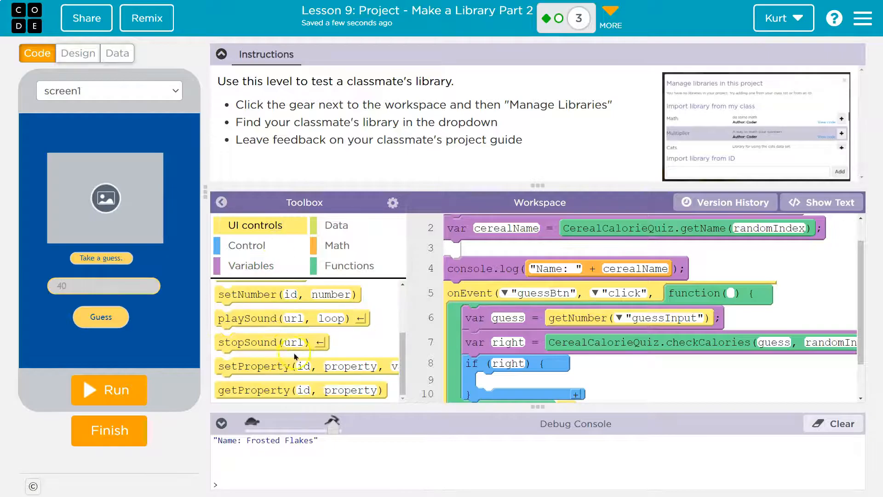
pyautogui.scroll(3)
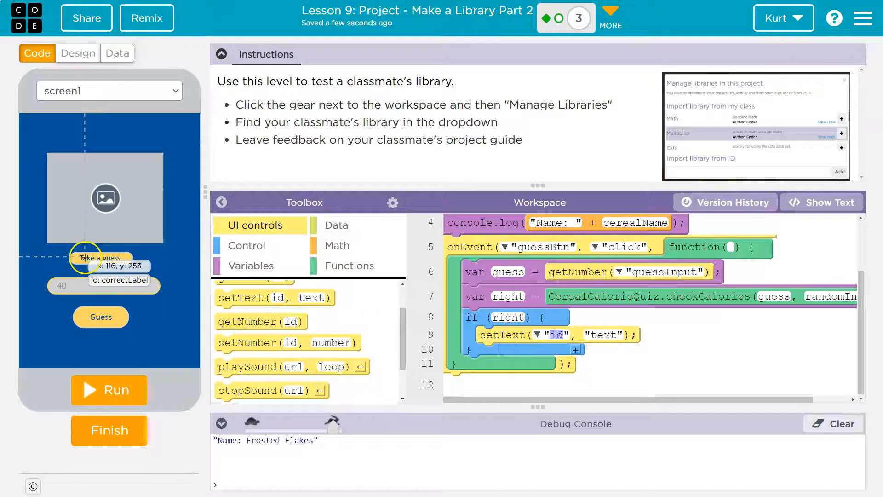
pyautogui.click(544, 335)
pyautogui.write('correctLabel')
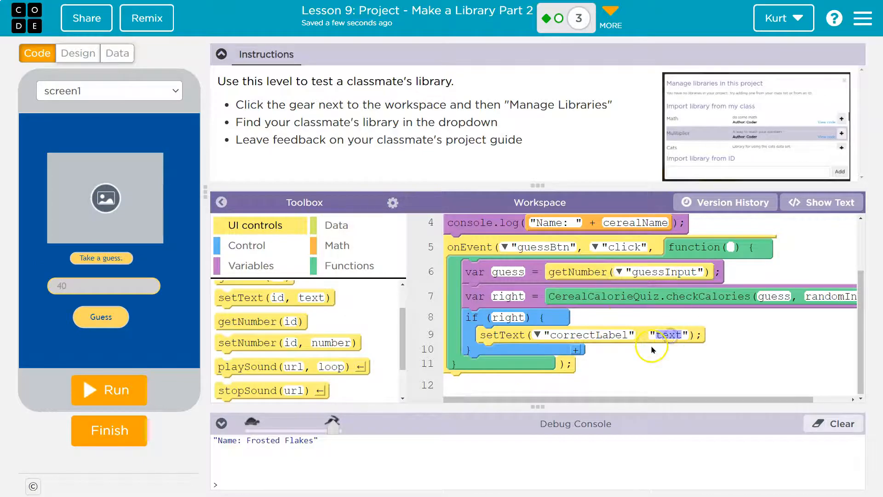
pyautogui.write('YO')
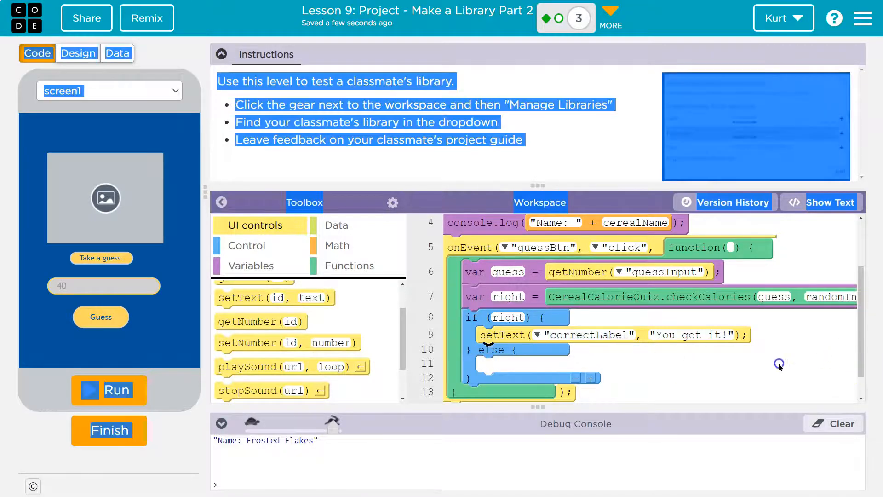
# Add an else branch that sets correctLabel's text to "WRONG"
pyautogui.click(392, 203)
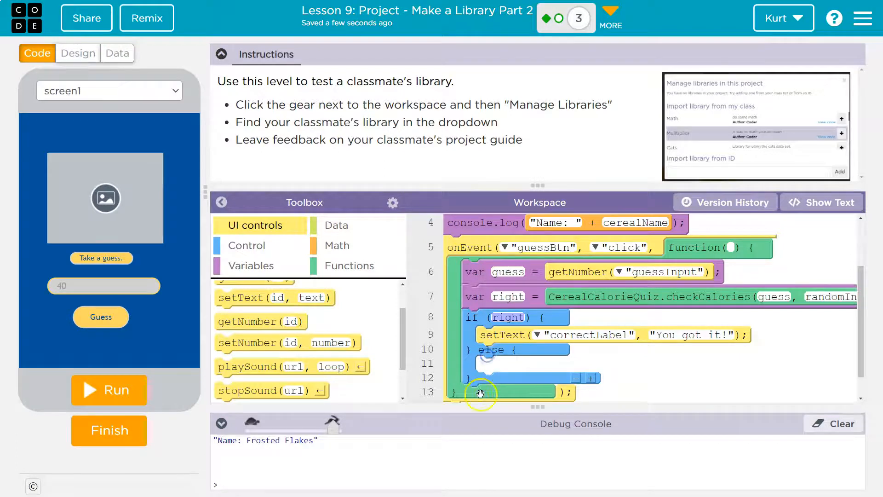
pyautogui.scroll(-3)
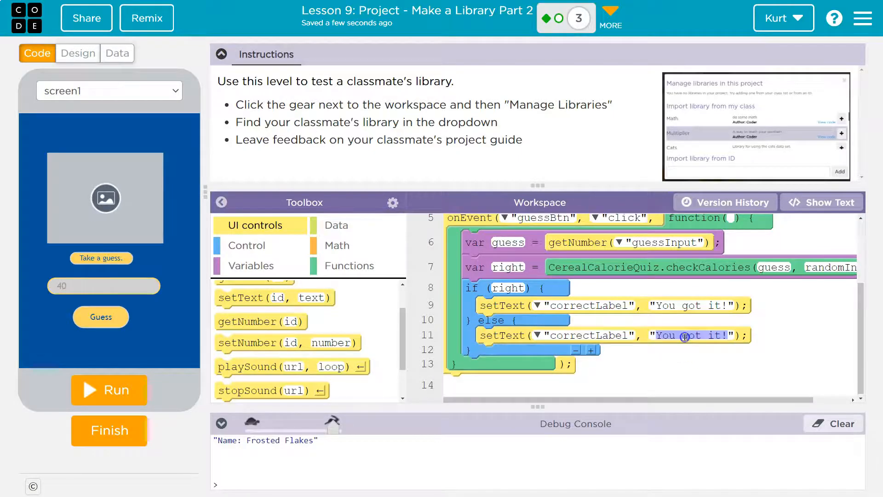
pyautogui.write('WRONG"')
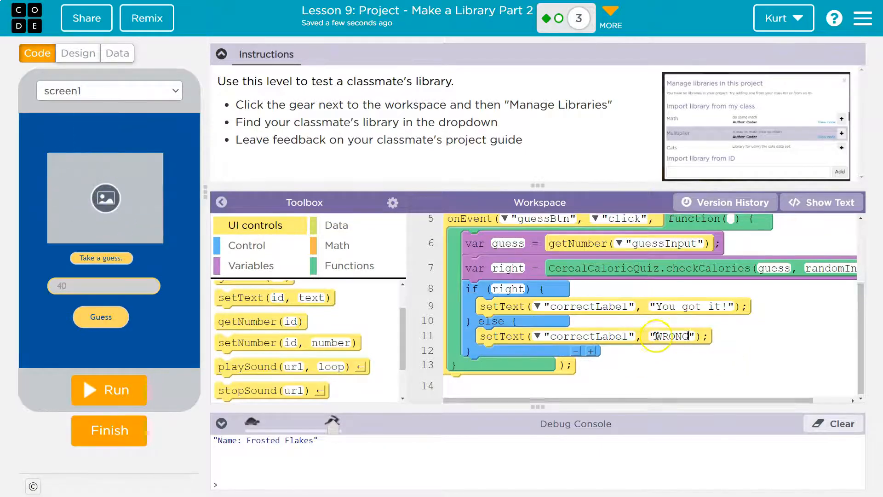
pyautogui.scroll(3)
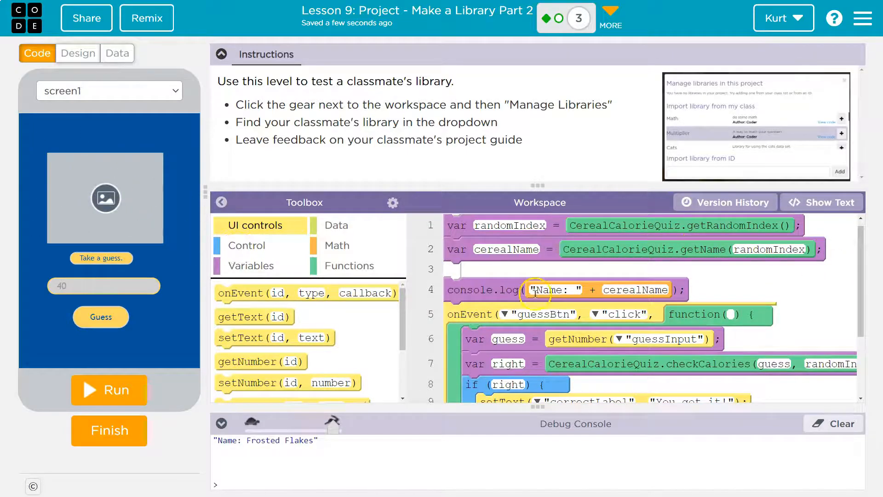
pyautogui.moveTo(684, 297)
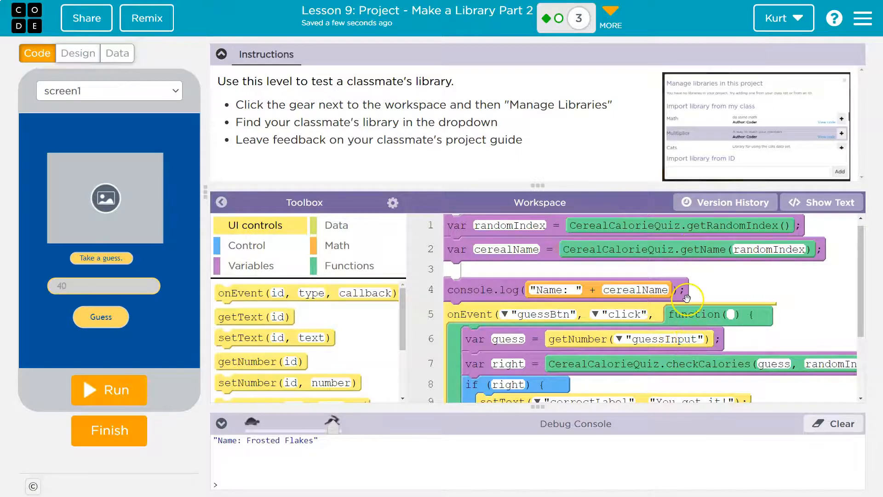
pyautogui.click(350, 265)
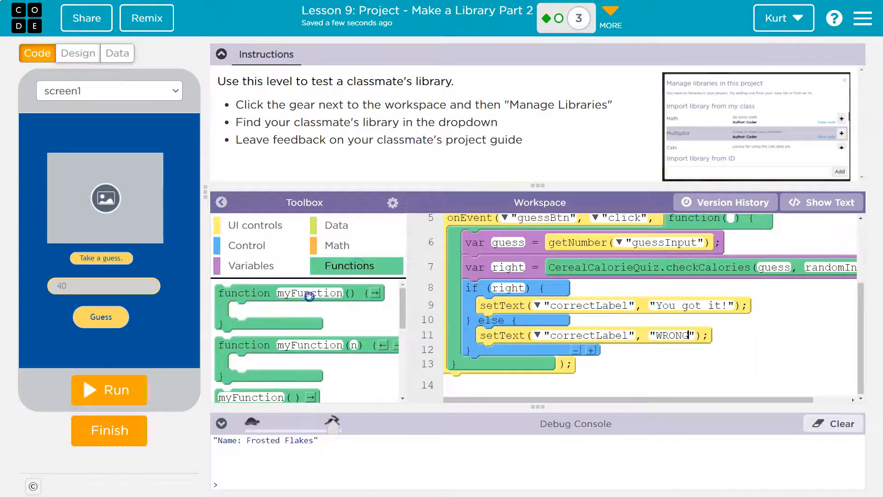
# Create an updateImage function that reassigns randomIndex from CerealCalorieQuiz.getRandomIndex()
pyautogui.scroll(-3)
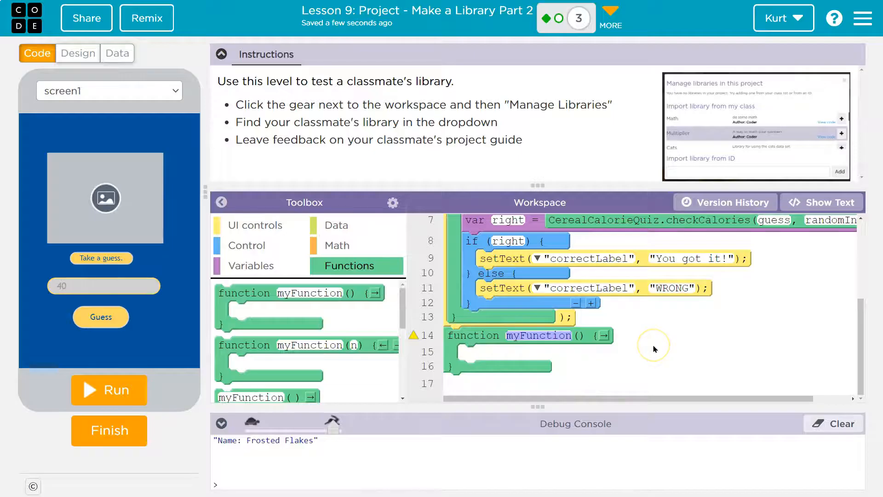
pyautogui.write('updateimag')
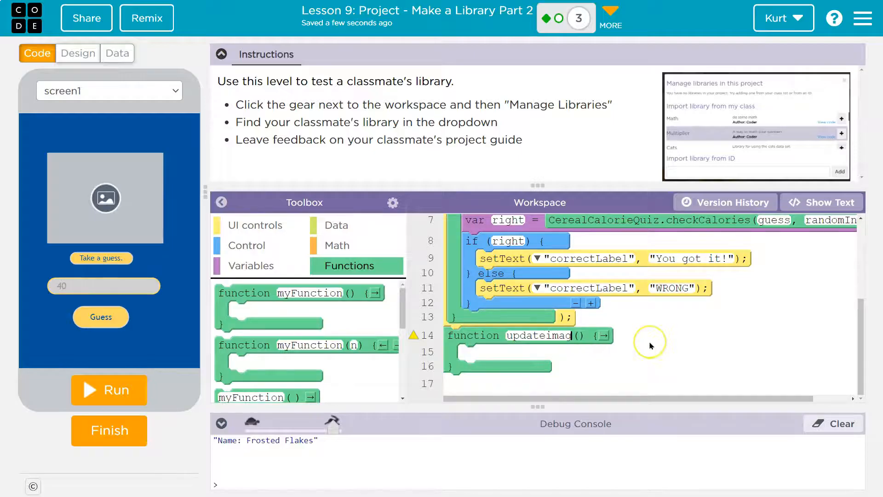
pyautogui.write('I')
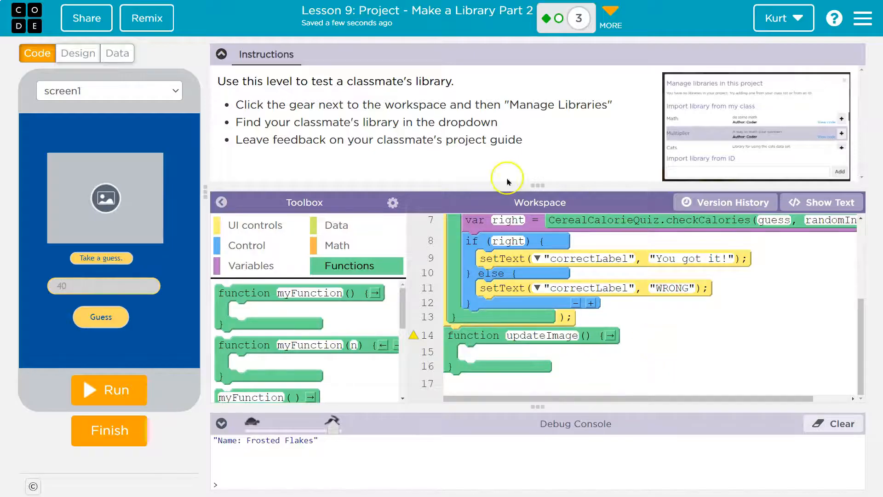
pyautogui.scroll(3)
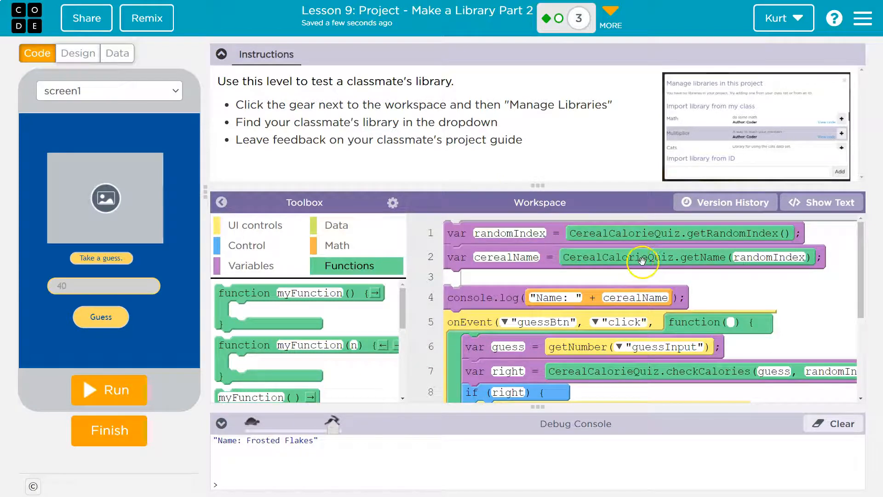
pyautogui.moveTo(688, 273)
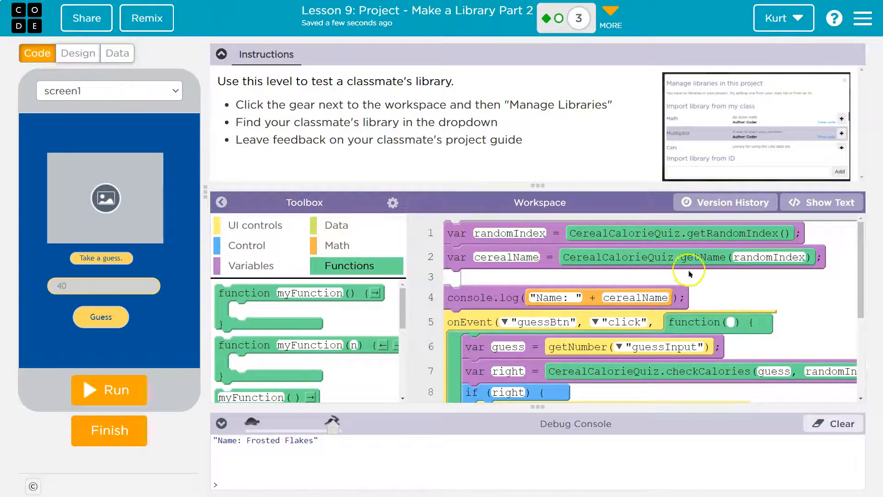
pyautogui.click(821, 202)
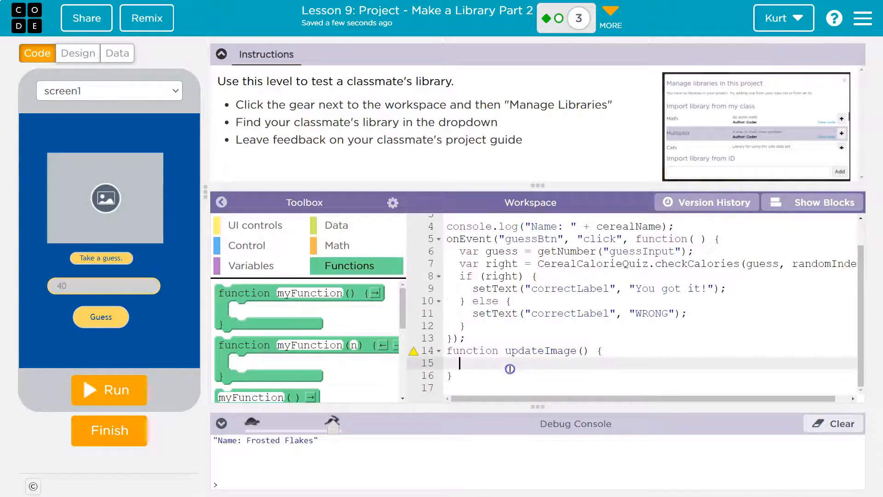
pyautogui.write('randomIndex = CerealCalorieQuiz.getRandomIndex();')
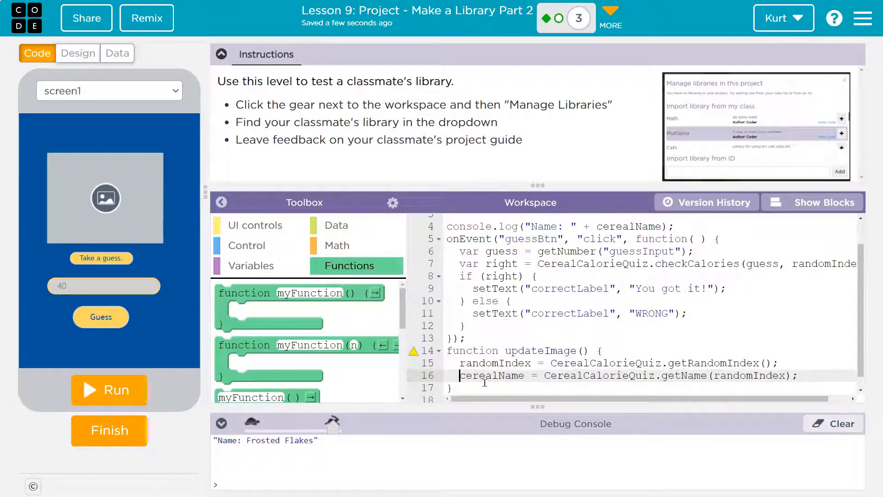
# Move the cerealName assignment into updateImage and call updateImage() at startup and after each guess
pyautogui.scroll(3)
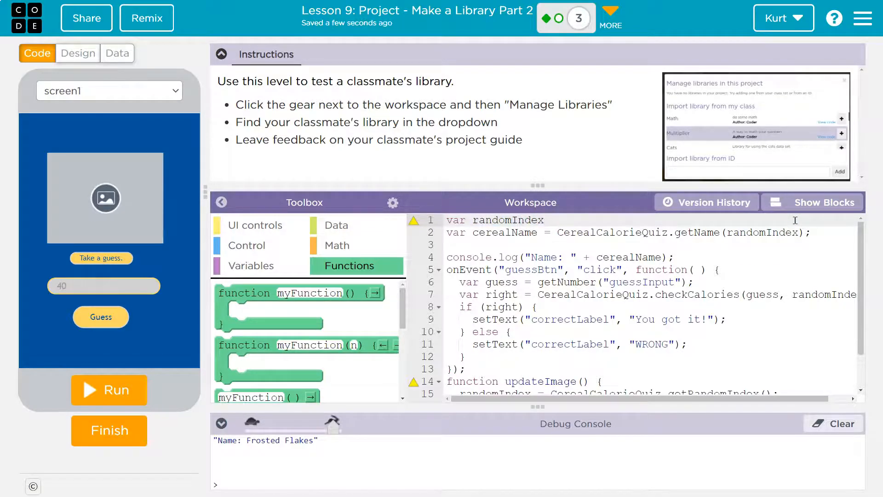
pyautogui.click(544, 233)
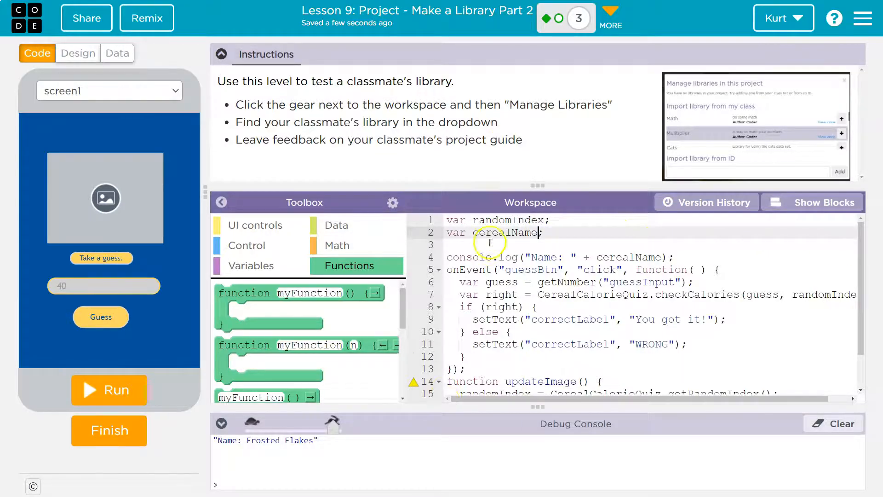
pyautogui.scroll(-3)
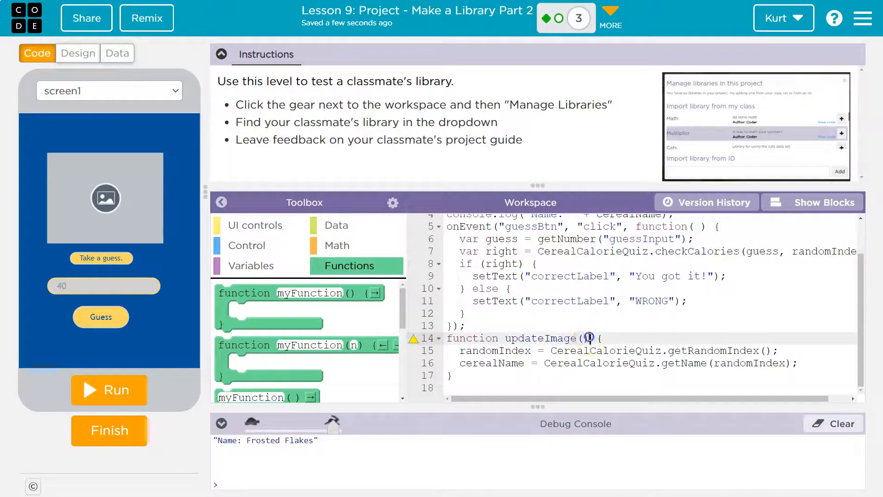
pyautogui.doubleClick(545, 339)
pyautogui.write('updateImage();')
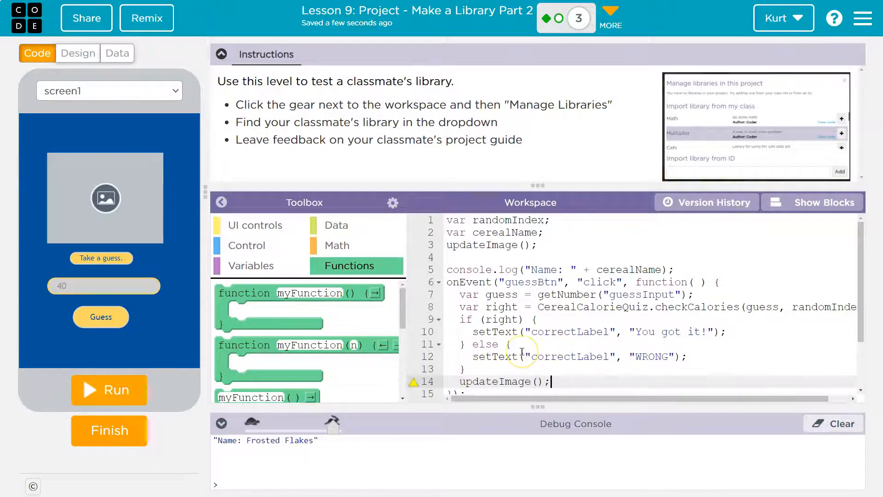
pyautogui.scroll(-3)
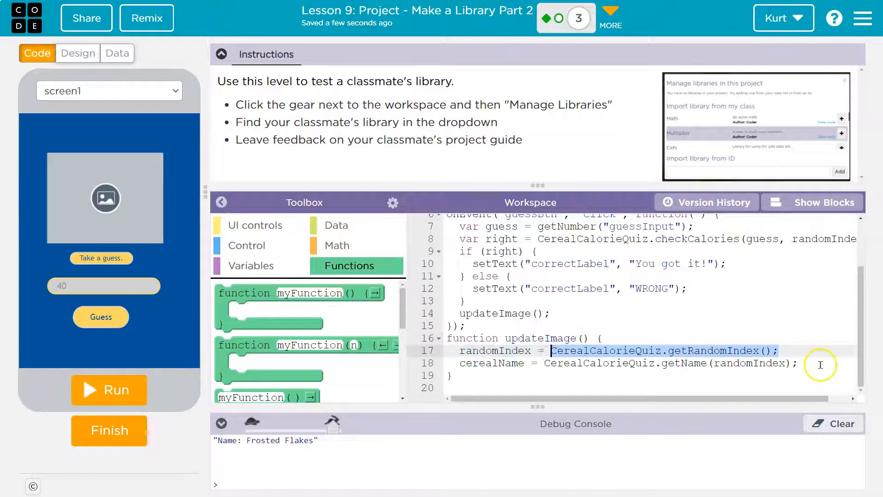
# Build the CerealCalorieQuiz.getCerealImage(randomIndex) call inside updateImage
pyautogui.write('CerealCalorieQuiz.getRandomIndex();')
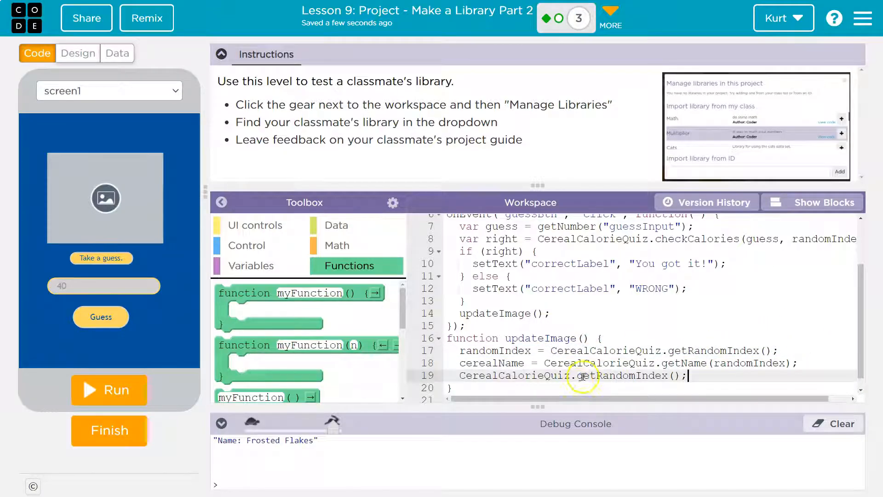
pyautogui.write('getCerealImage')
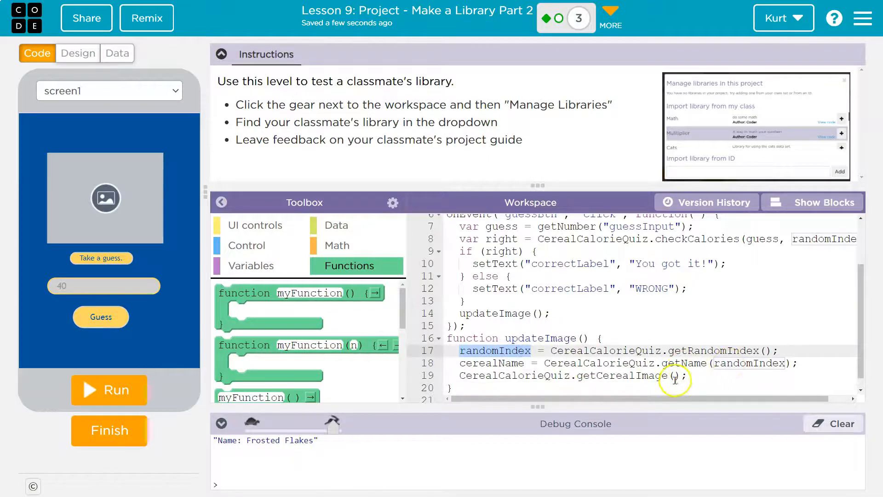
pyautogui.write('randomIndex')
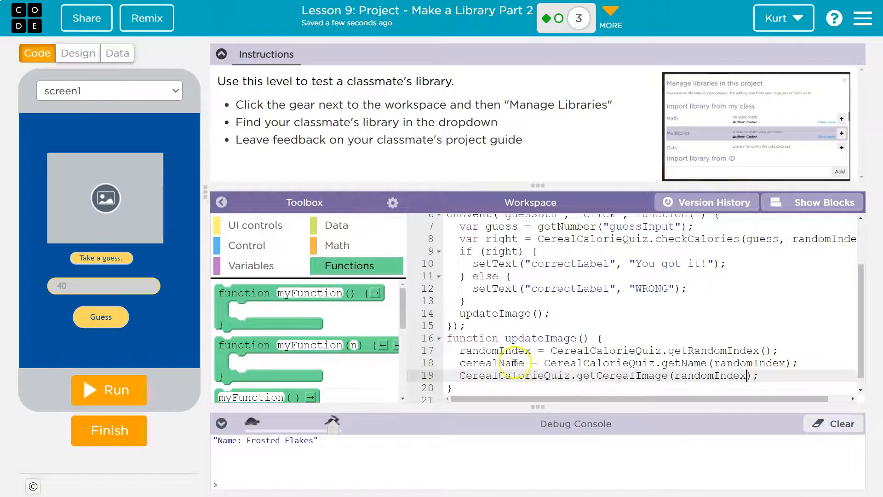
pyautogui.moveTo(260, 255)
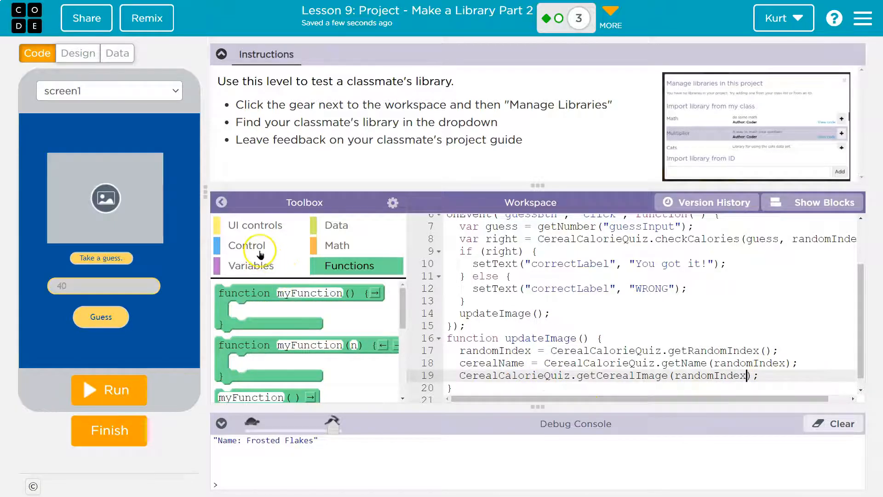
pyautogui.moveTo(269, 259)
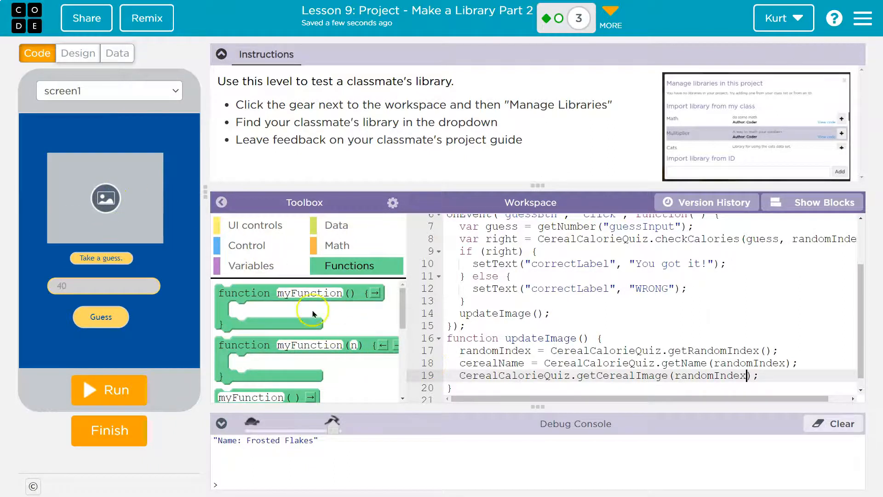
pyautogui.click(256, 225)
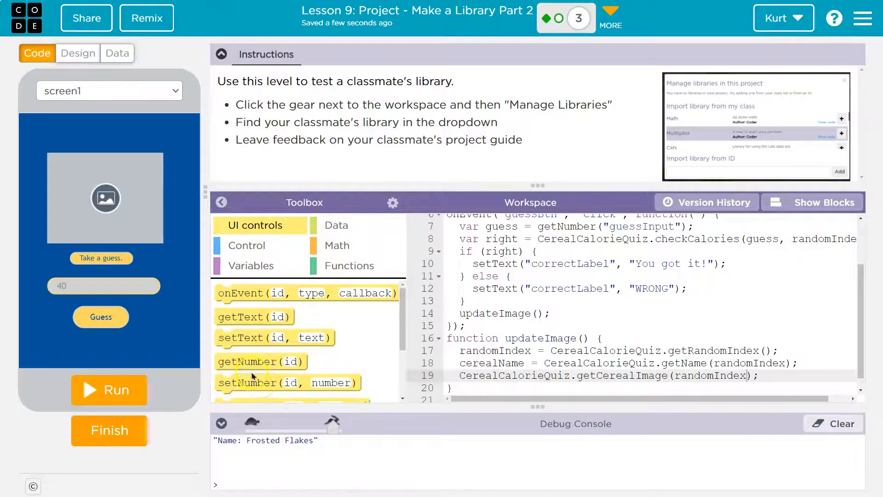
# Set boxPic's image property to getCerealImage(randomIndex) instead of the fixed URL
pyautogui.click(821, 203)
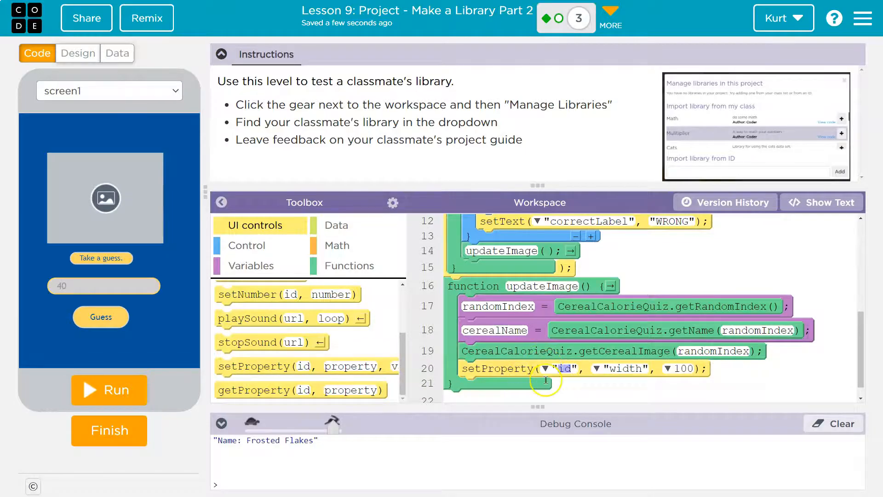
pyautogui.write('boxPic')
pyautogui.click(625, 368)
pyautogui.write('image')
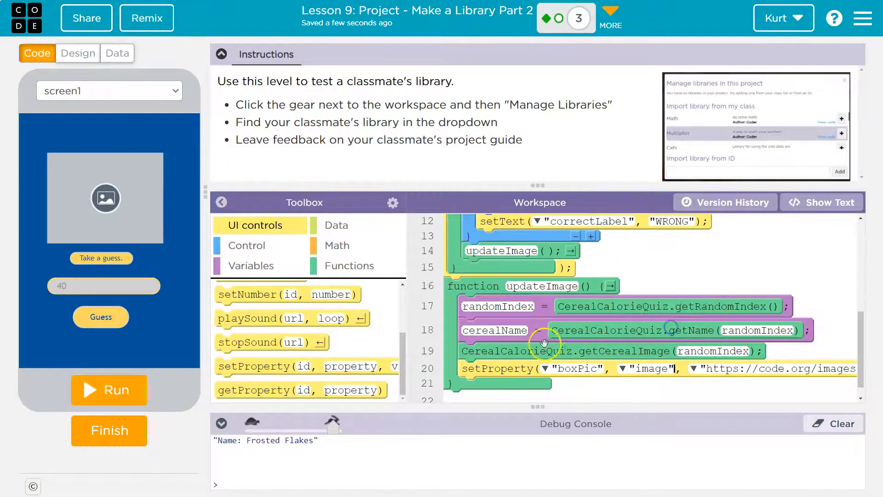
pyautogui.moveTo(254, 240)
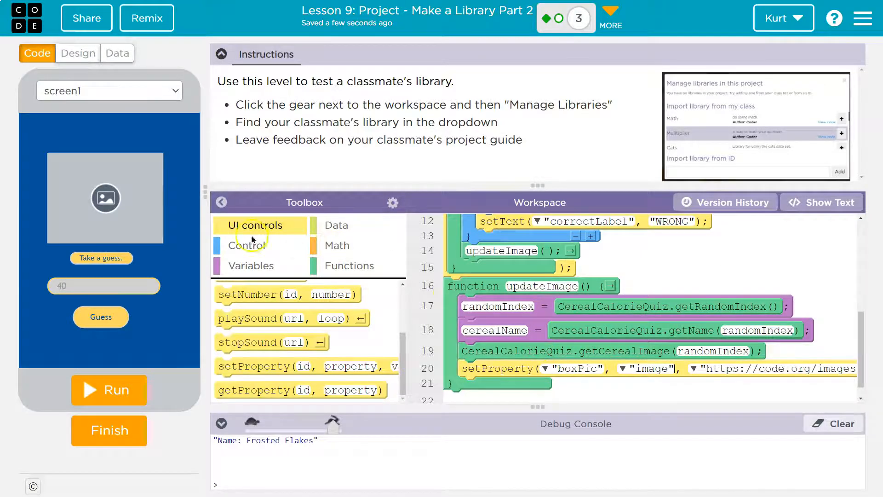
pyautogui.click(222, 202)
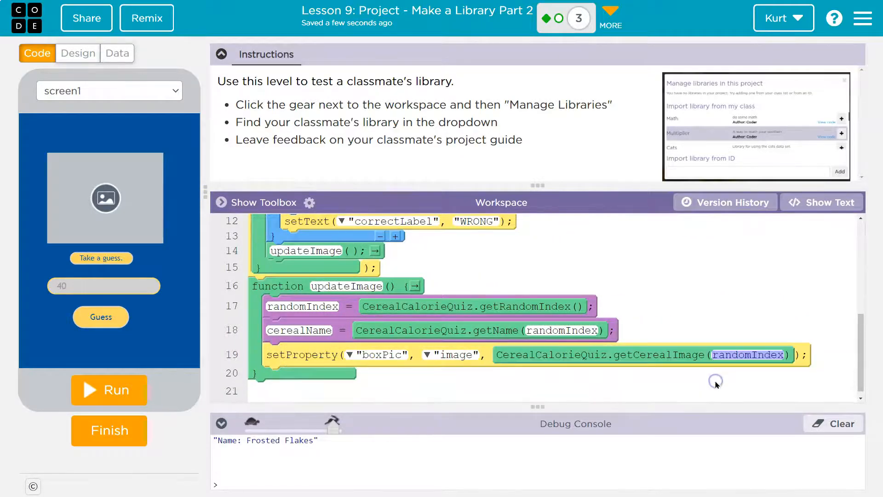
pyautogui.click(109, 389)
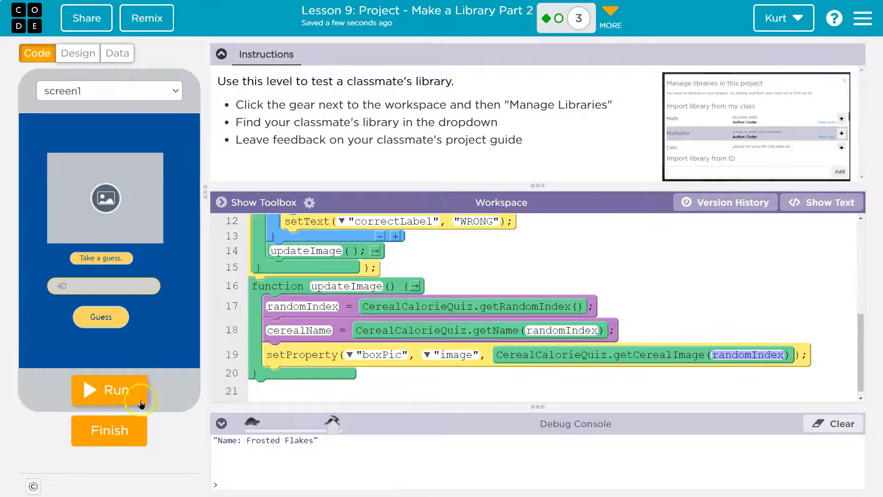
# Store getCerealImage(randomIndex) in a cPic variable and set boxPic's image to cPic, shown as text
pyautogui.click(109, 390)
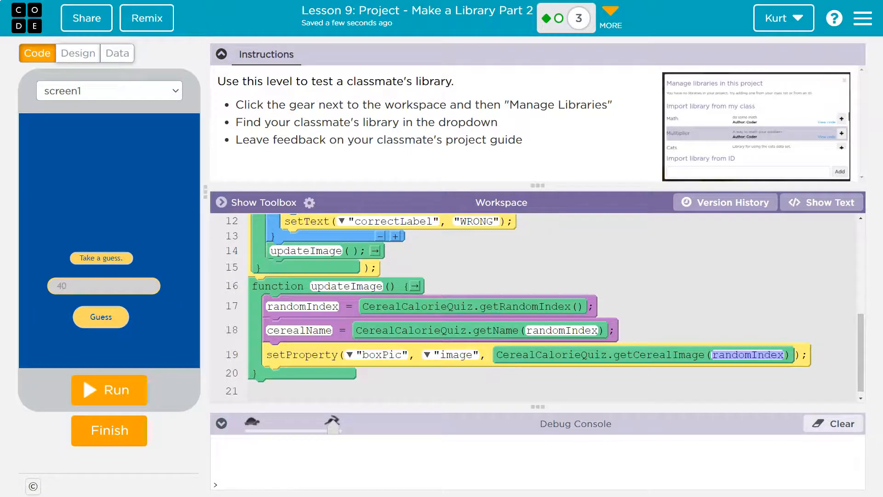
pyautogui.click(263, 203)
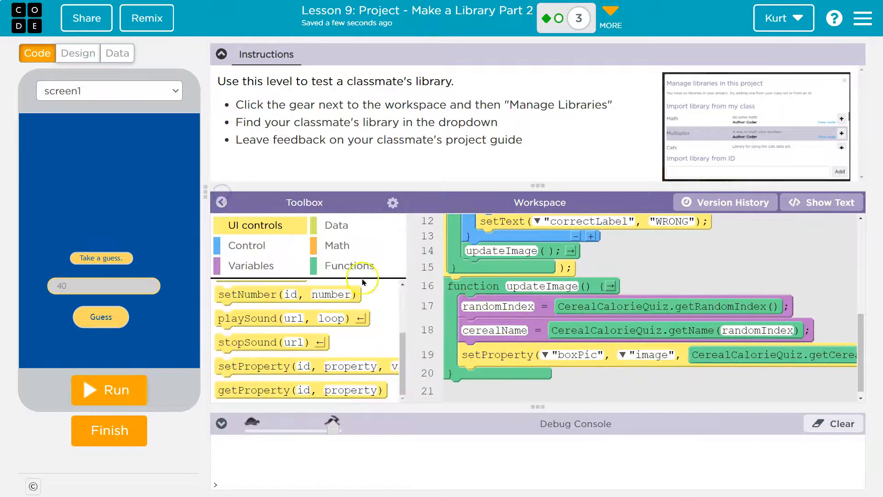
pyautogui.click(252, 266)
pyautogui.write('randomI')
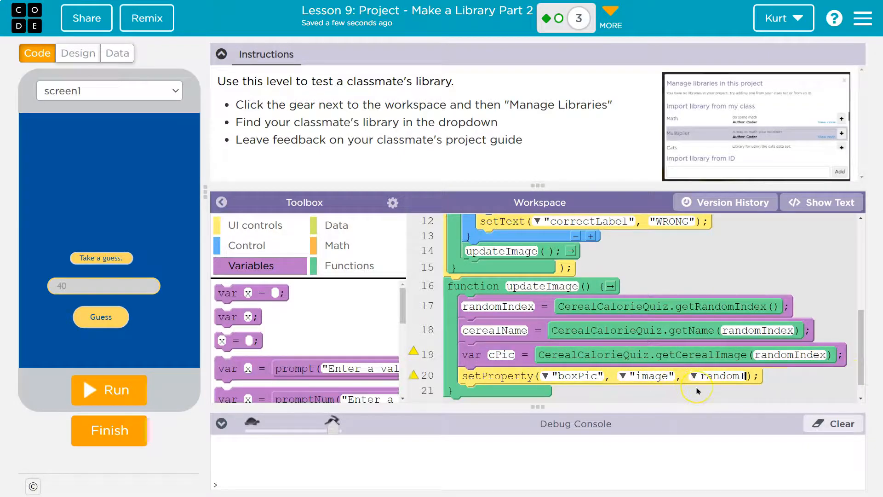
pyautogui.click(822, 202)
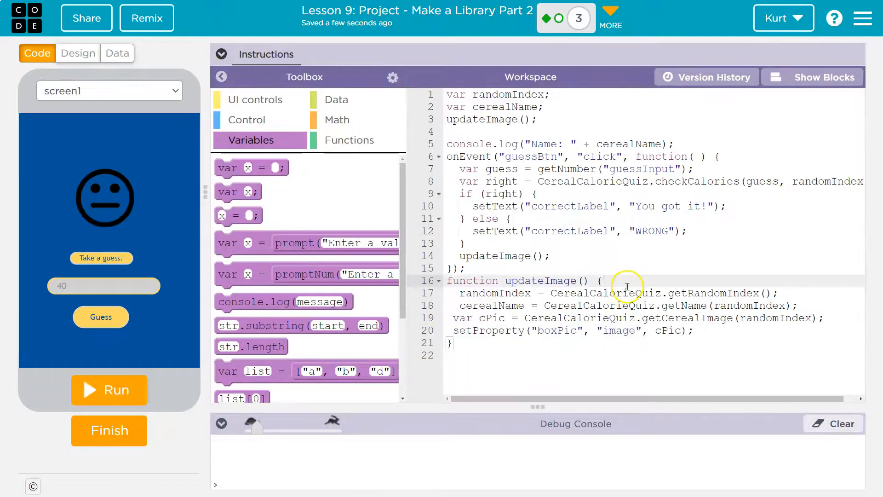
pyautogui.click(222, 54)
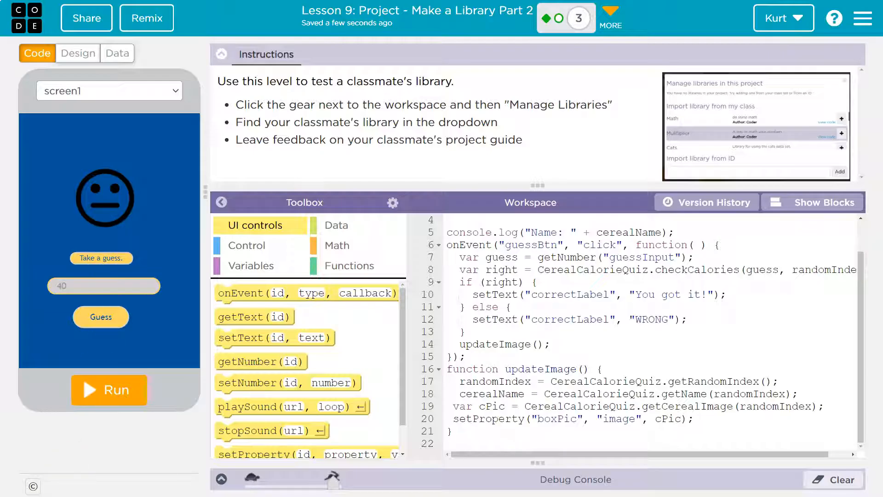
# Run the quiz and guess 50 for Fruitful Bran, getting WRONG and a new Raisin Squares box
pyautogui.click(221, 54)
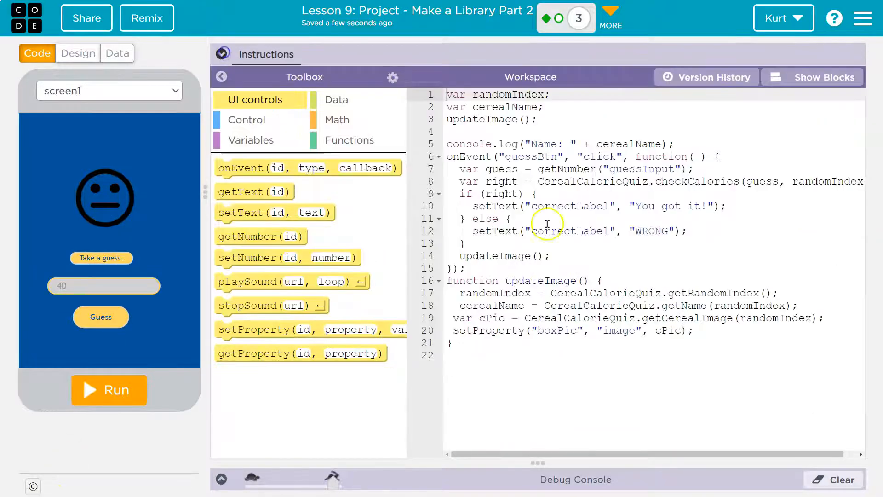
pyautogui.click(109, 390)
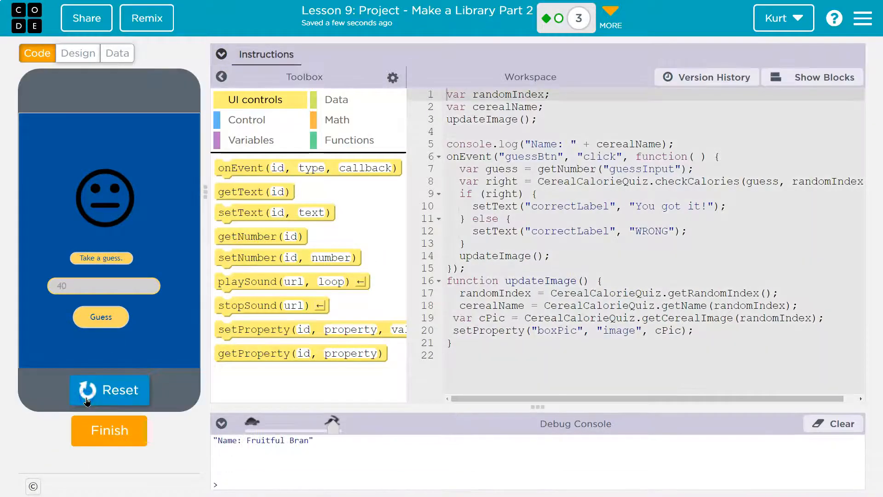
pyautogui.click(109, 389)
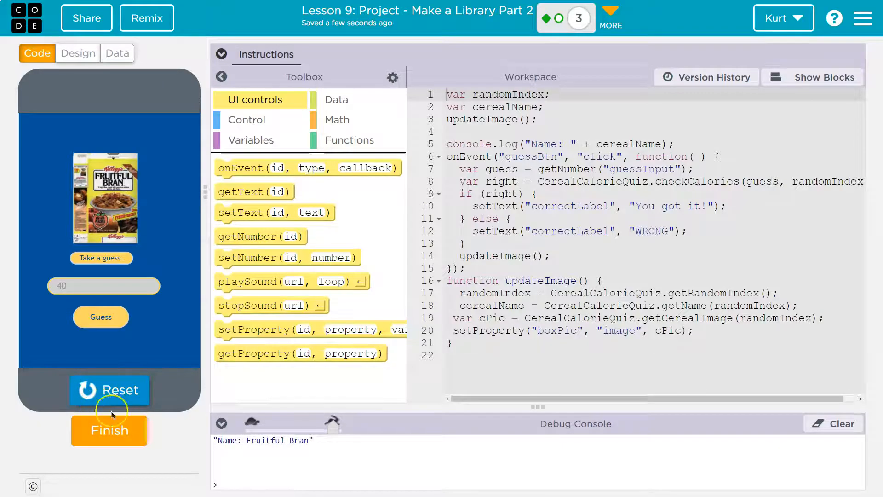
pyautogui.moveTo(103, 286)
pyautogui.write('50')
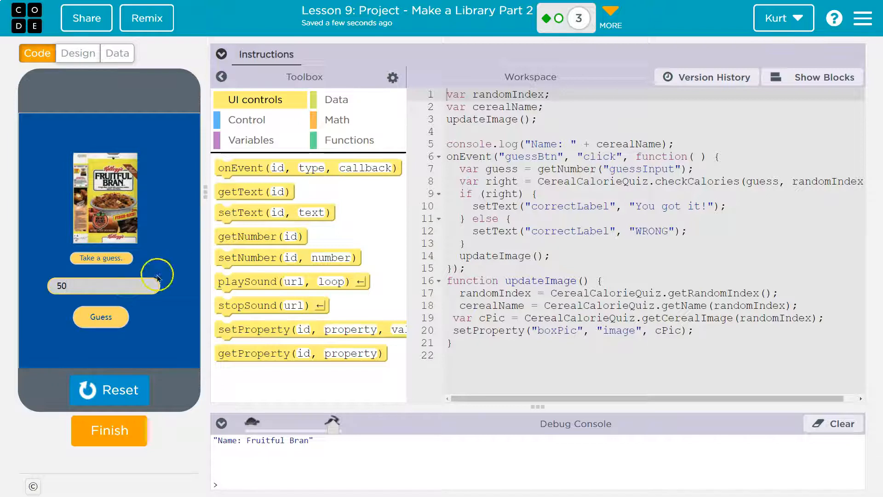
pyautogui.click(100, 317)
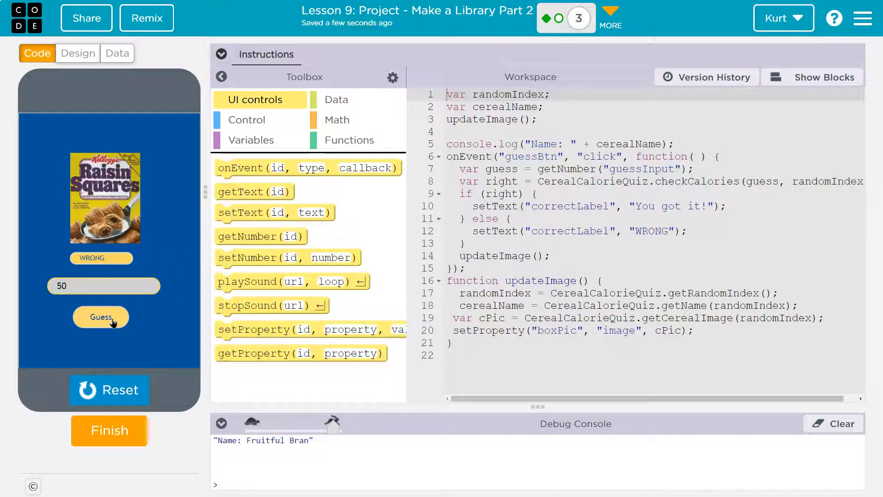
pyautogui.moveTo(101, 285)
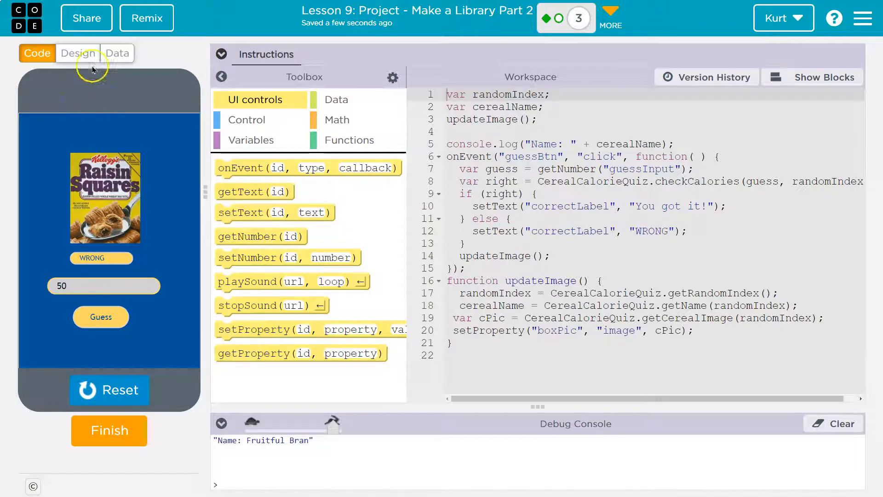
# Find Raisin Squares' 90 calories in the Cereal Nutrition data table
pyautogui.click(117, 52)
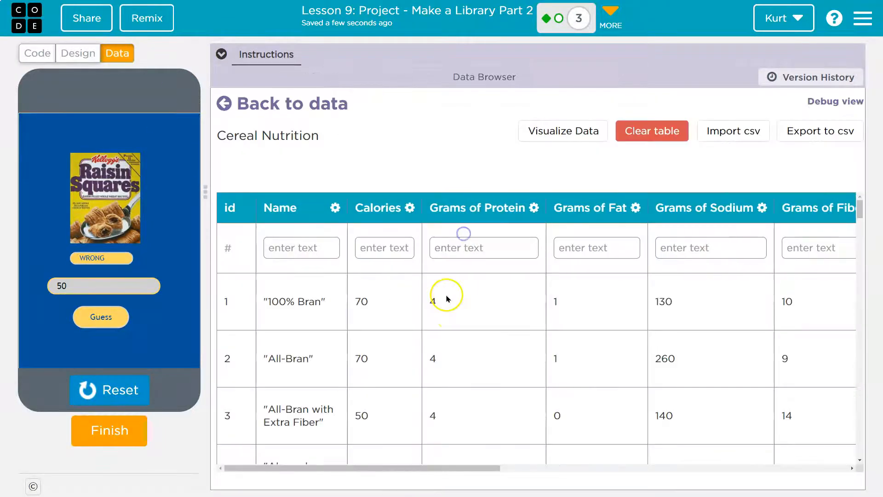
pyautogui.scroll(-3)
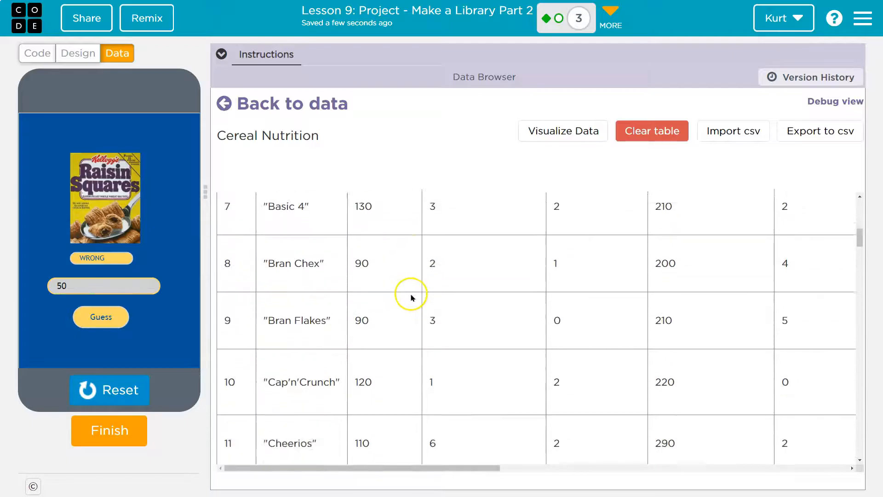
pyautogui.scroll(-3)
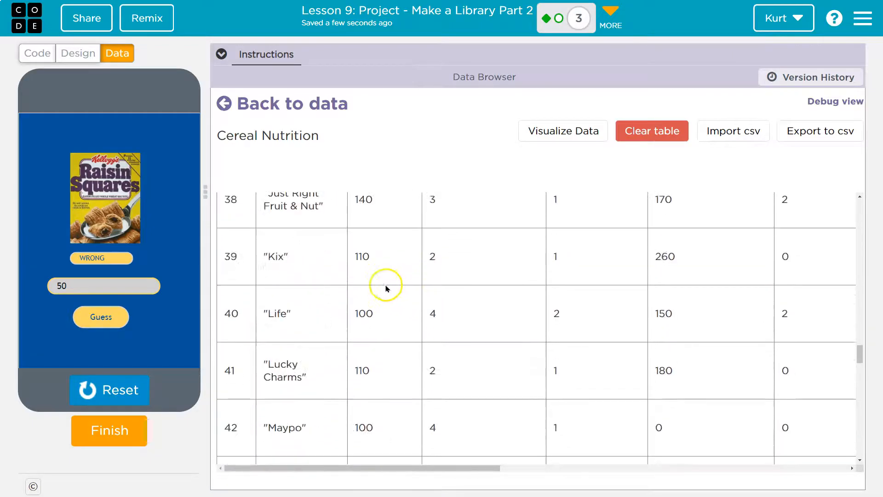
pyautogui.scroll(-3)
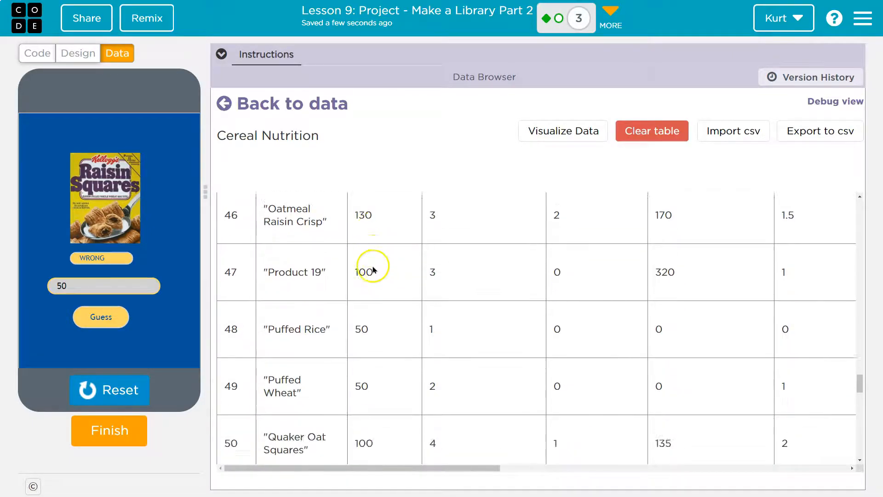
pyautogui.scroll(-3)
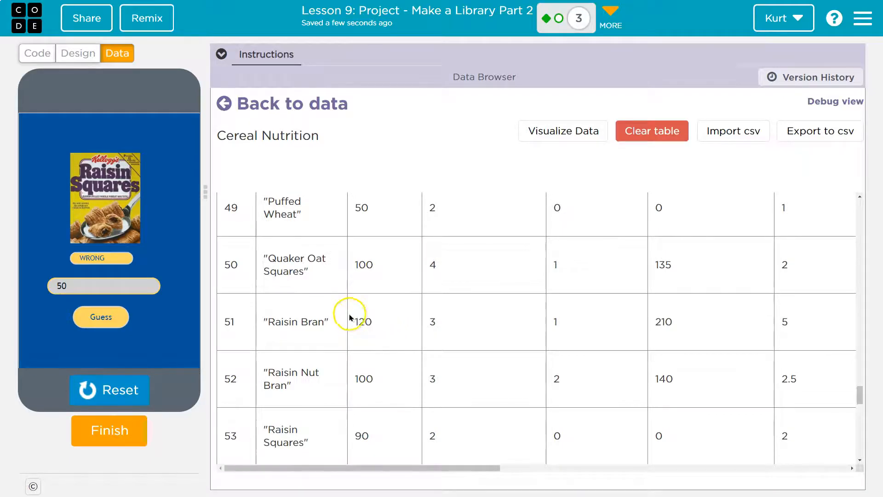
pyautogui.moveTo(333, 304)
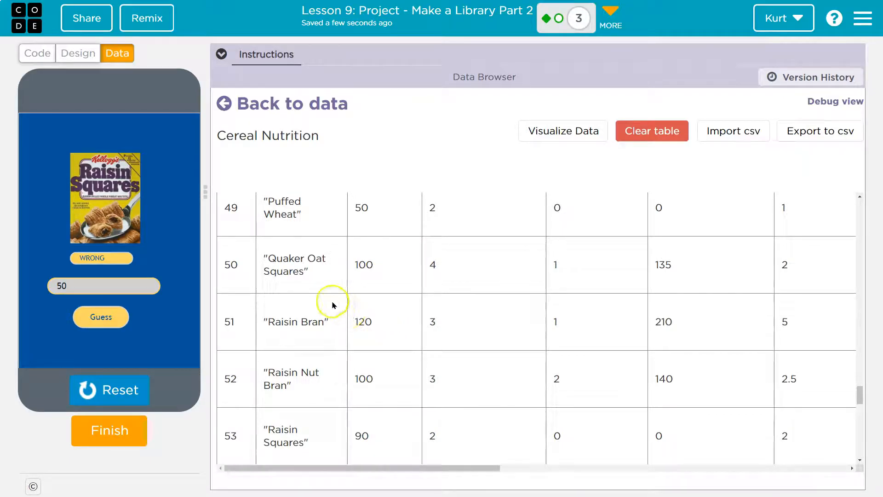
pyautogui.moveTo(345, 329)
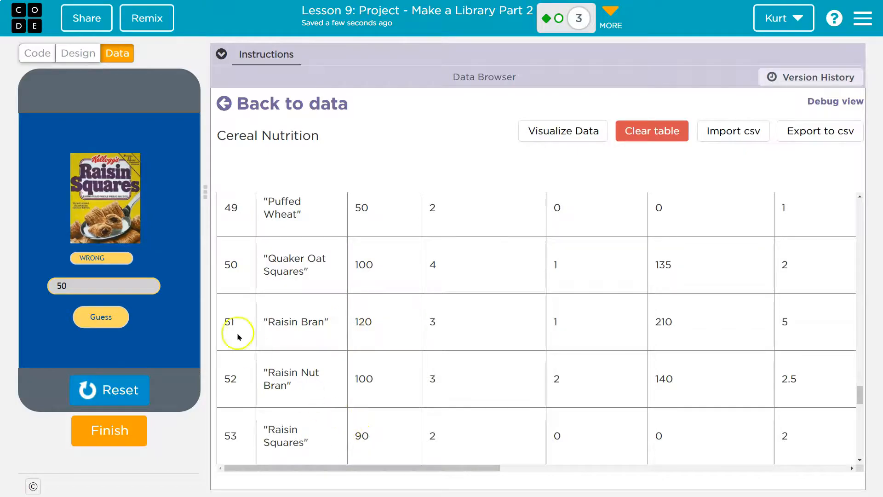
# Guess 90 for Raisin Squares, getting "You got it!" and a Grape-Nuts box next
pyautogui.tripleClick(103, 286)
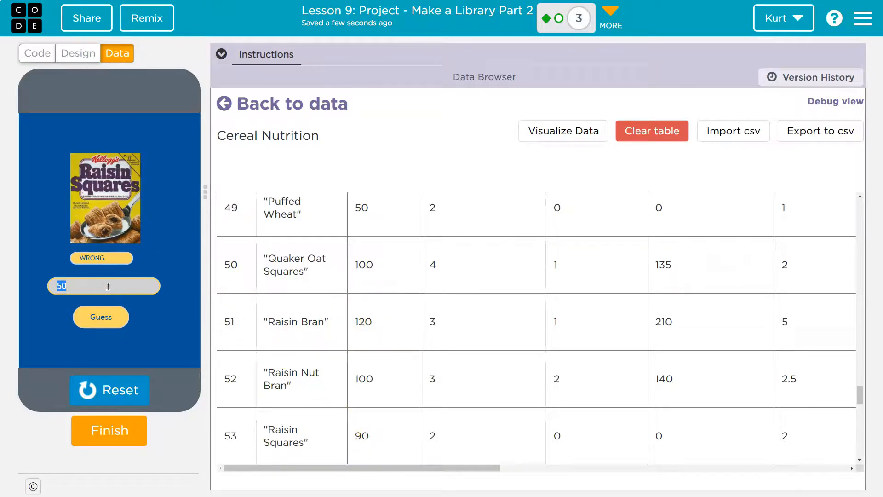
pyautogui.click(100, 316)
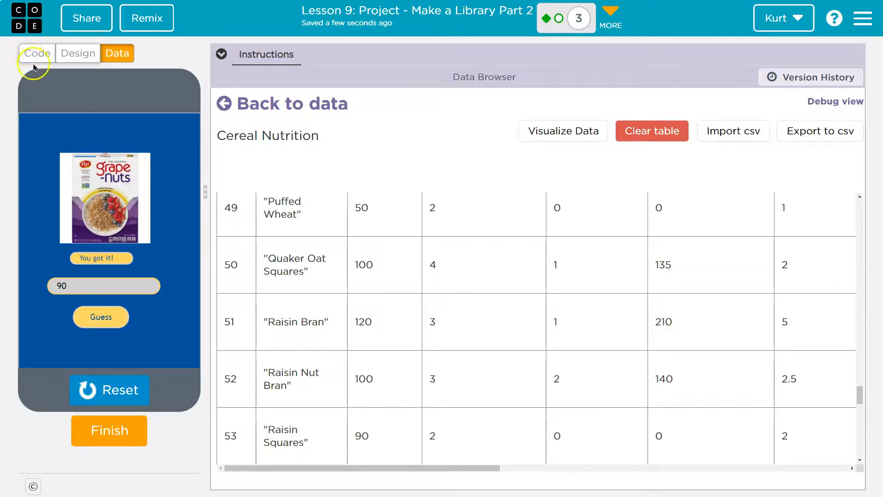
# Return to the quiz code and show it as blocks with the palette hidden
pyautogui.click(36, 53)
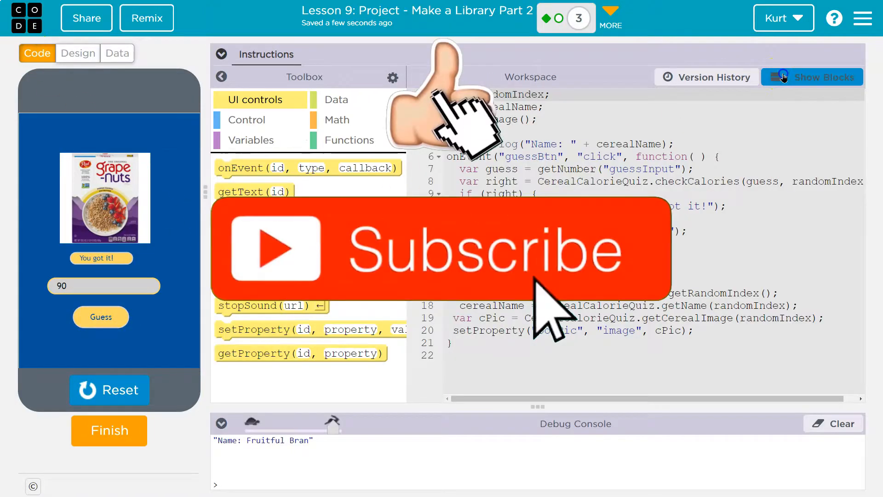
pyautogui.click(811, 77)
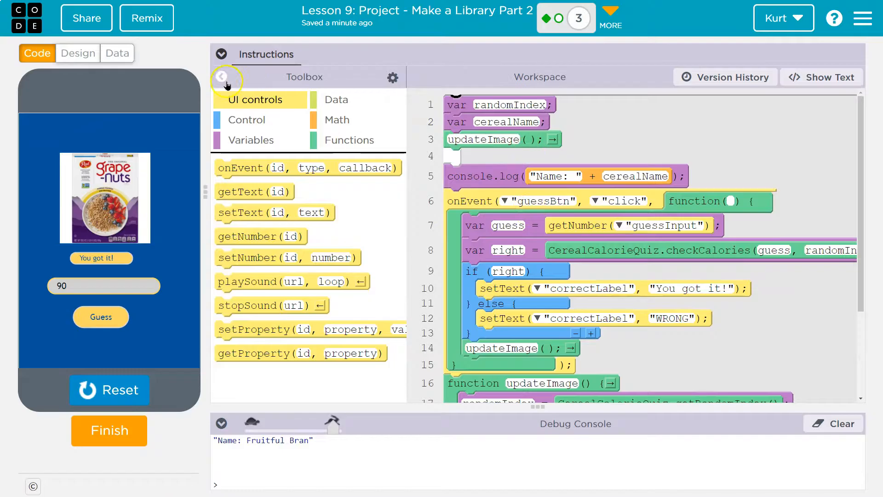
pyautogui.click(224, 77)
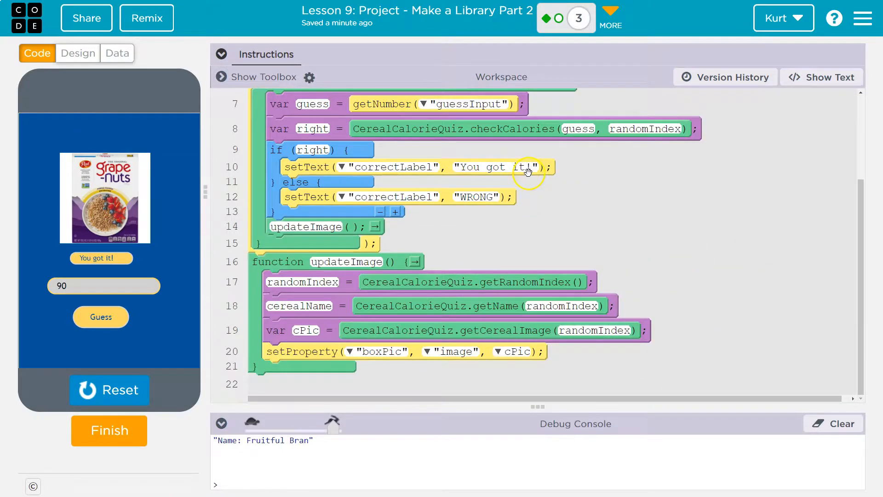